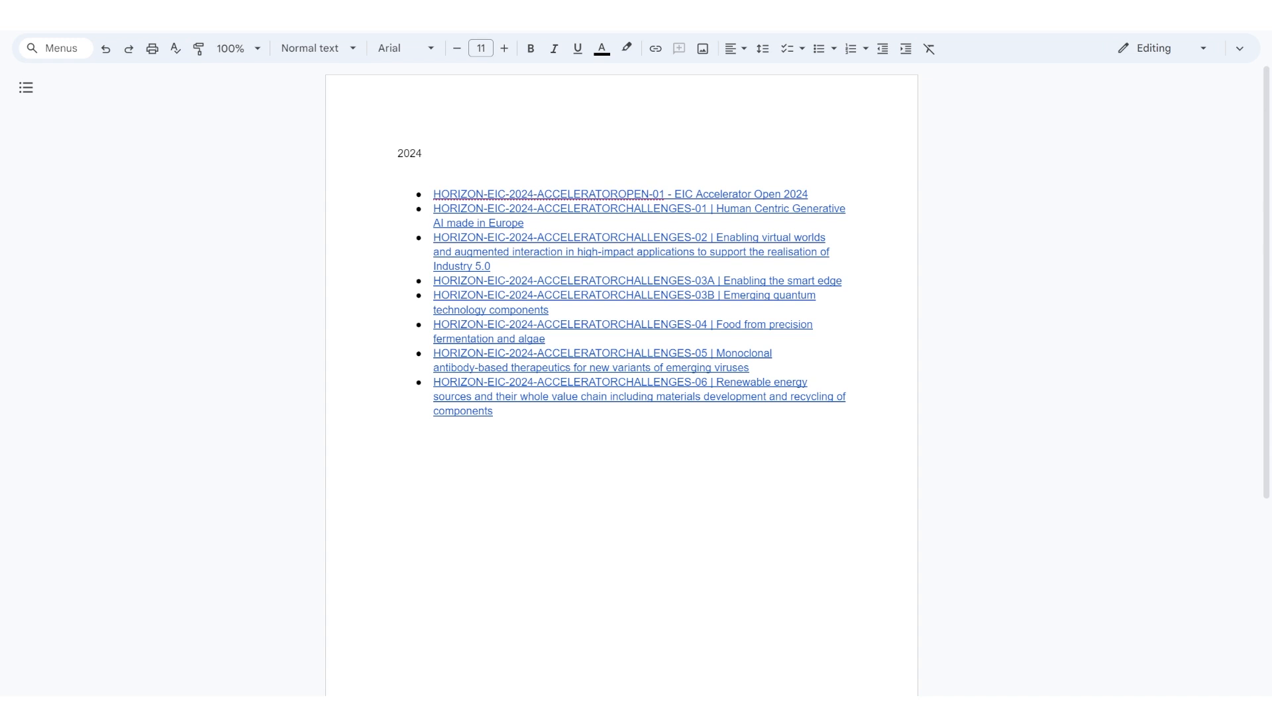
# Step: Start a proposal from the ACCELERATOROPEN-01 topic and review the Create proposal step with its 3 October 2024 deadline
pyautogui.click(616, 193)
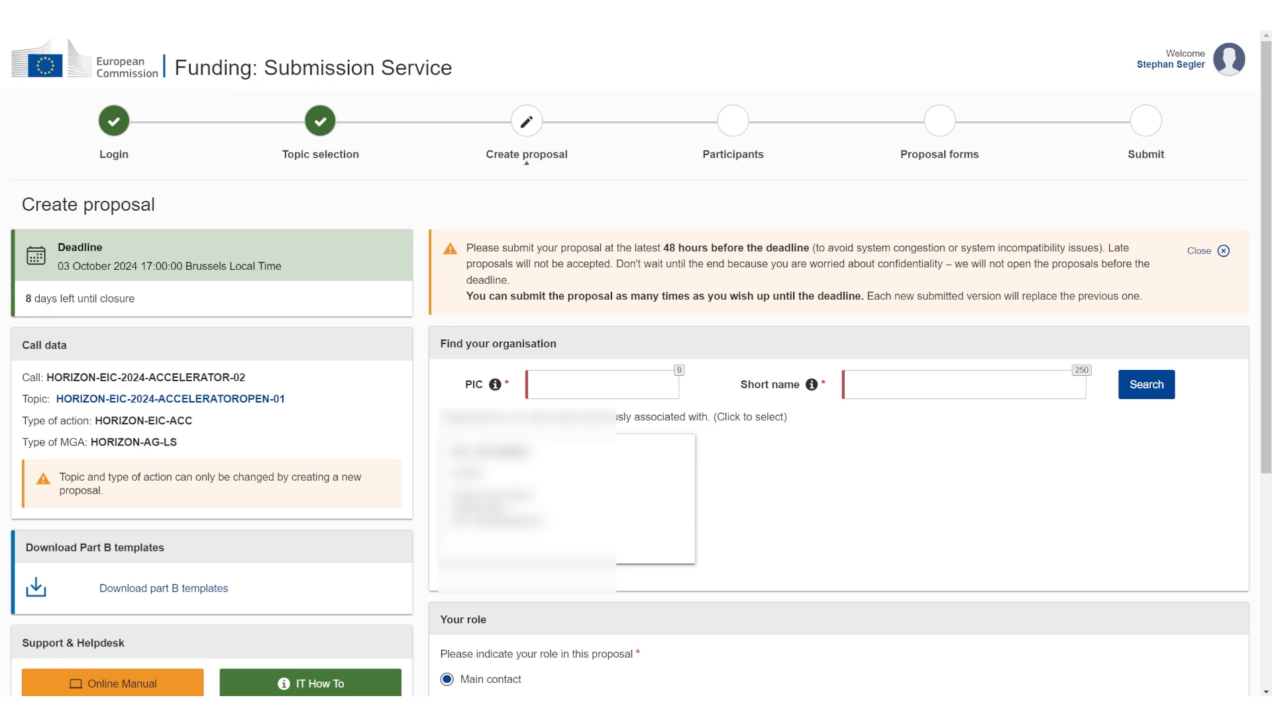
pyautogui.doubleClick(75, 266)
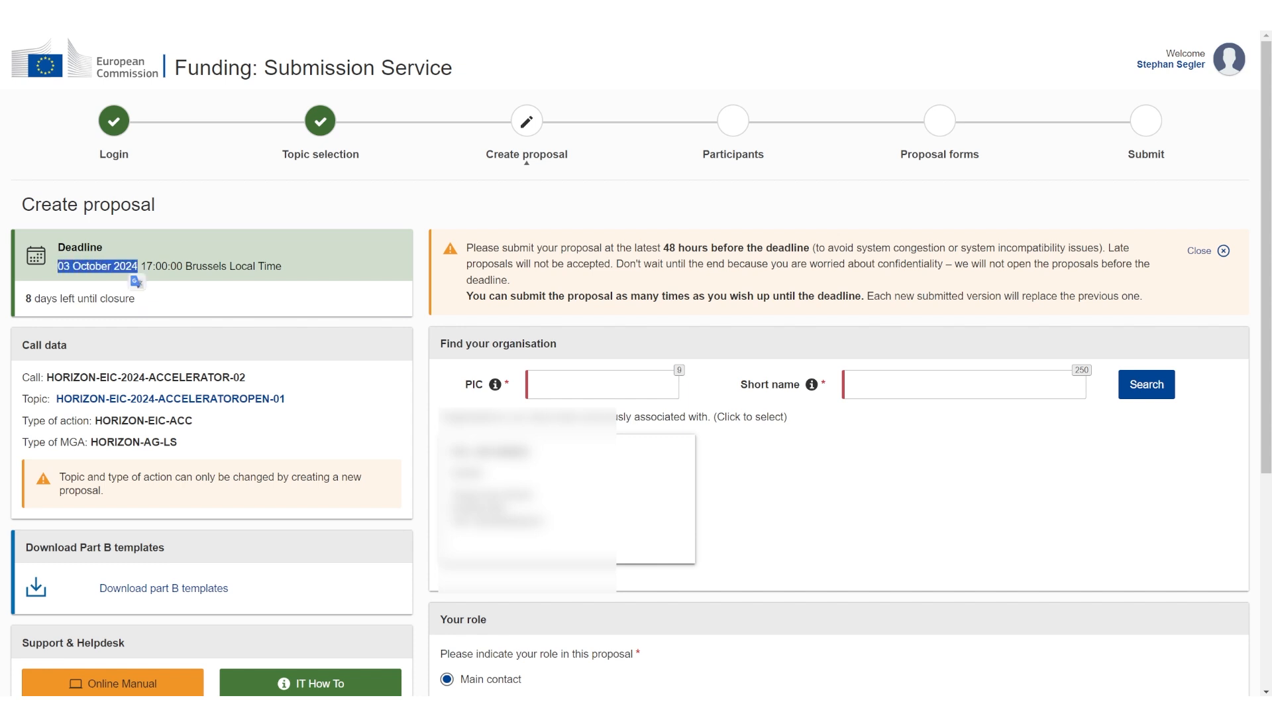
pyautogui.scroll(-3)
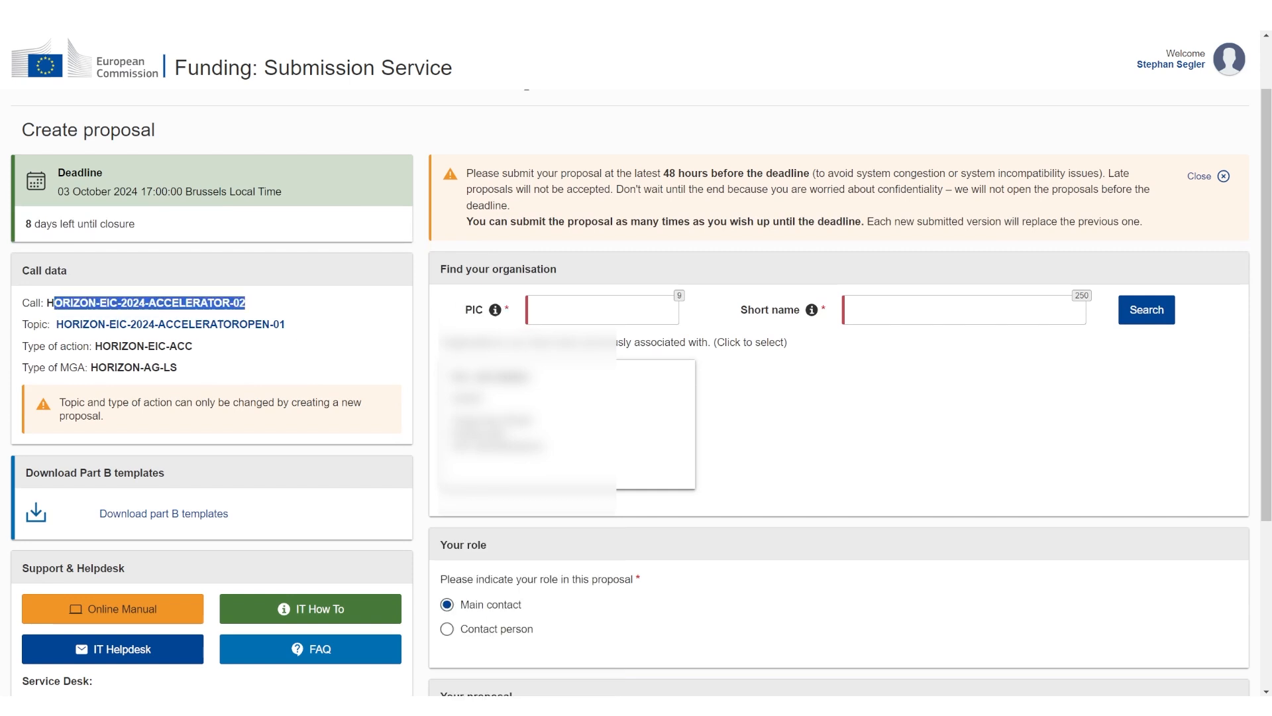
pyautogui.moveTo(203, 323)
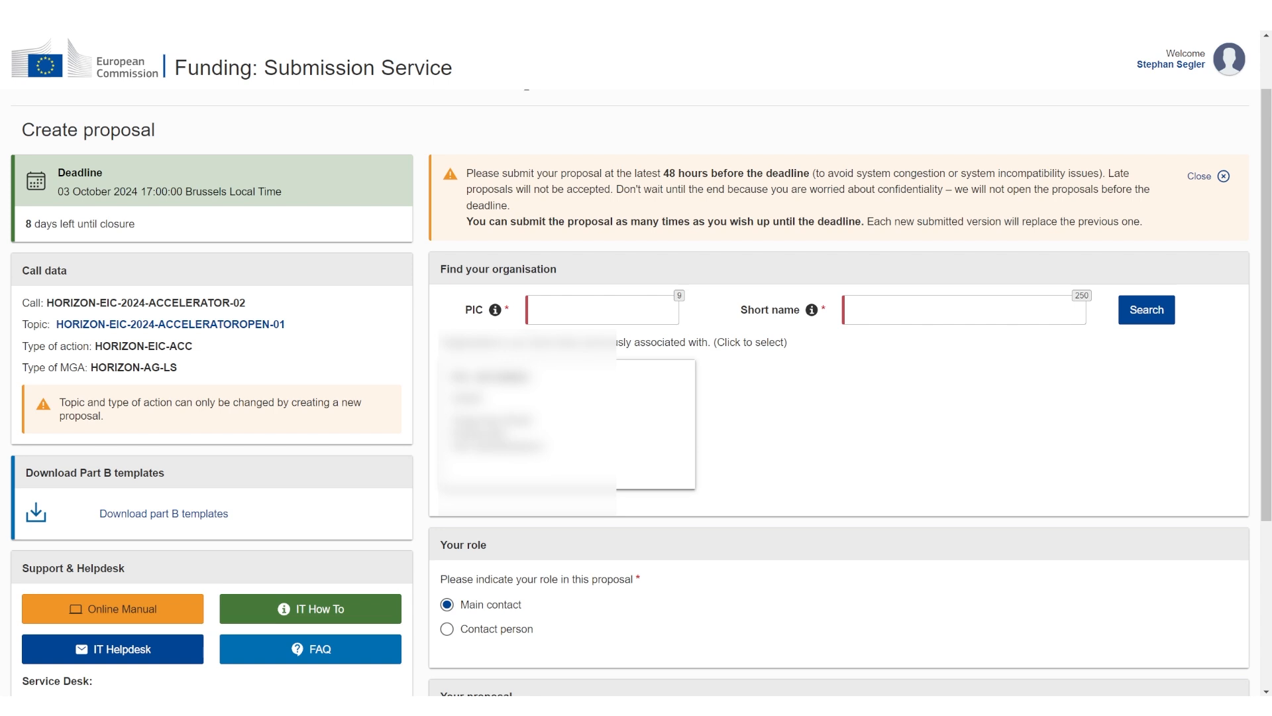
pyautogui.scroll(-3)
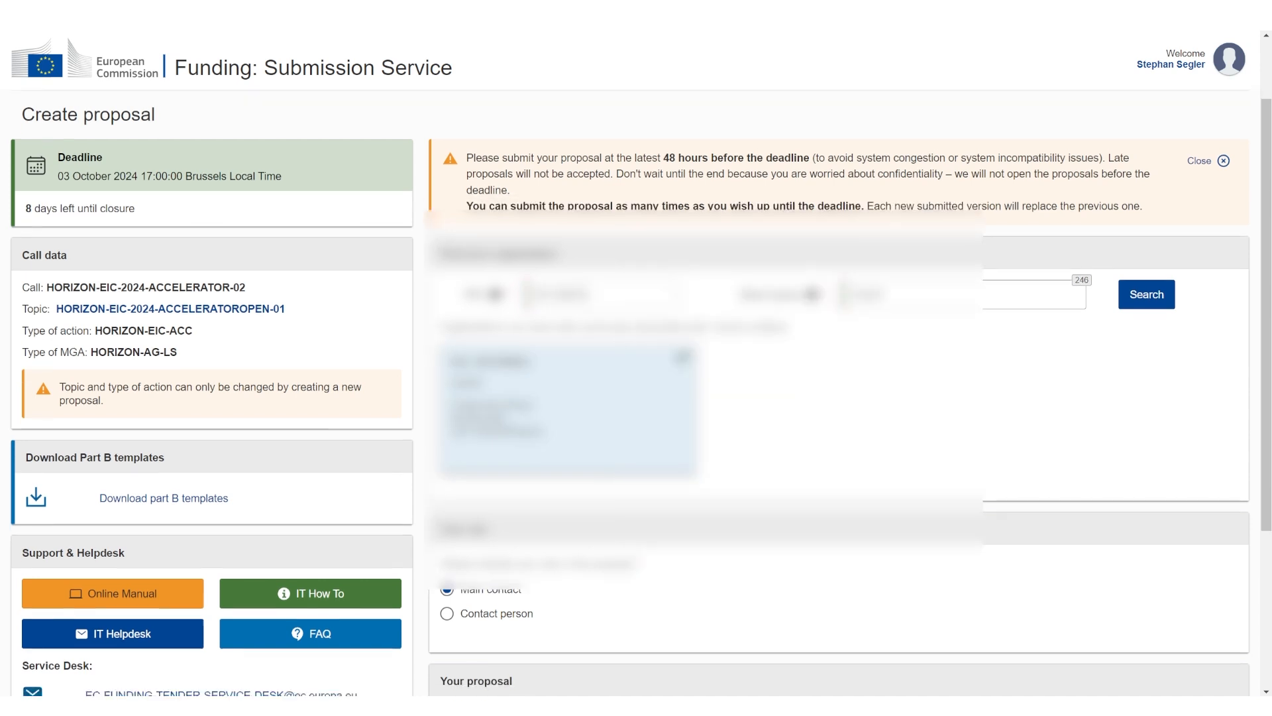
# Step: Enter WHATEVER as Acronym and Short Summary, then save and go to the next step
pyautogui.scroll(-3)
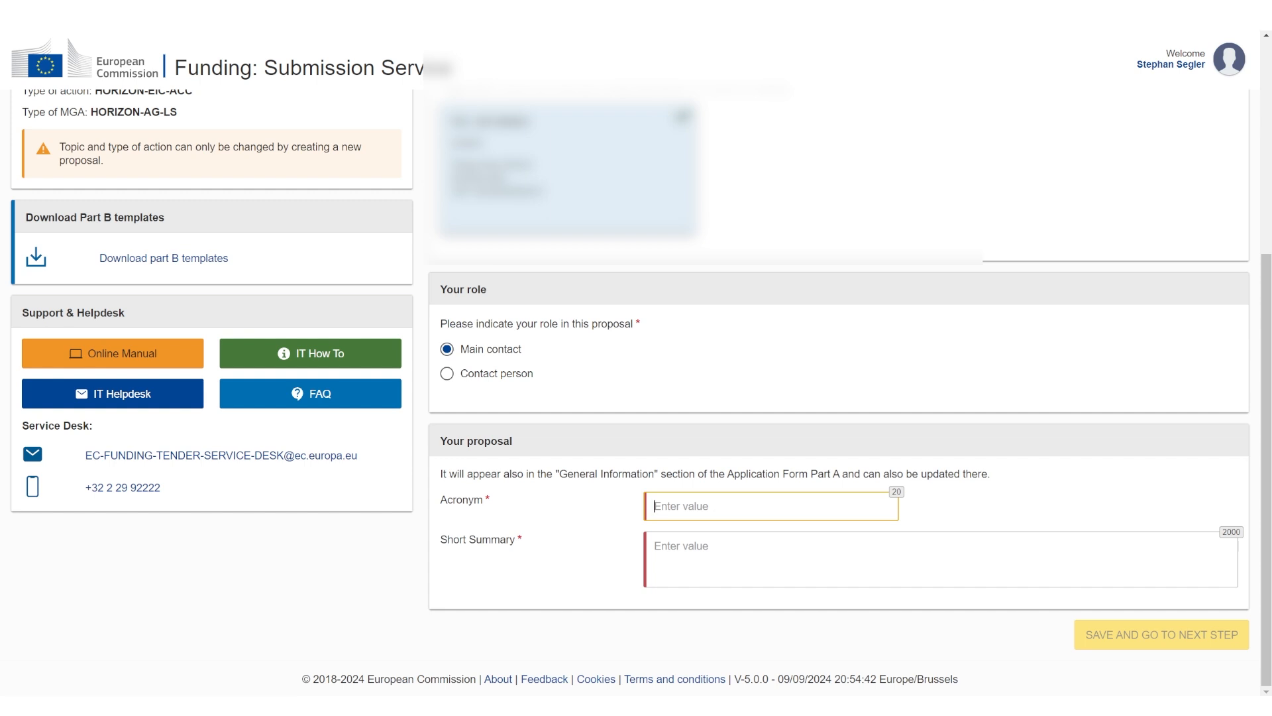
pyautogui.write('WHATEVER')
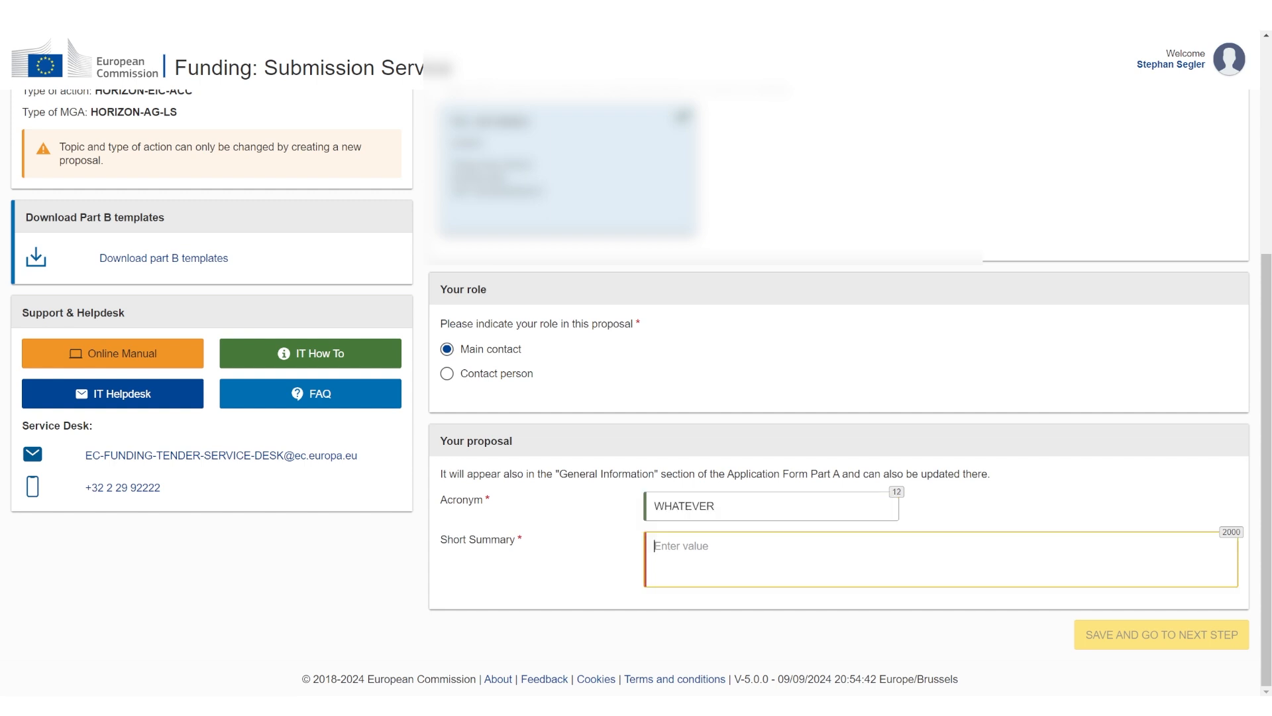
pyautogui.write('WHATEVER')
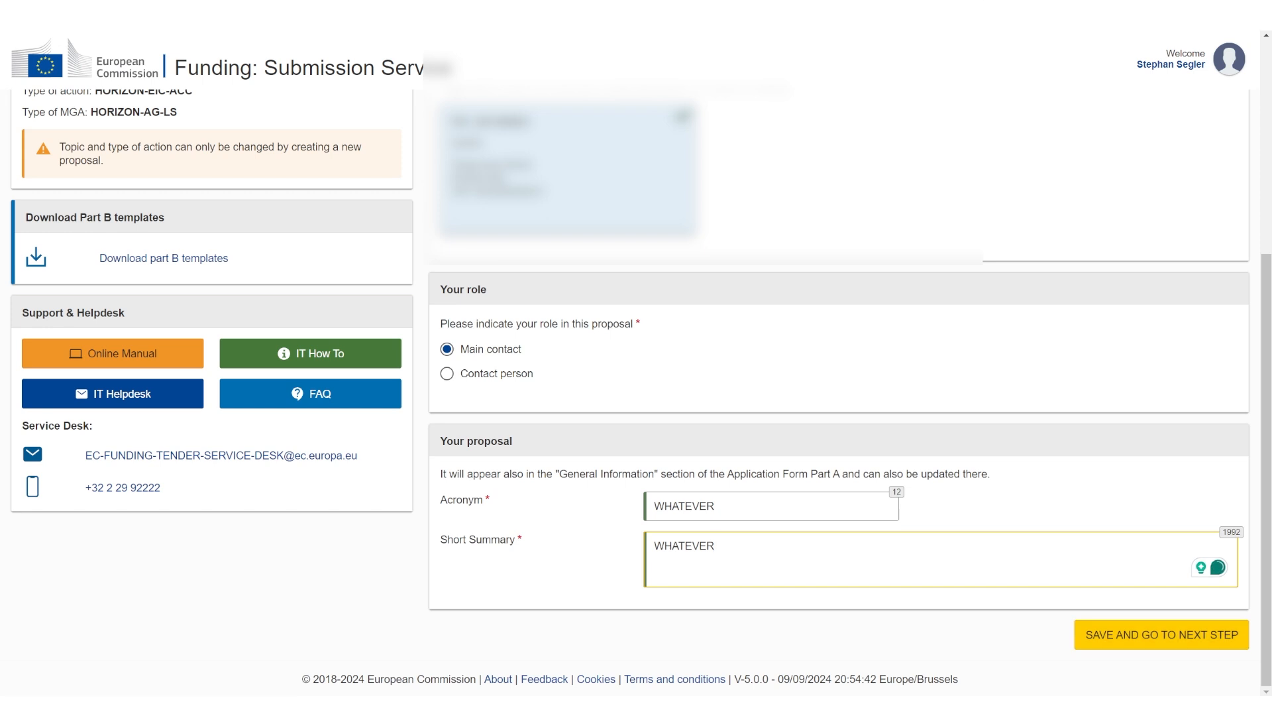
pyautogui.click(714, 544)
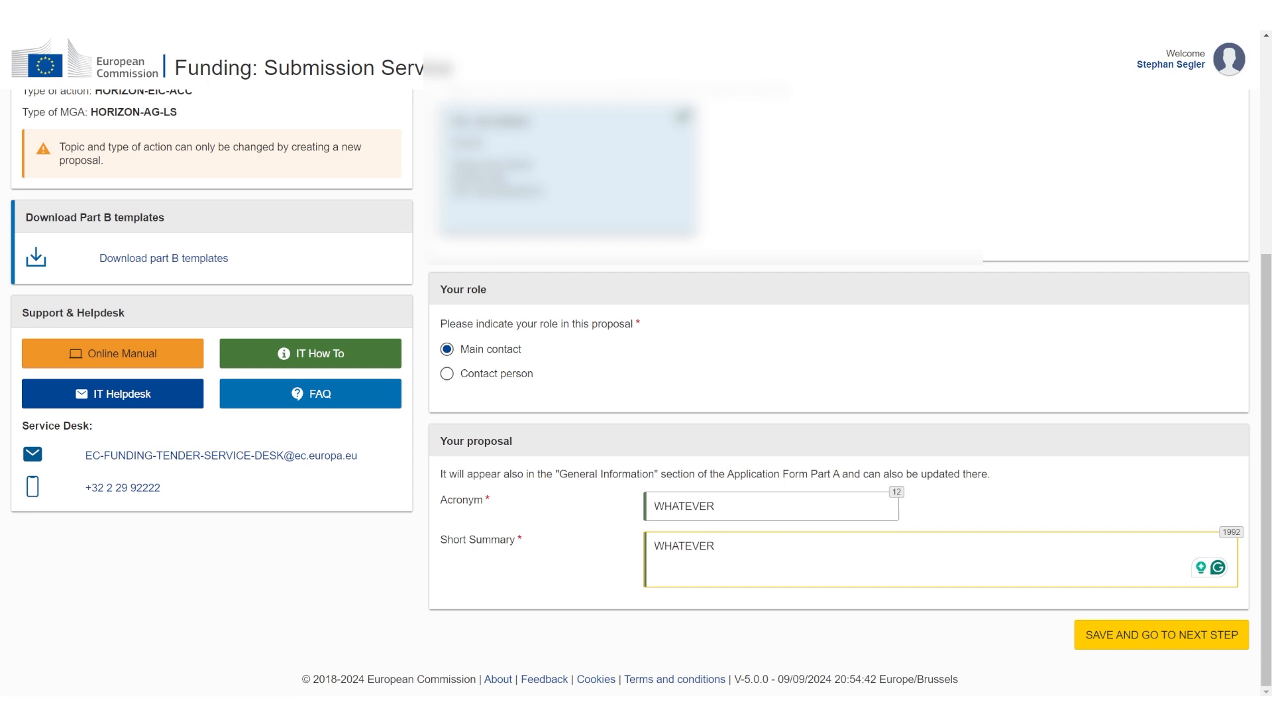
pyautogui.click(1161, 635)
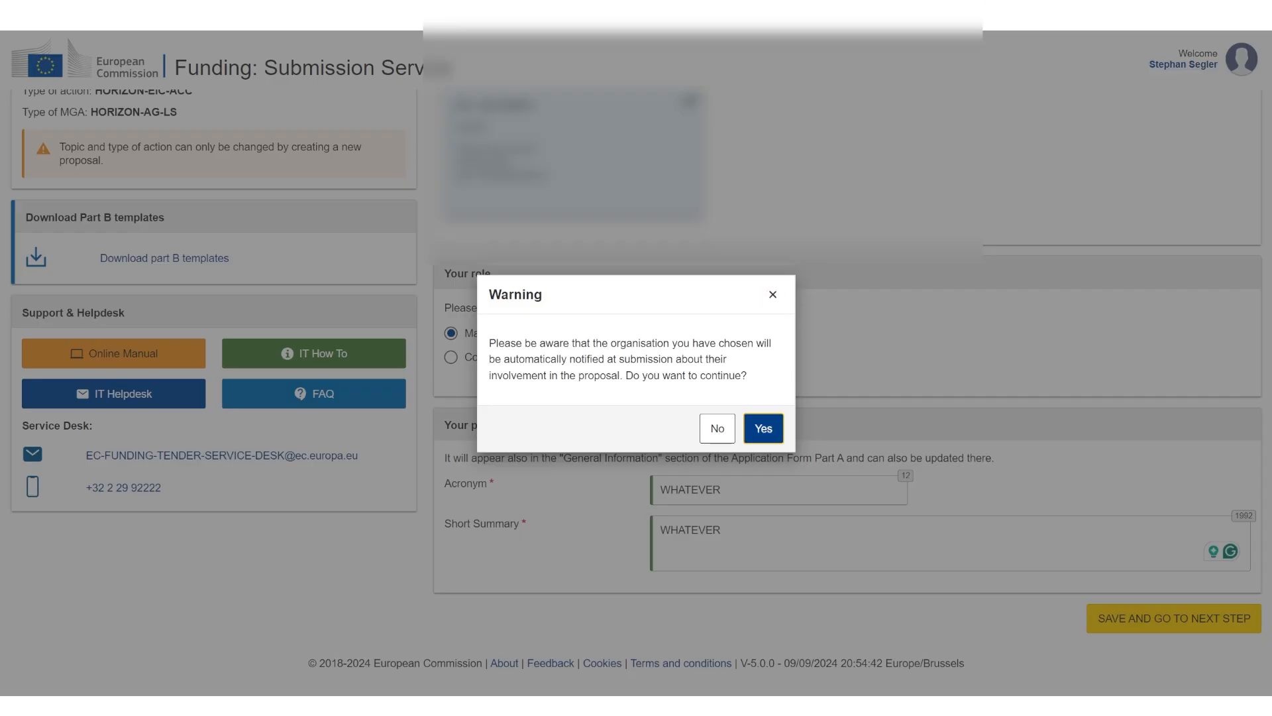
# Step: Confirm the organisation-notification warning and continue with the new WHATEVER draft to its Proposal forms step
pyautogui.click(761, 428)
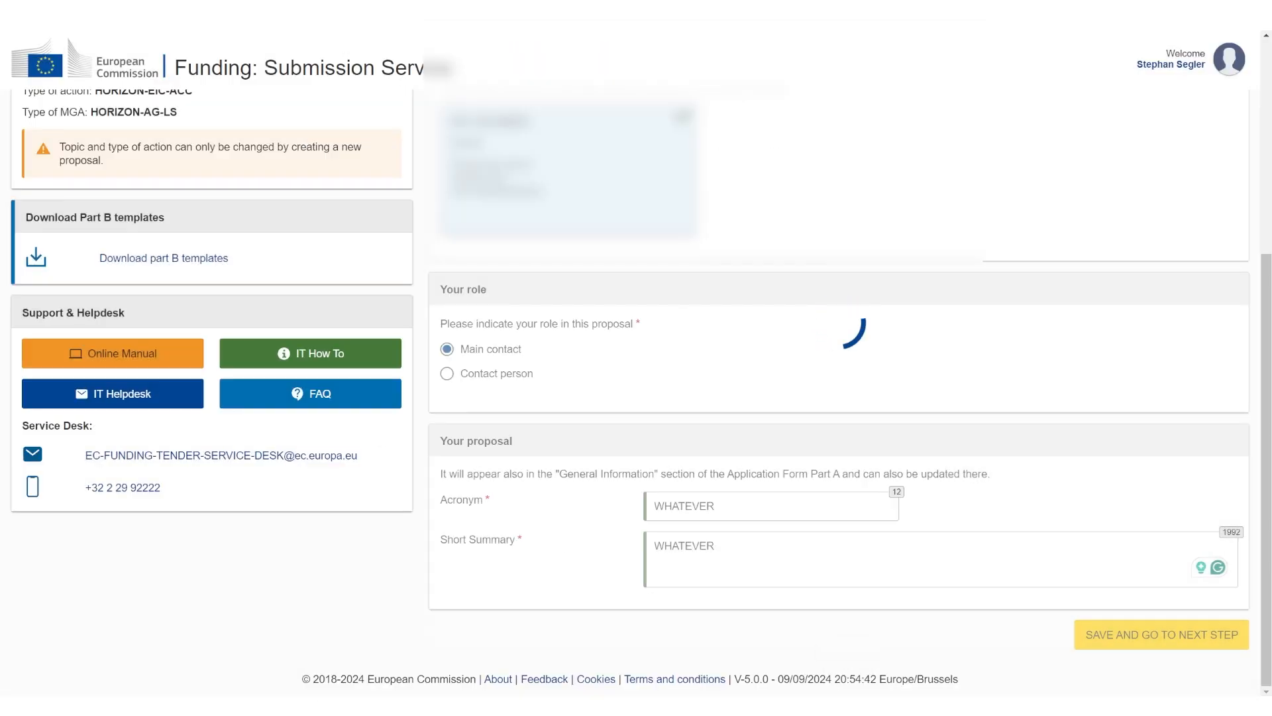
pyautogui.click(1161, 635)
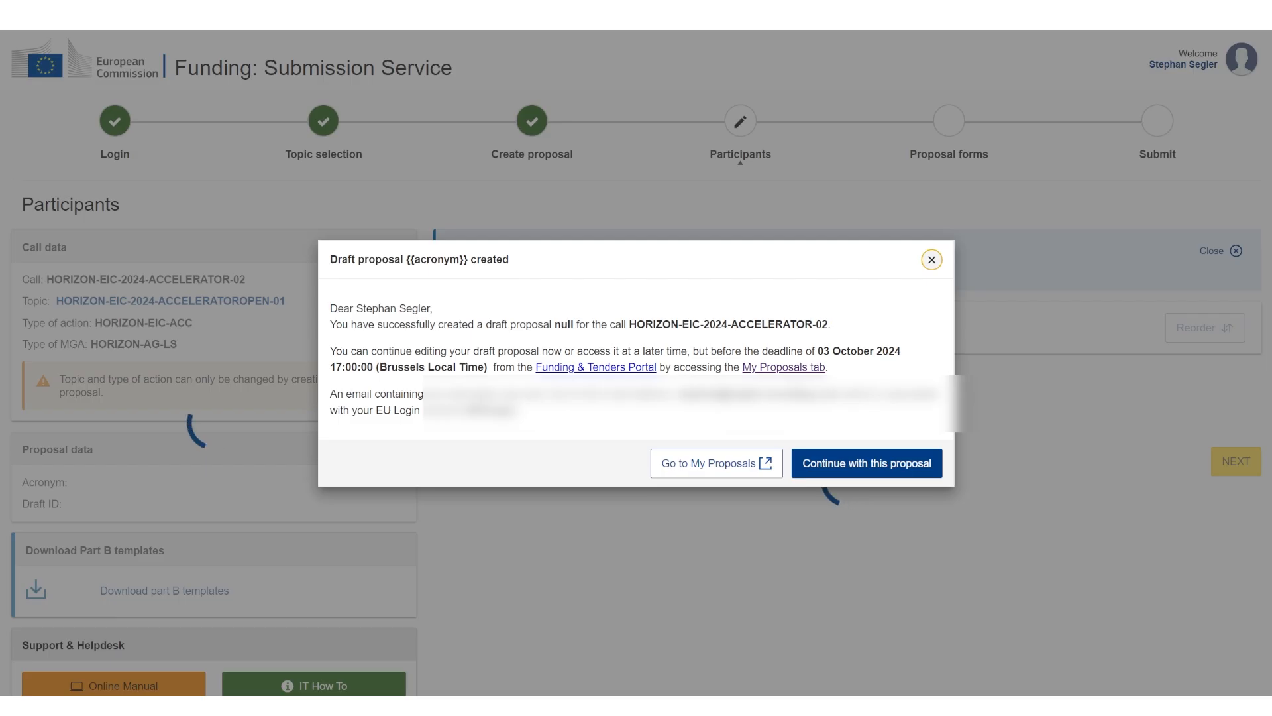
pyautogui.click(865, 462)
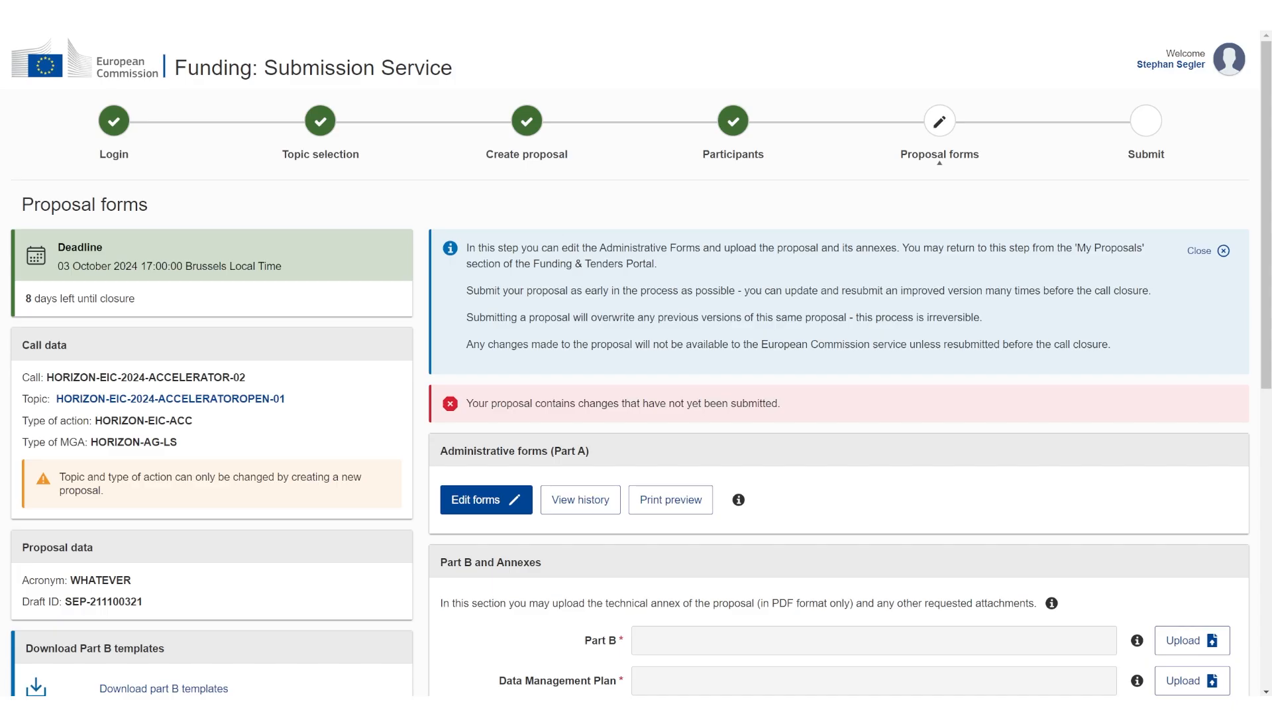
pyautogui.scroll(-3)
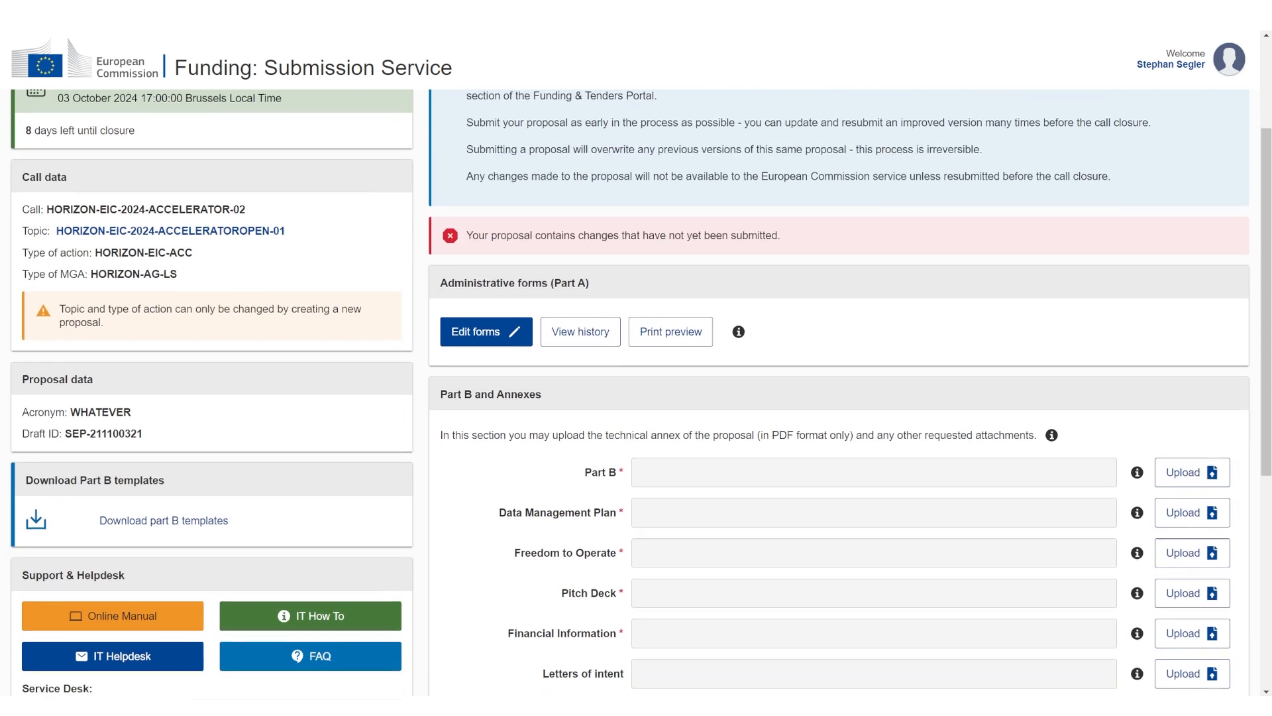
pyautogui.scroll(-3)
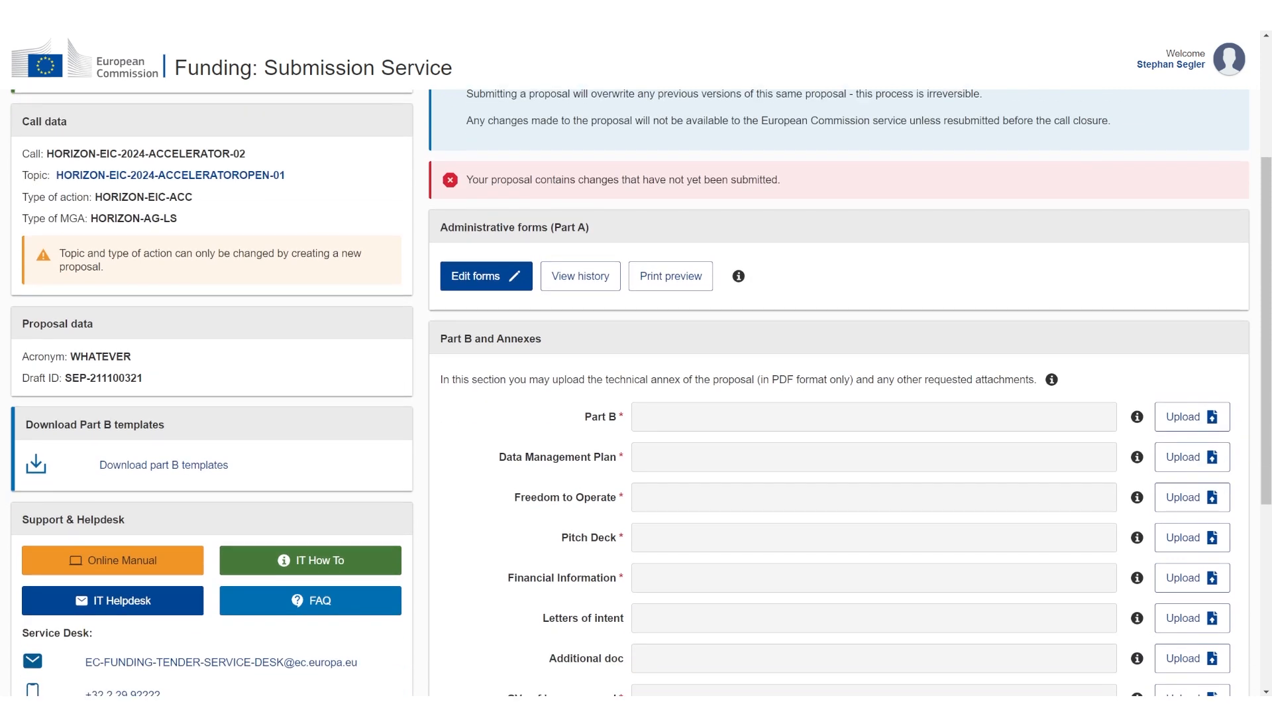
pyautogui.doubleClick(570, 226)
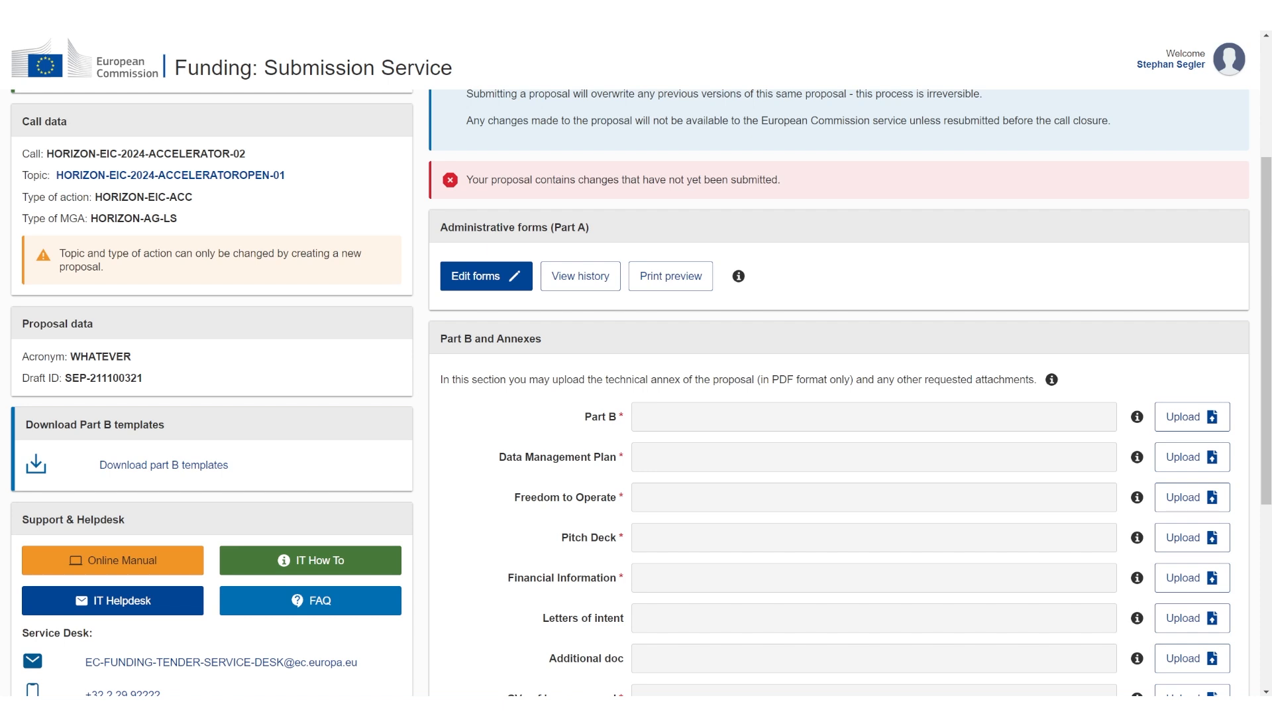
pyautogui.scroll(-3)
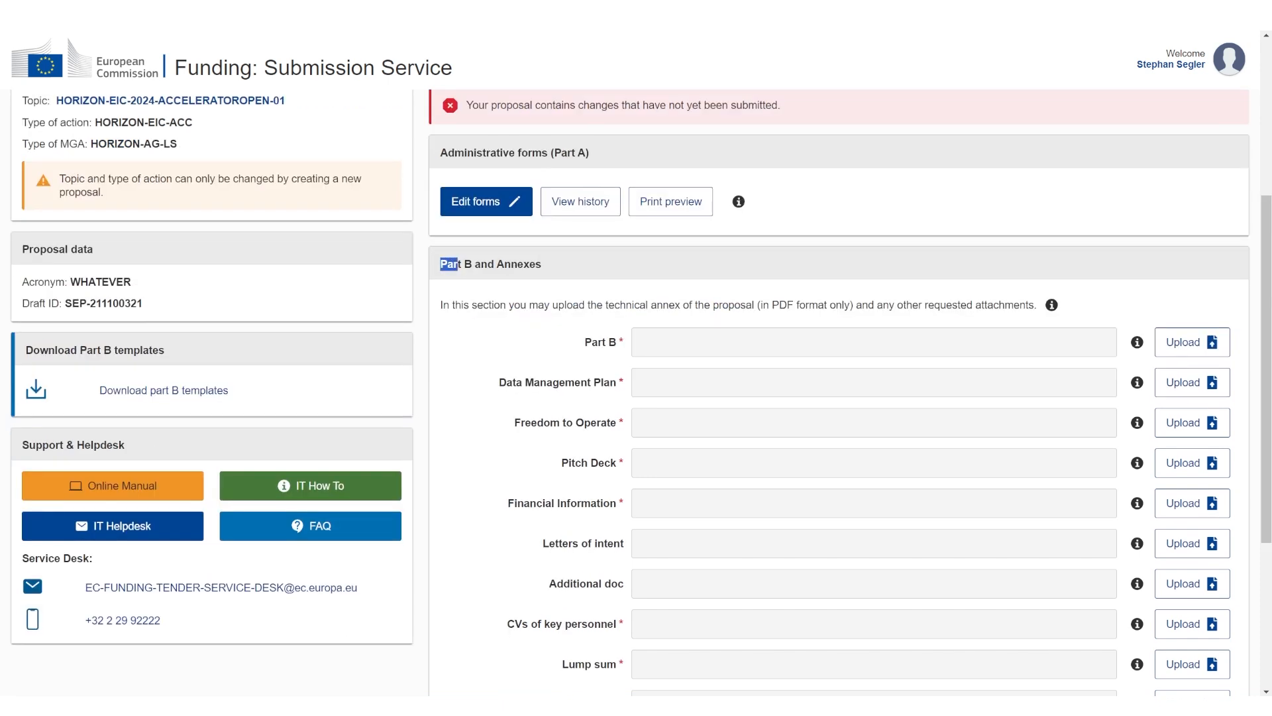
pyautogui.tripleClick(489, 264)
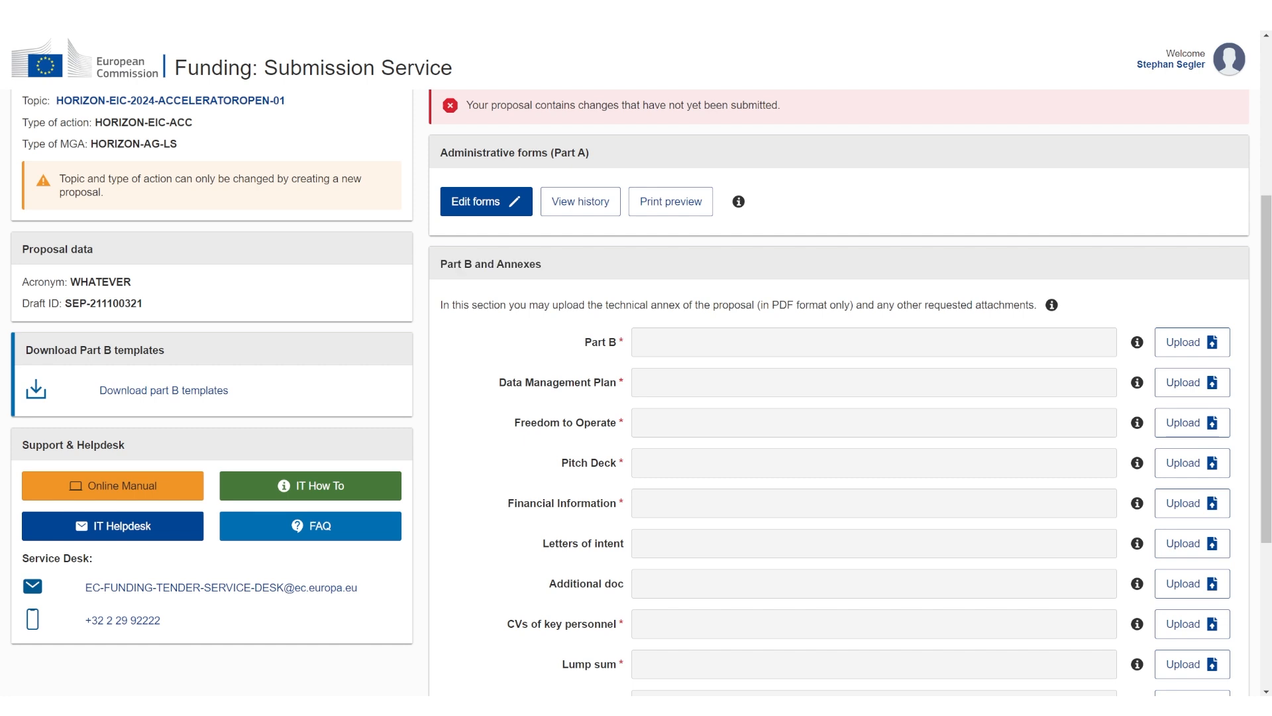
pyautogui.scroll(3)
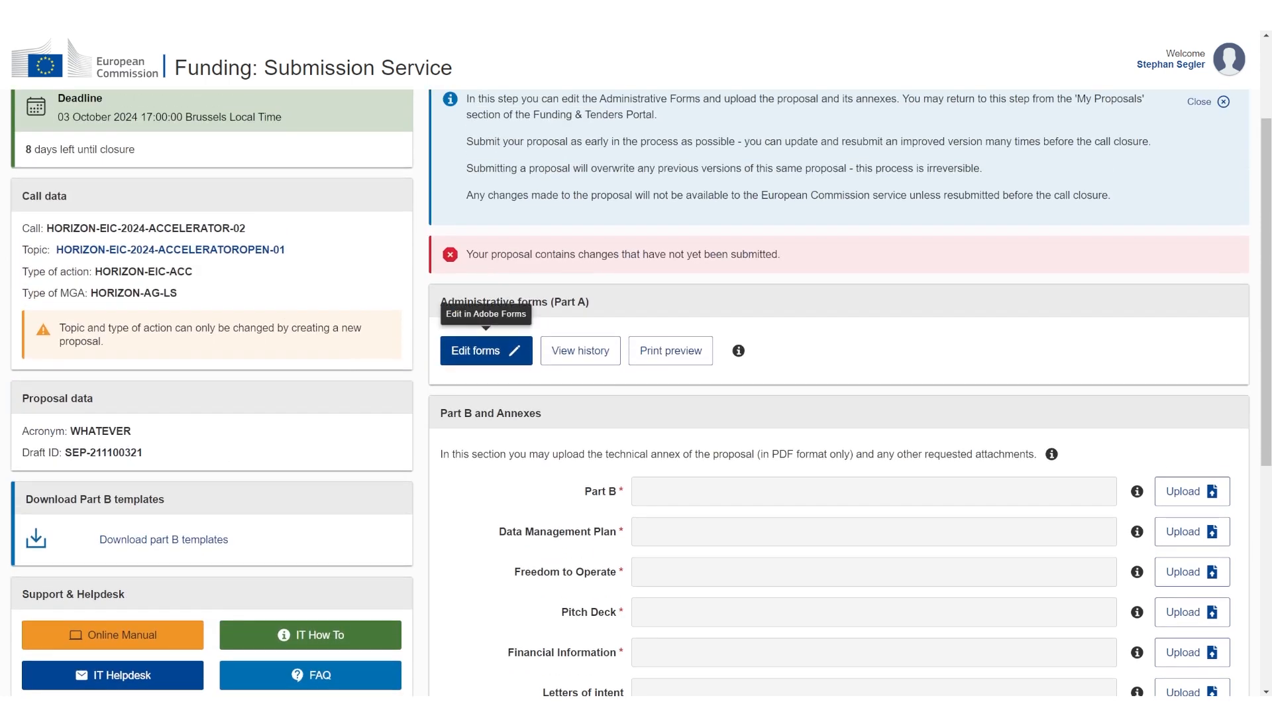
# Step: Open the Part A administrative forms for editing and go into the General information section
pyautogui.click(481, 350)
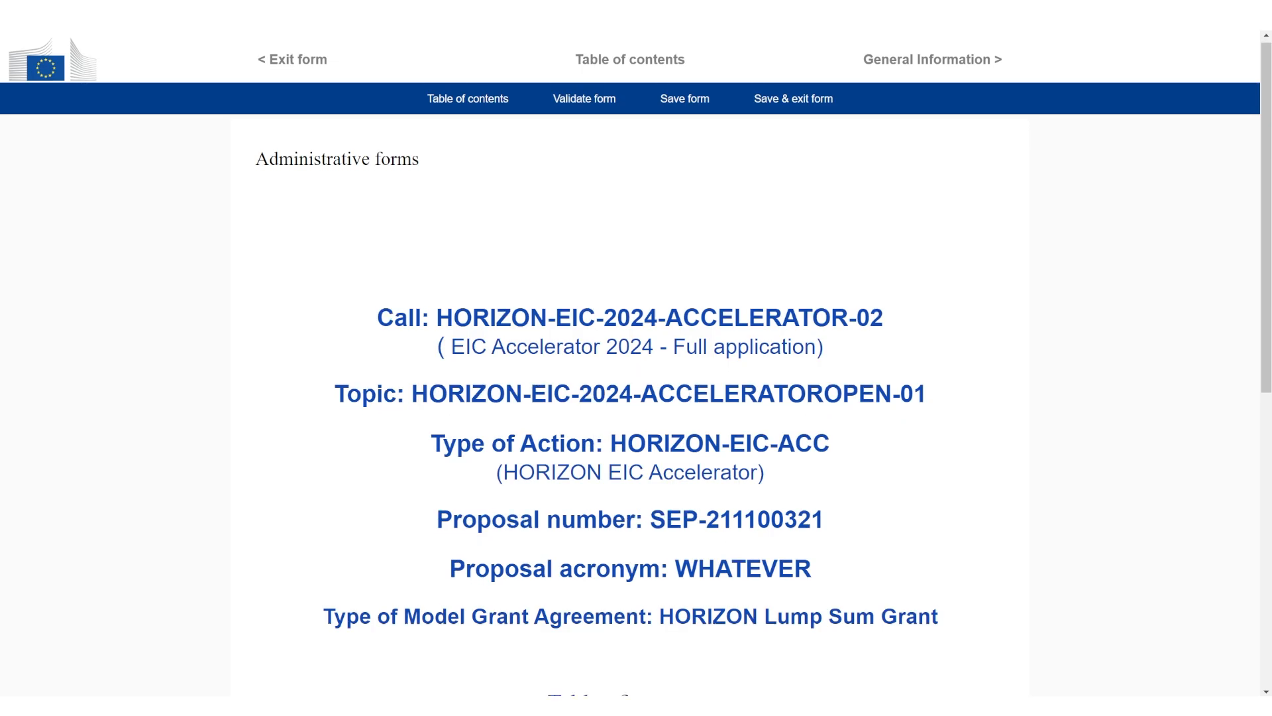
pyautogui.scroll(-3)
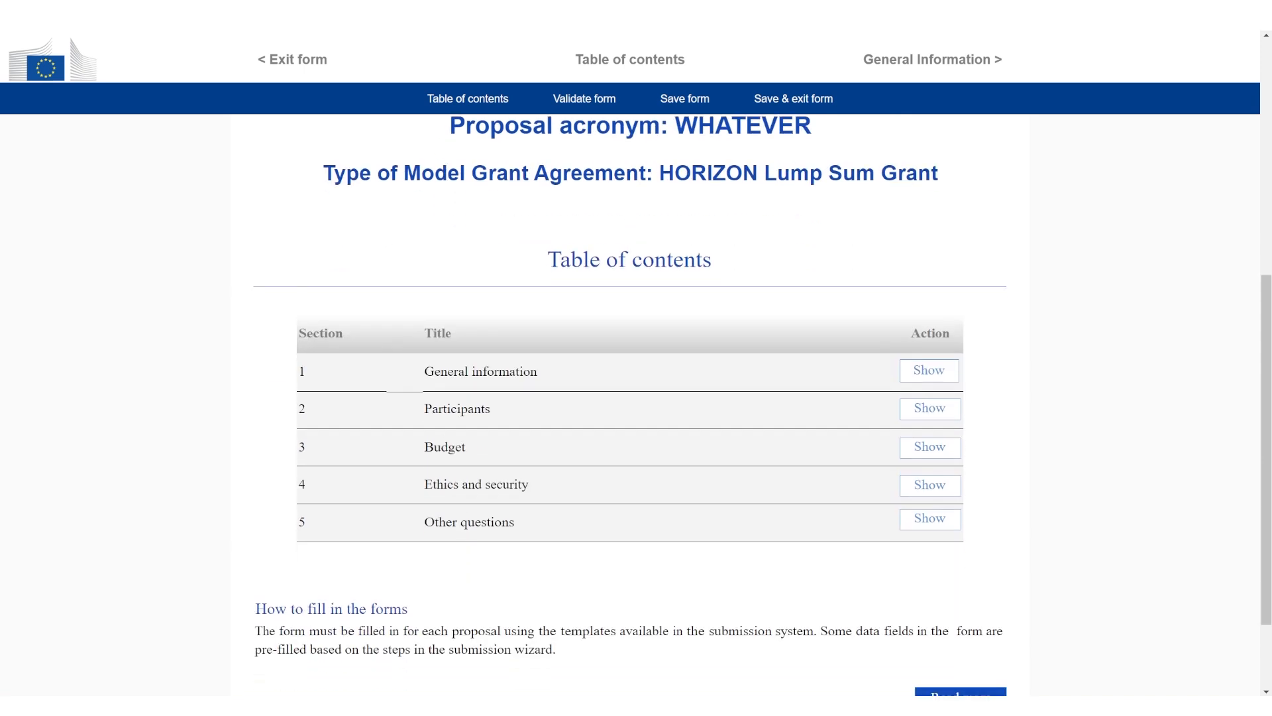
pyautogui.scroll(-3)
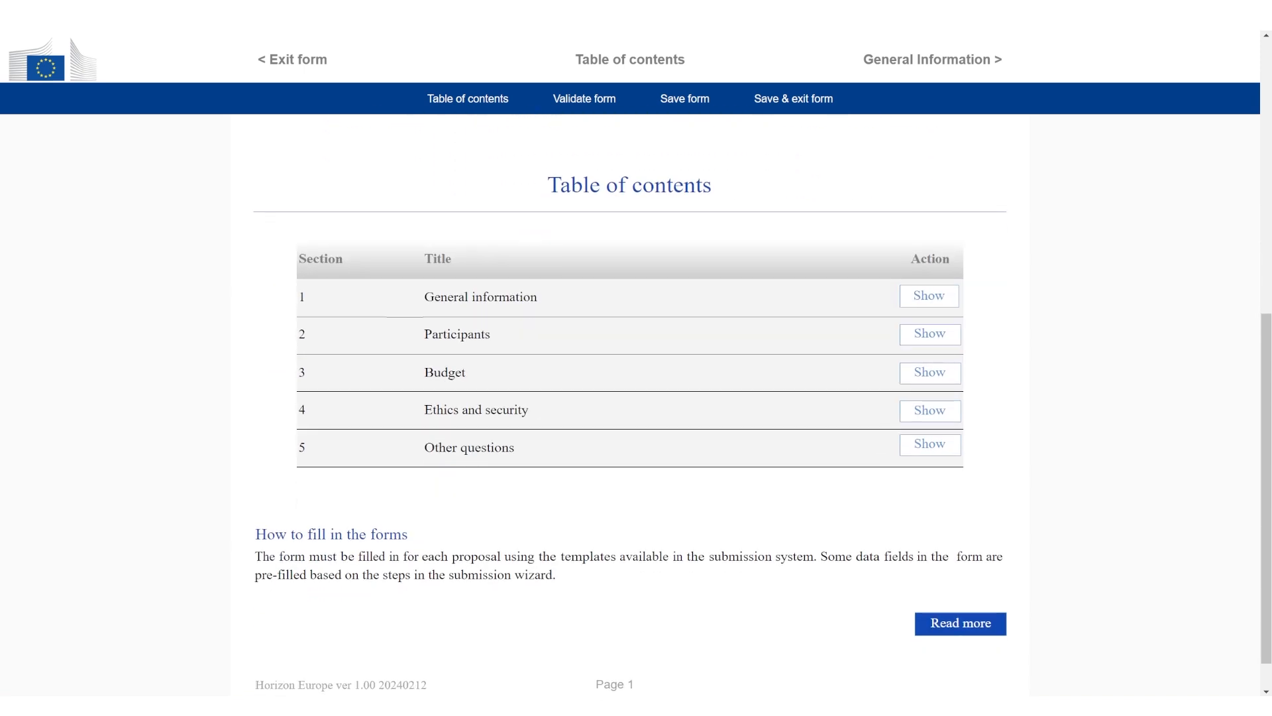
pyautogui.click(929, 296)
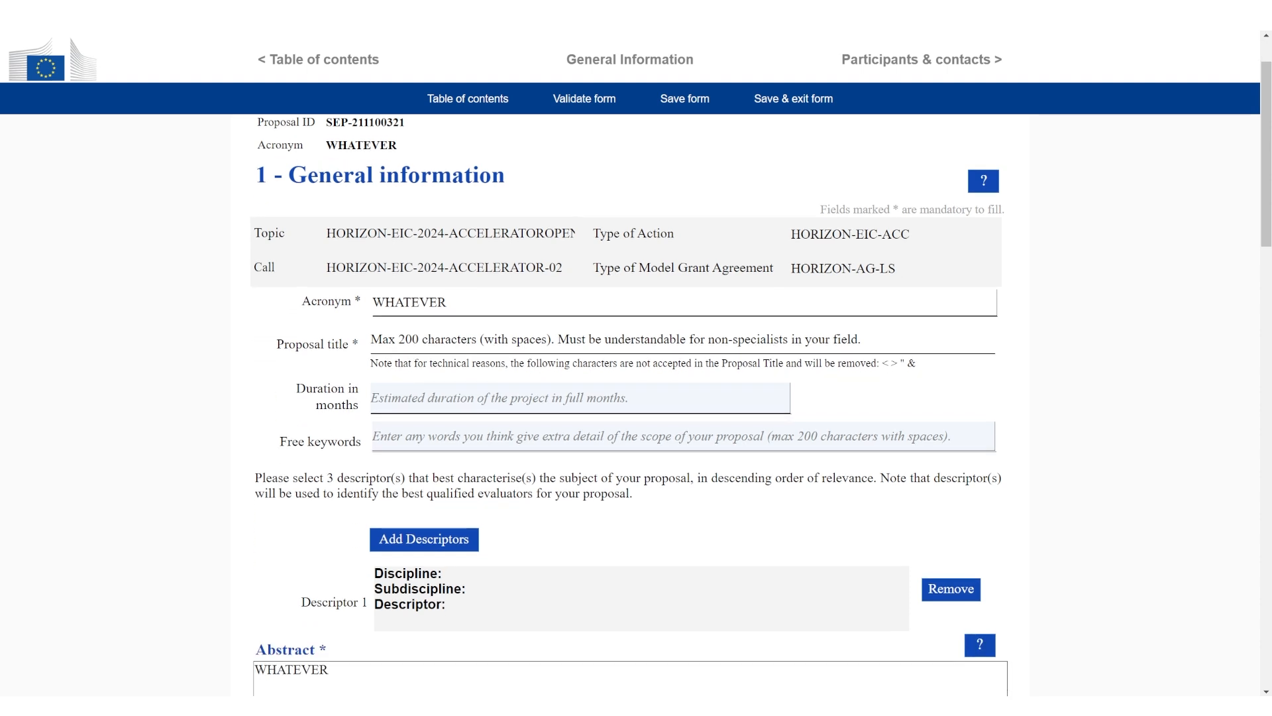
# Step: Enter WHATEVER as the proposal title along with the 24-month duration and WHATEVER abstract
pyautogui.click(600, 344)
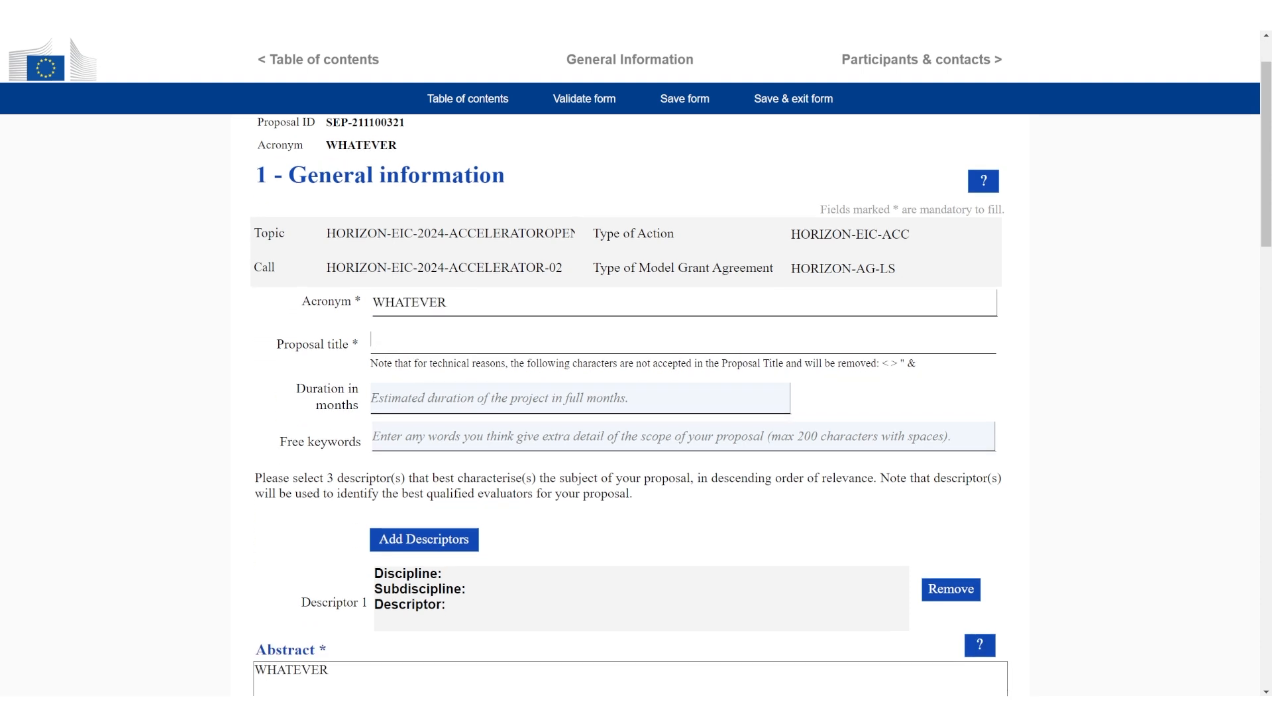
pyautogui.write('WHATEVER')
pyautogui.click(580, 398)
pyautogui.write('24')
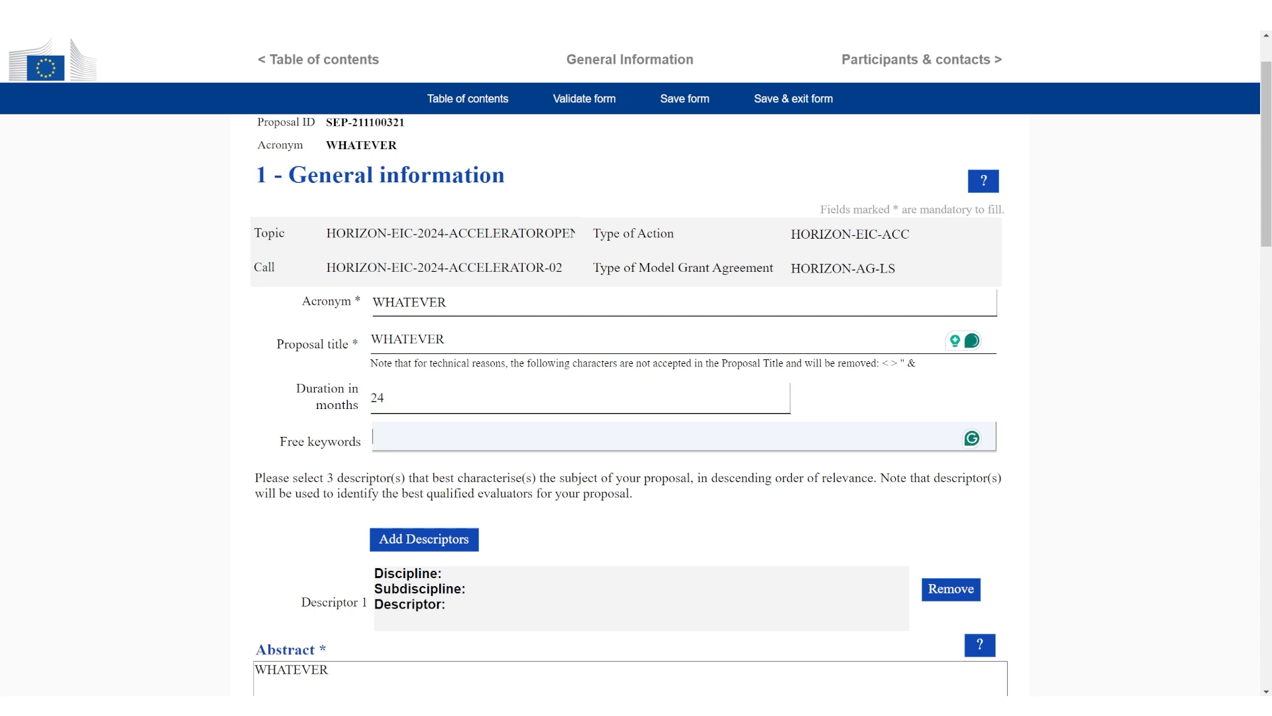
pyautogui.scroll(-3)
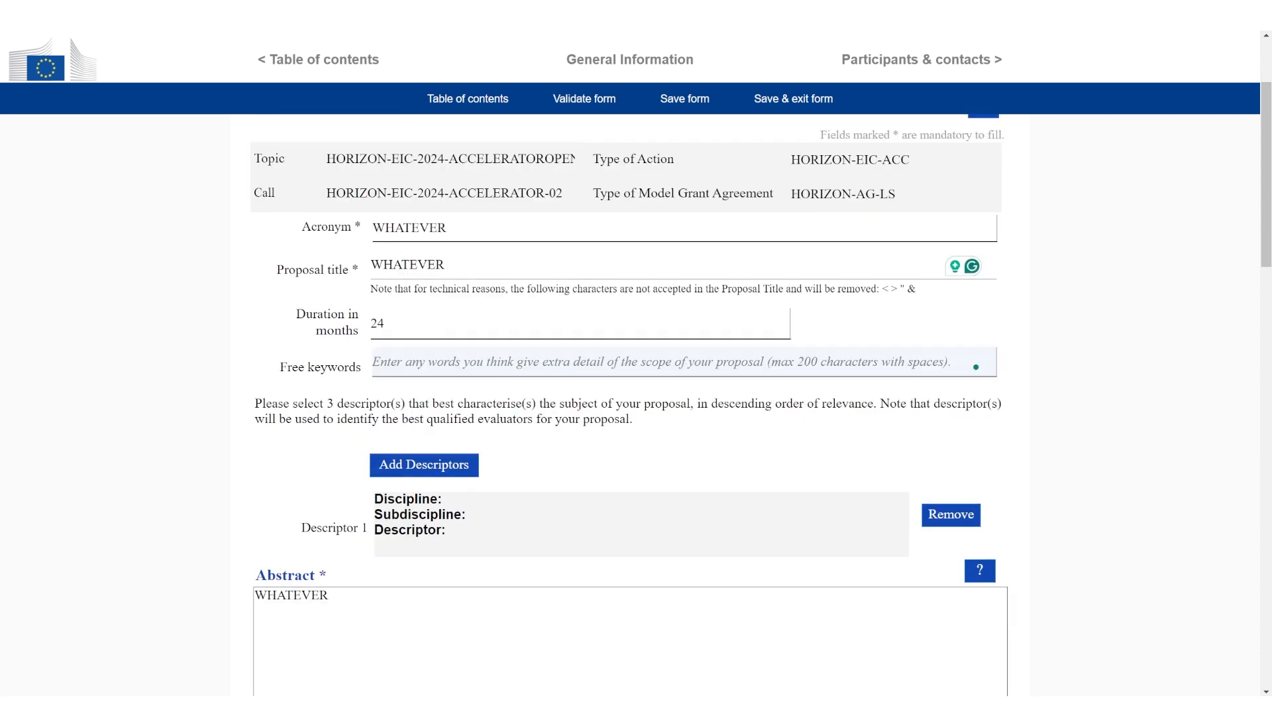
pyautogui.scroll(-3)
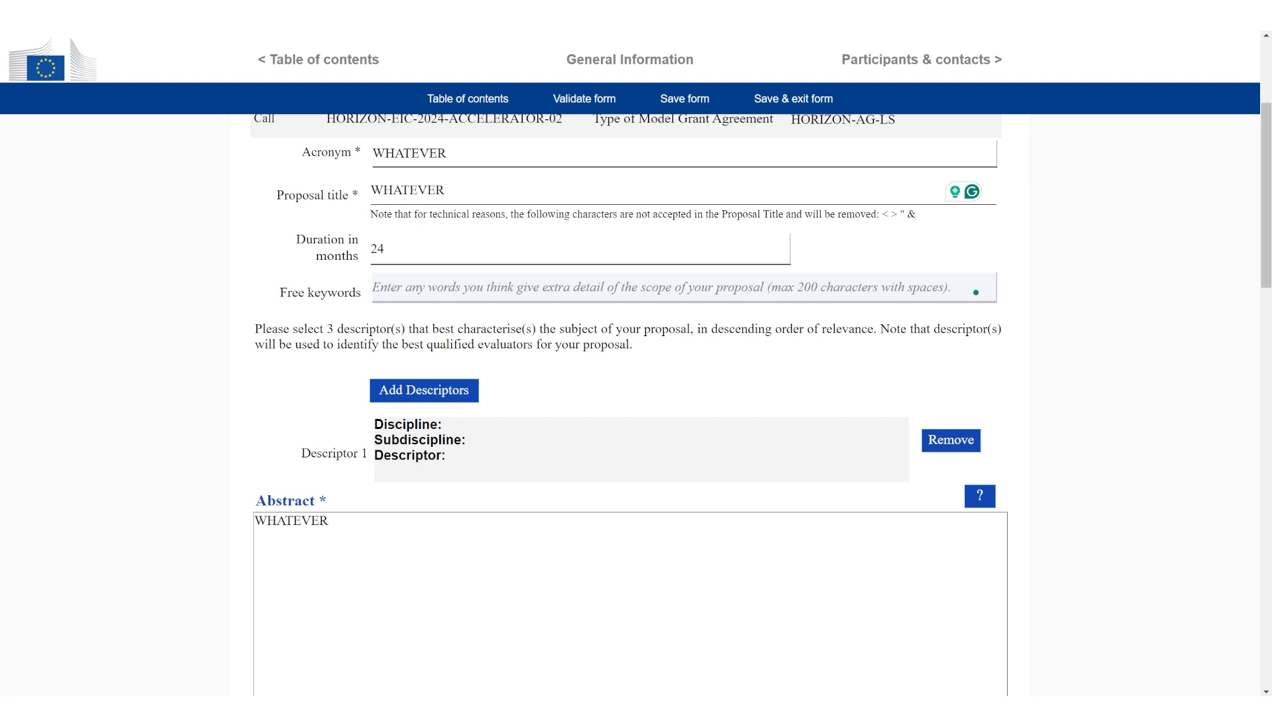
# Step: Add the descriptors Environmental protection, Natural gas and Mineralogy under the Innovation discipline
pyautogui.click(425, 390)
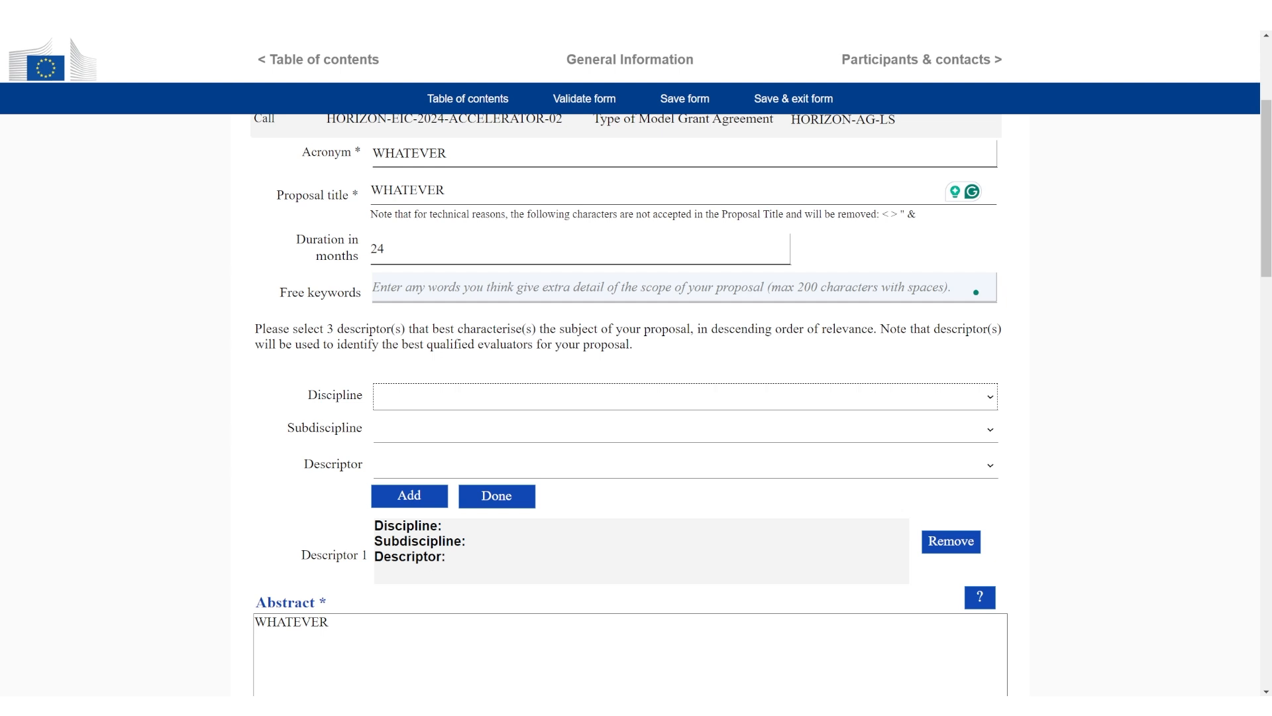
pyautogui.click(684, 396)
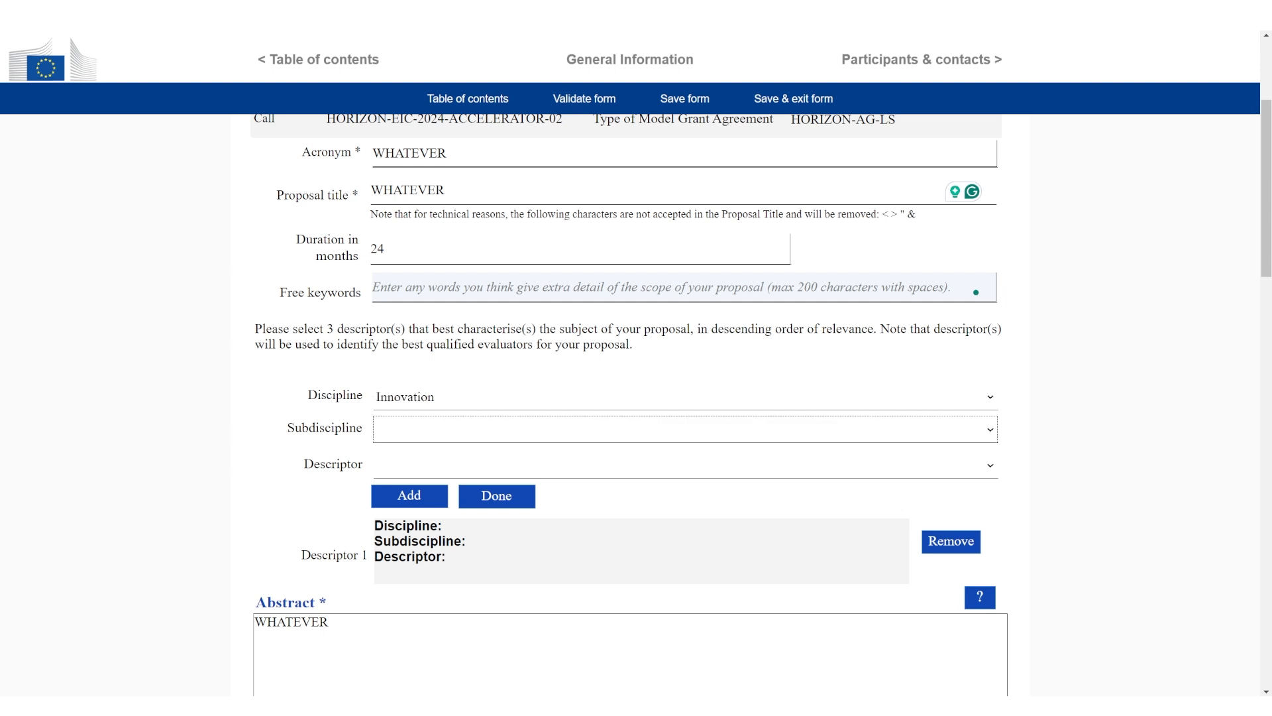
pyautogui.click(684, 428)
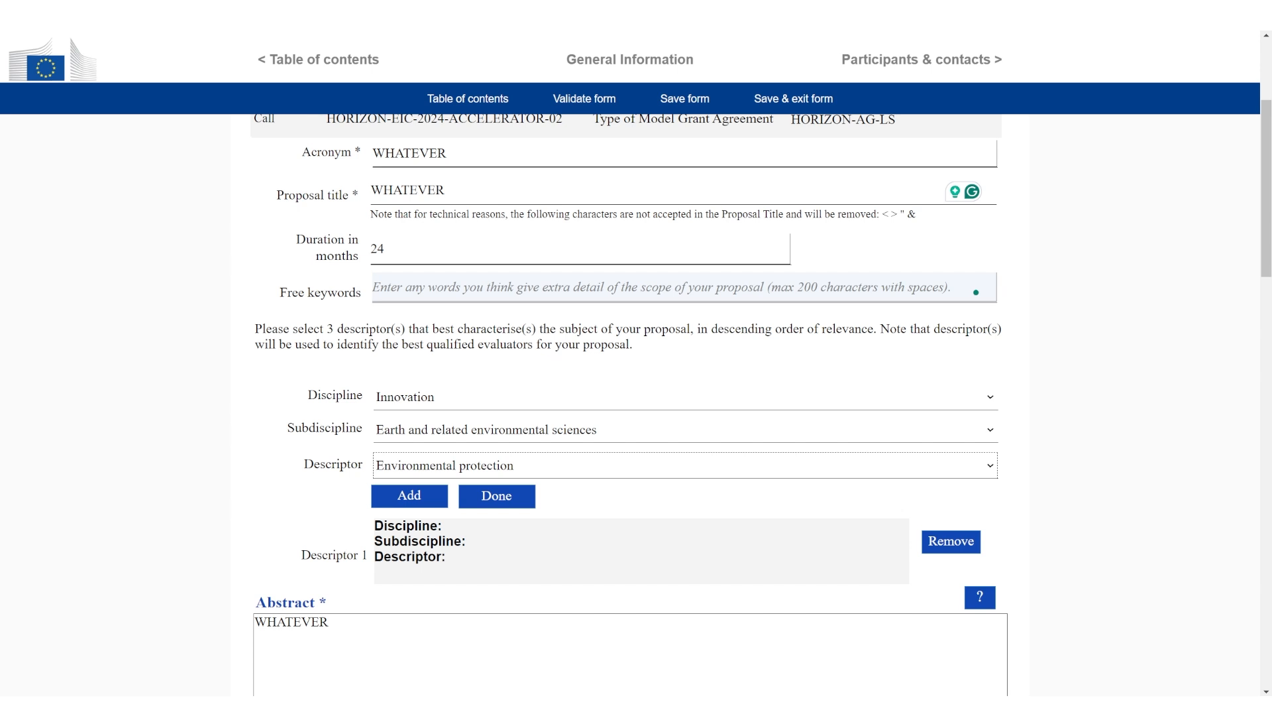
pyautogui.click(410, 494)
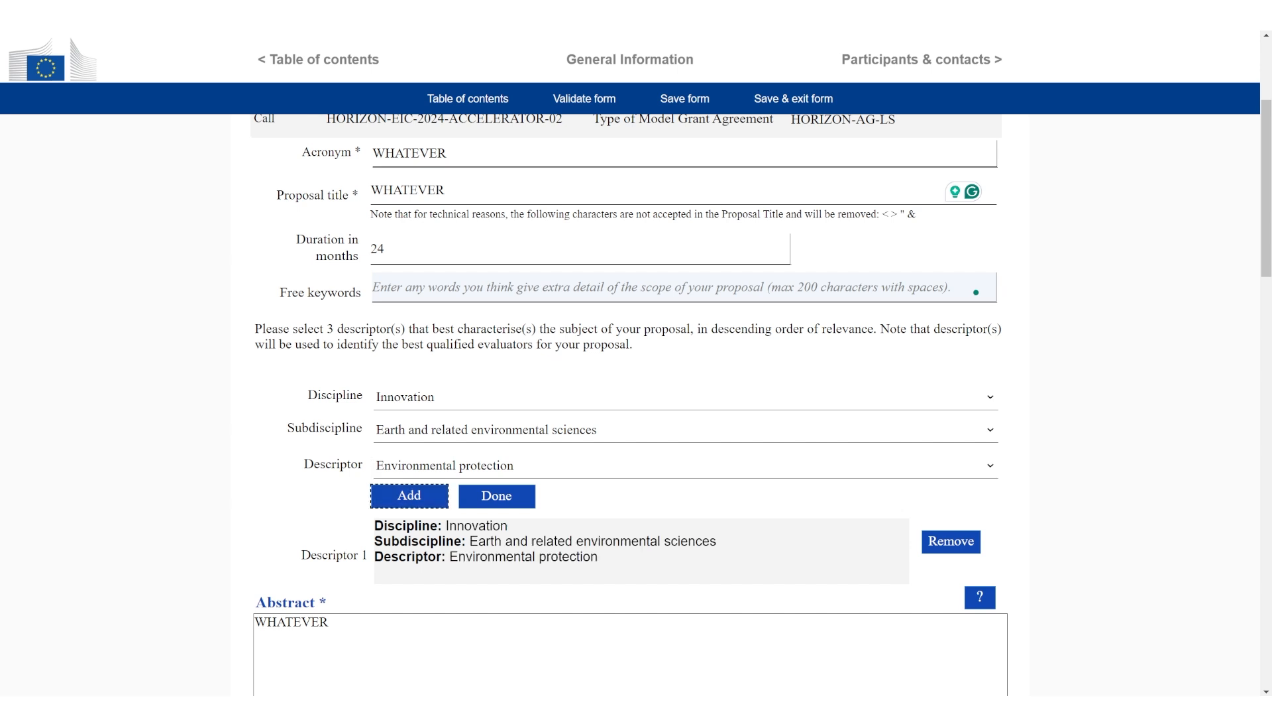
pyautogui.scroll(-3)
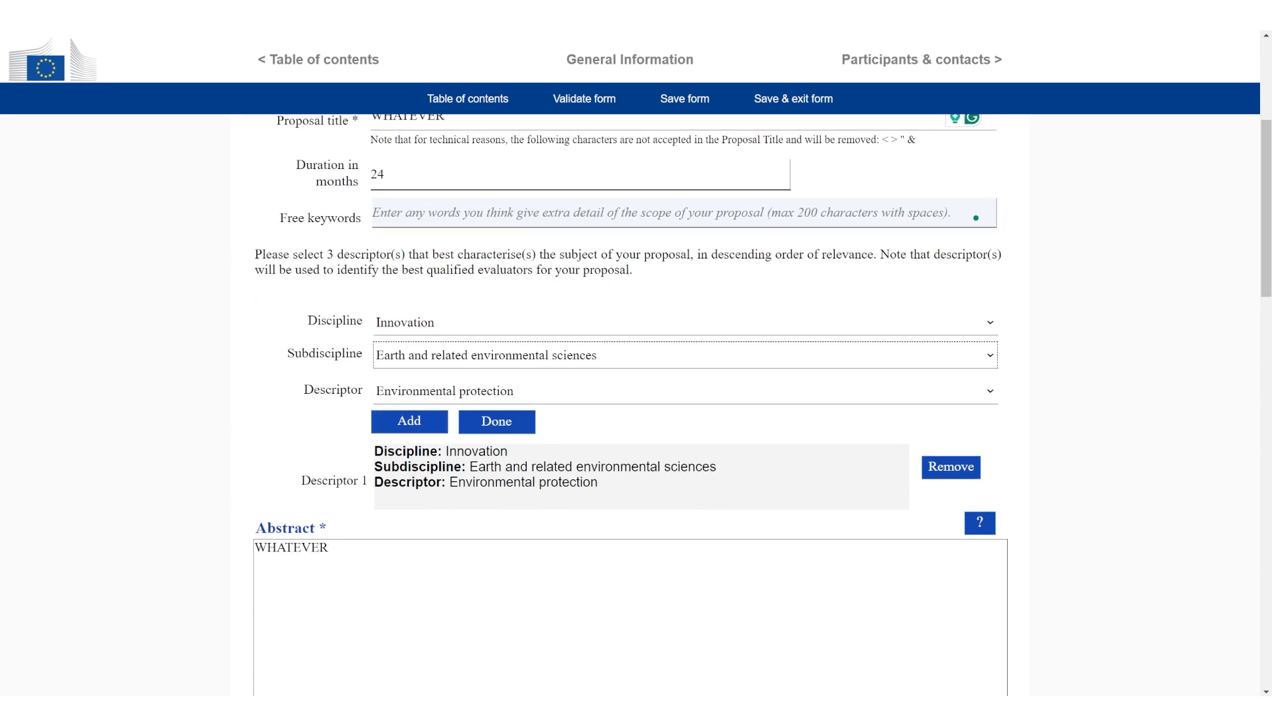
pyautogui.click(410, 422)
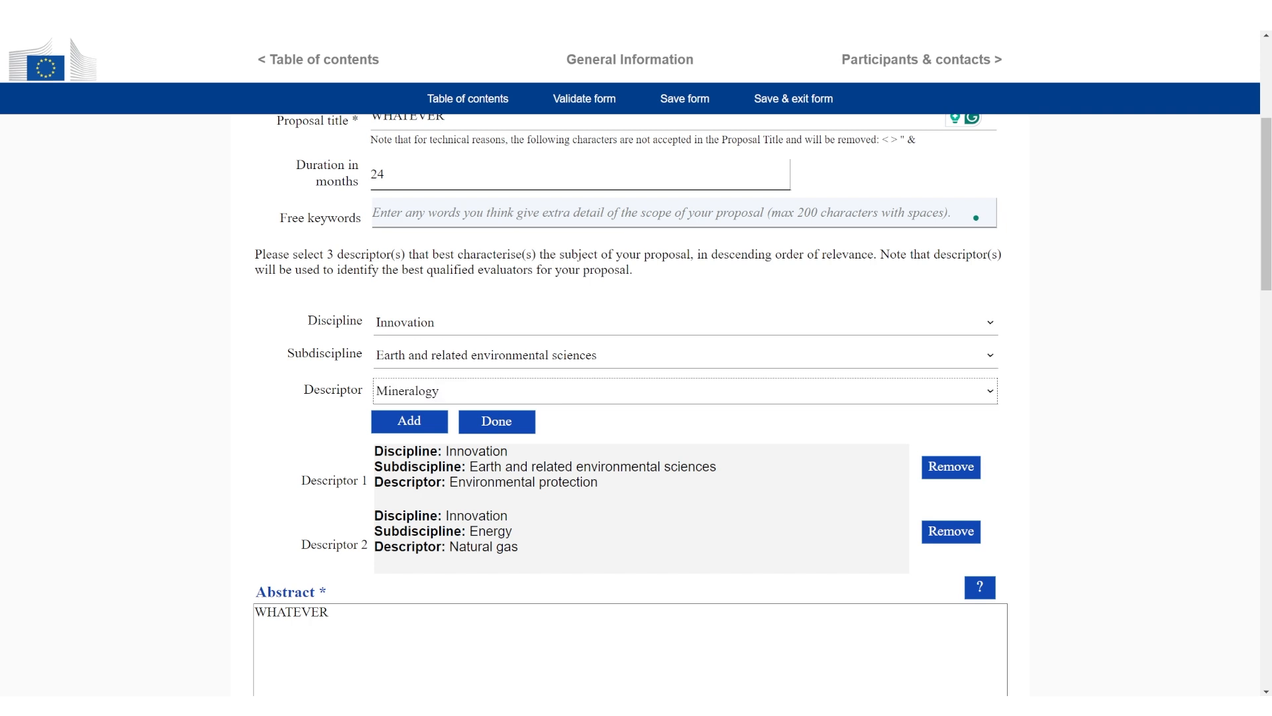
pyautogui.click(410, 422)
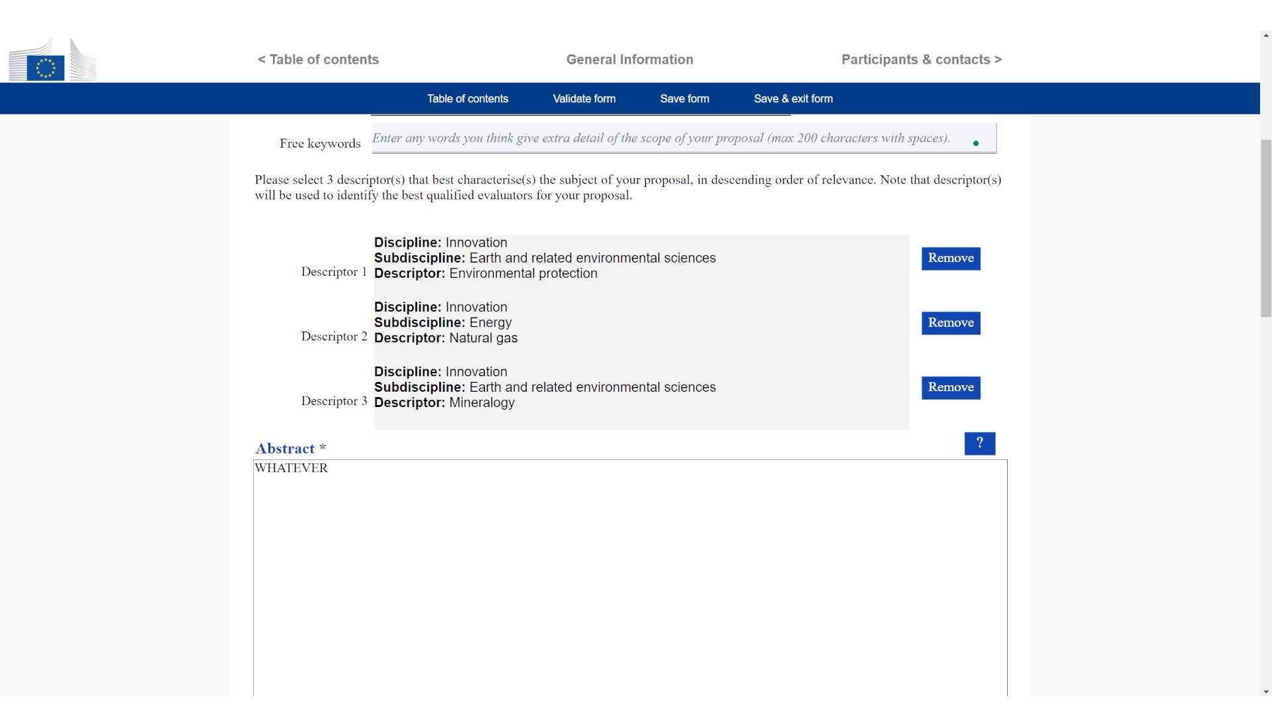
pyautogui.scroll(-3)
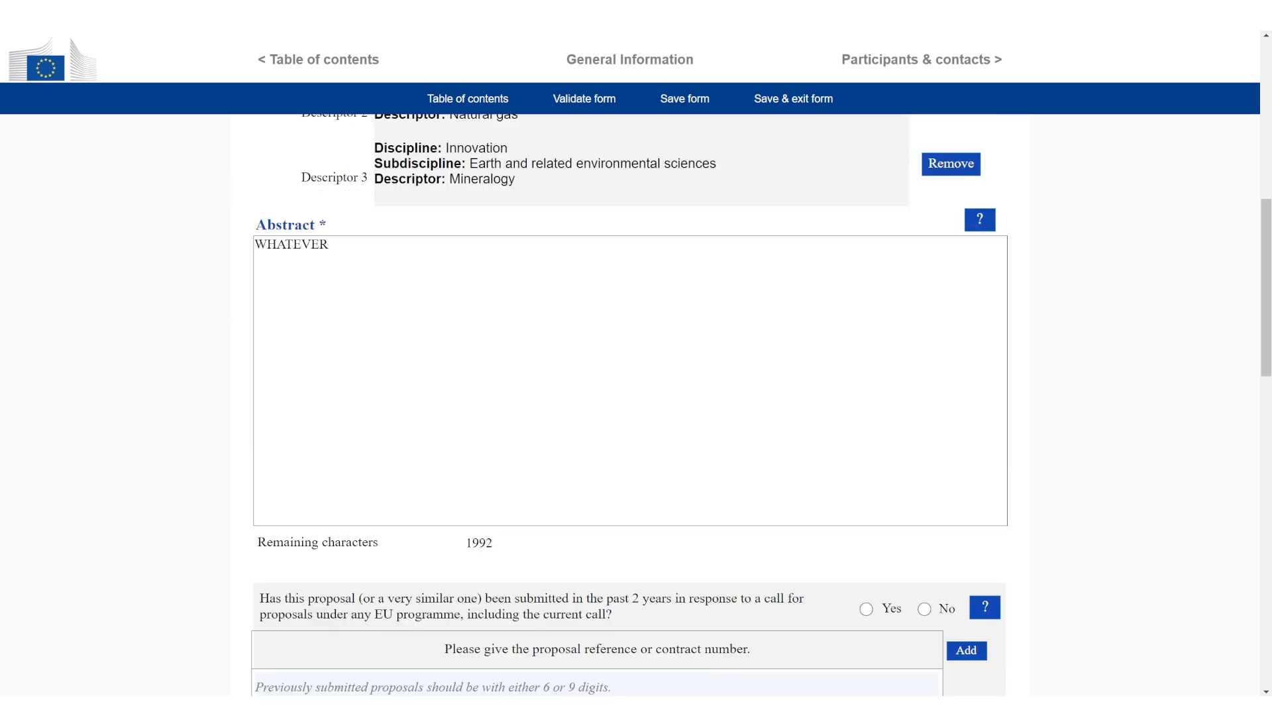
pyautogui.scroll(-3)
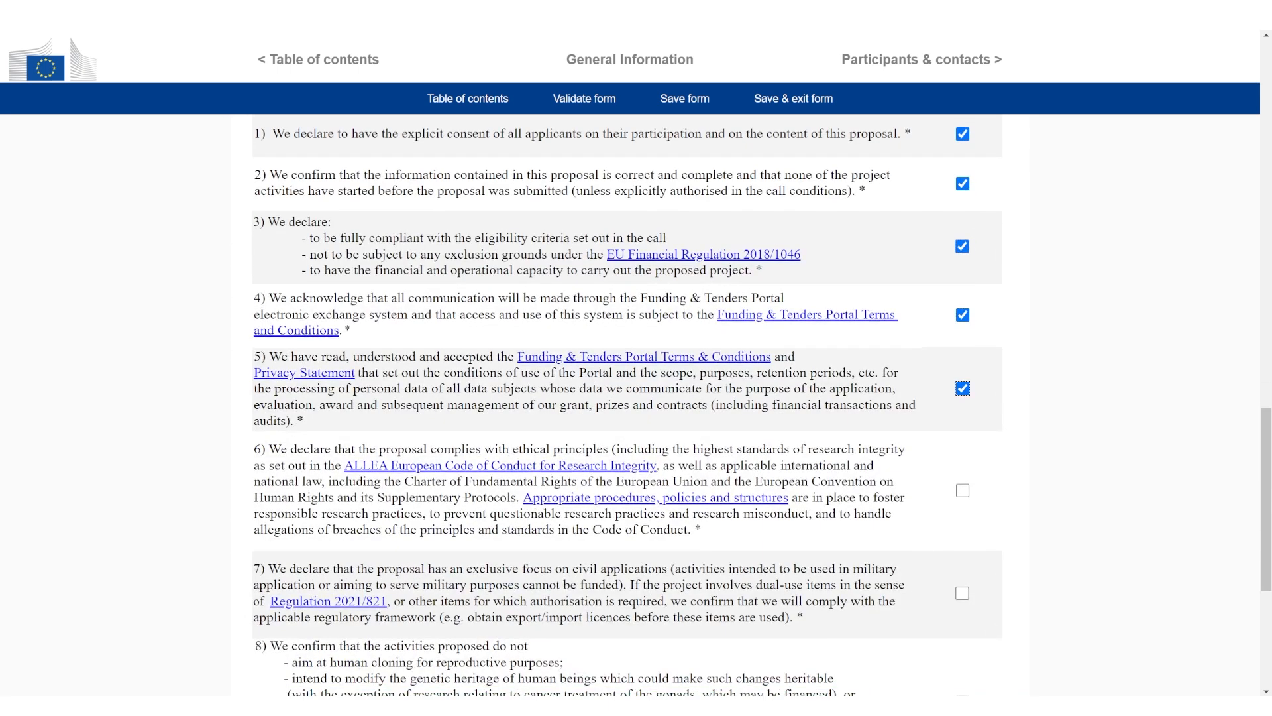
# Step: Save the General Information form with all ten declarations ticked and move to Participants & contacts
pyautogui.scroll(-3)
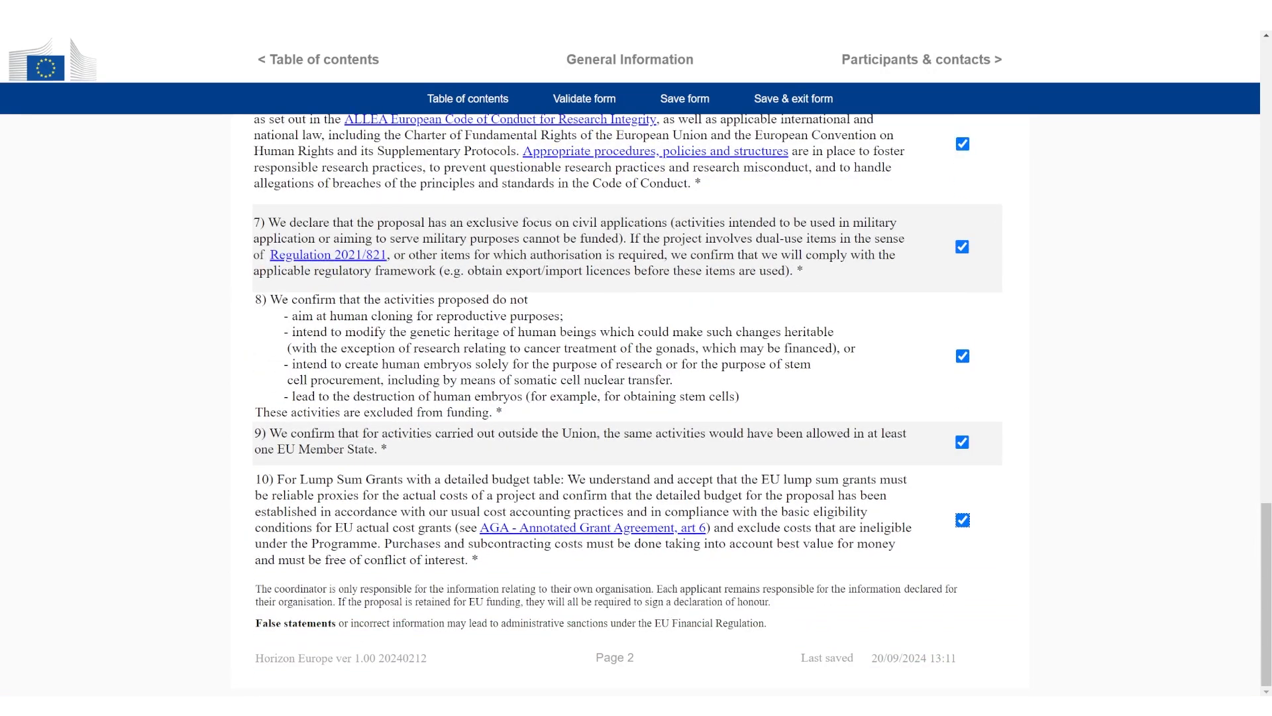
pyautogui.click(684, 98)
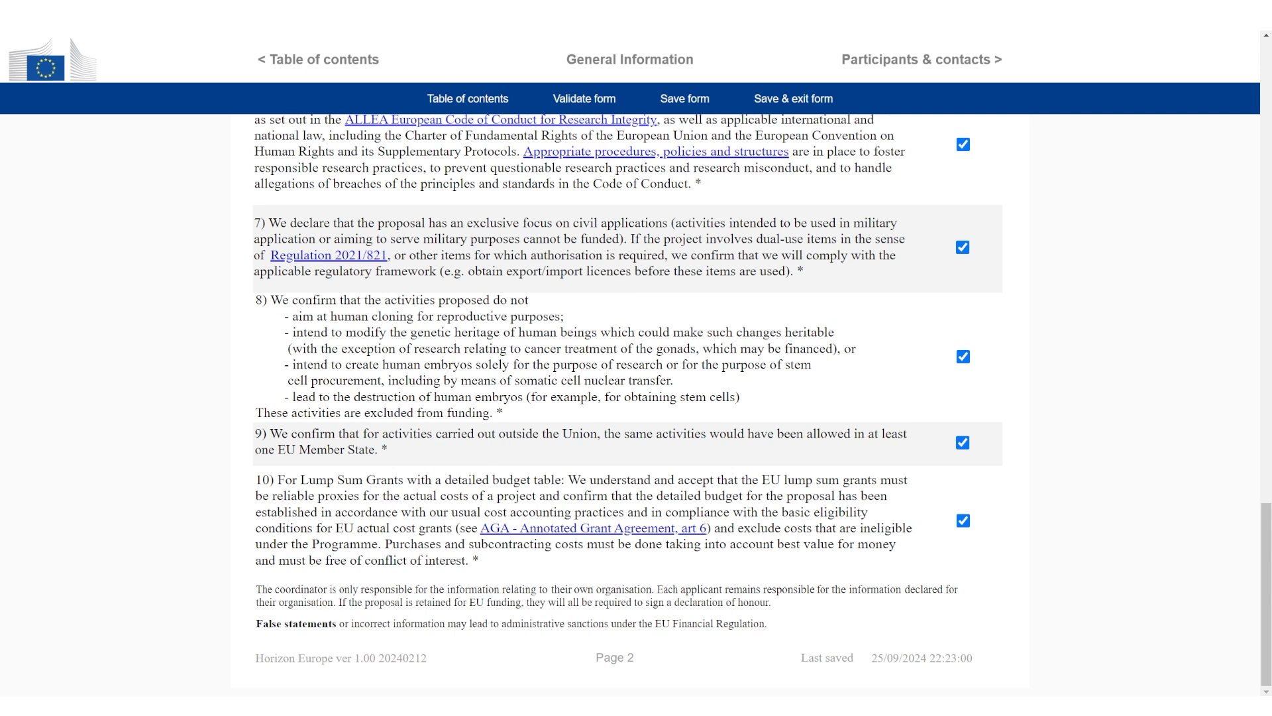
pyautogui.click(923, 59)
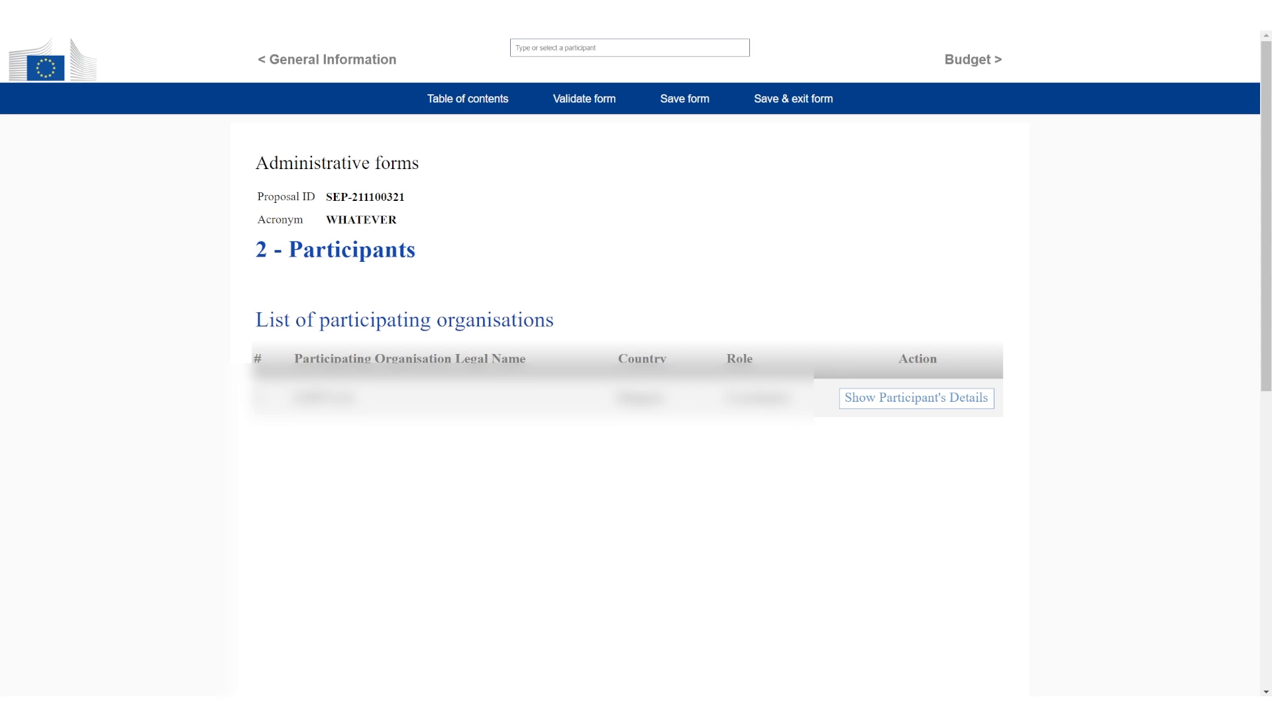
# Step: In the participant's details, use the organisation's address for the department and set the main contact to Man, CEO, Management
pyautogui.click(916, 398)
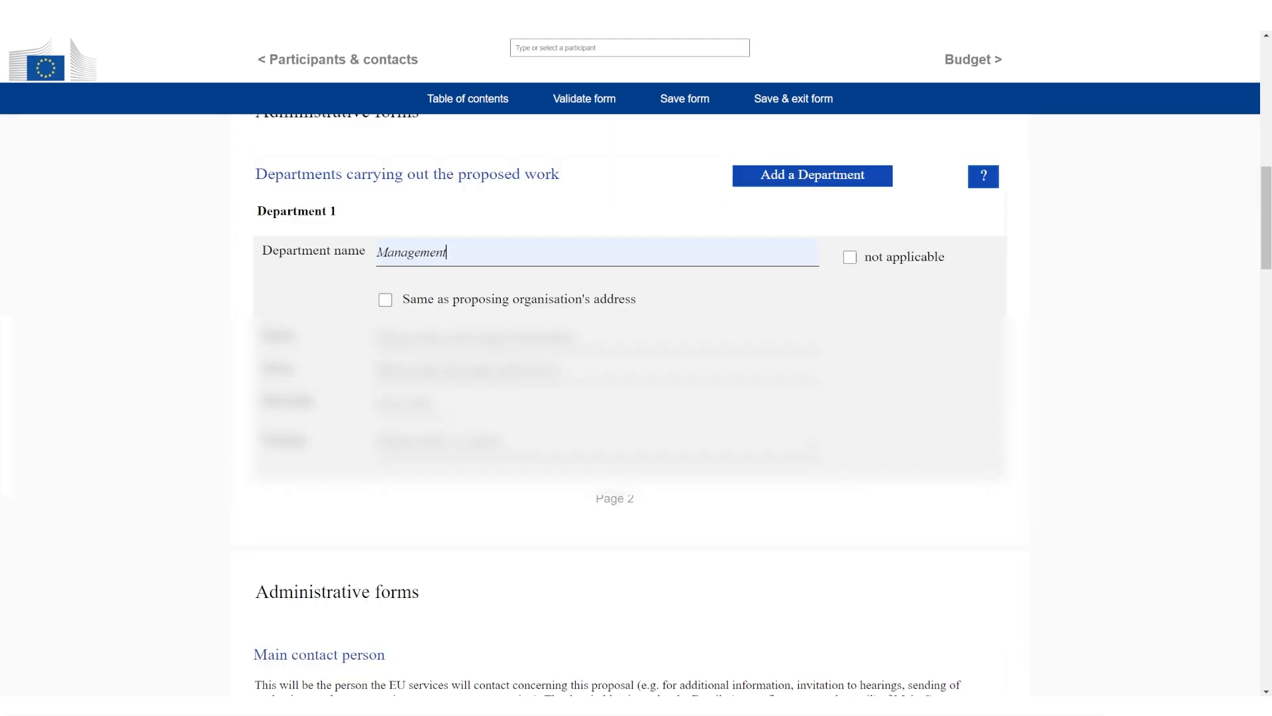
pyautogui.click(385, 300)
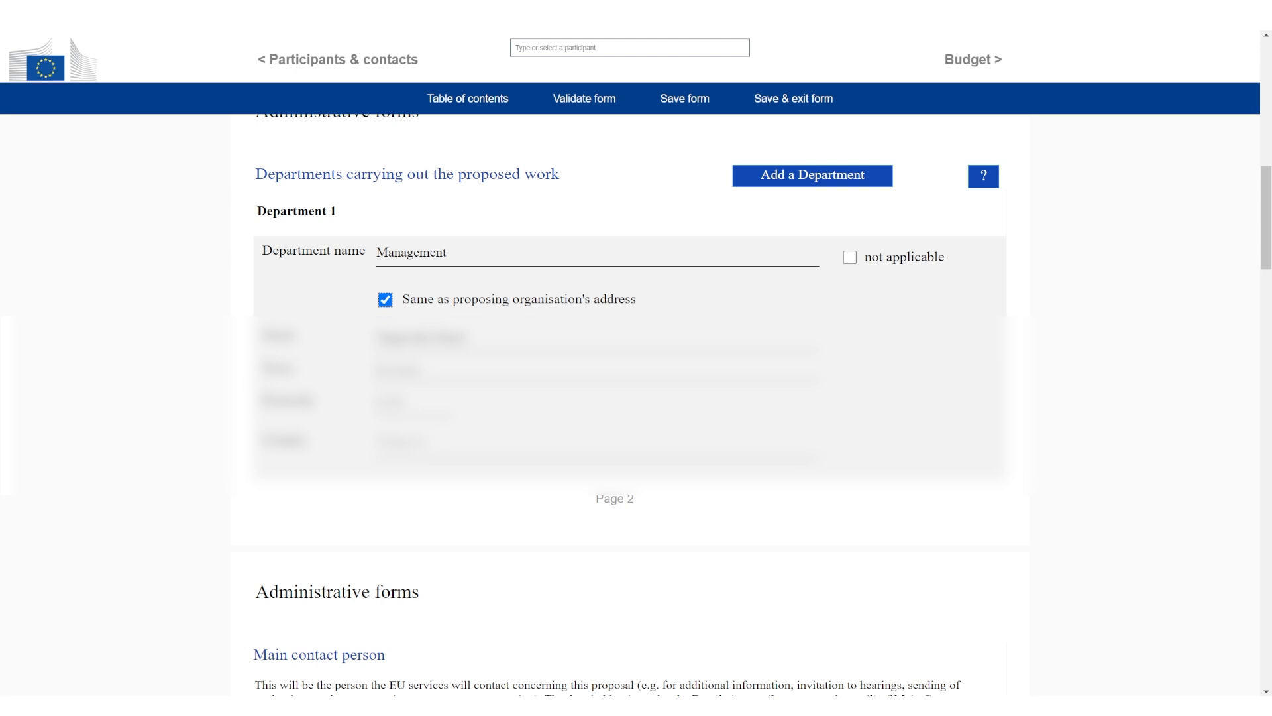
pyautogui.scroll(-3)
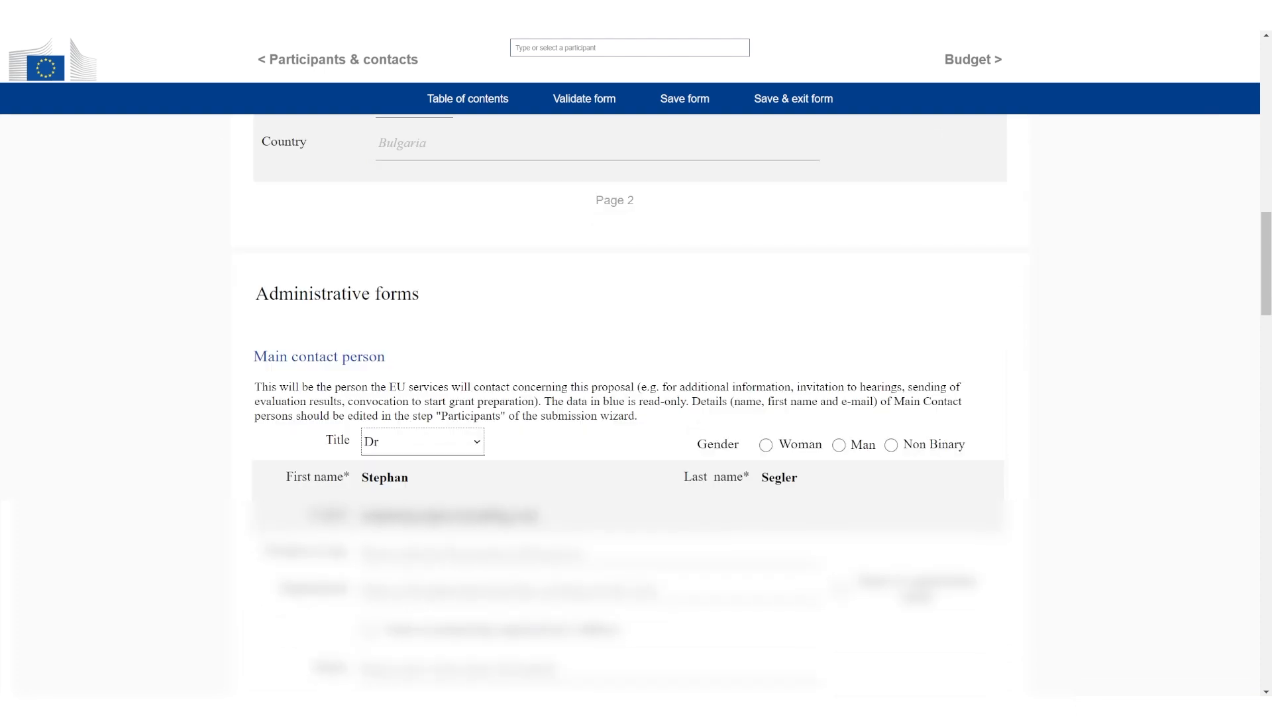
pyautogui.click(839, 369)
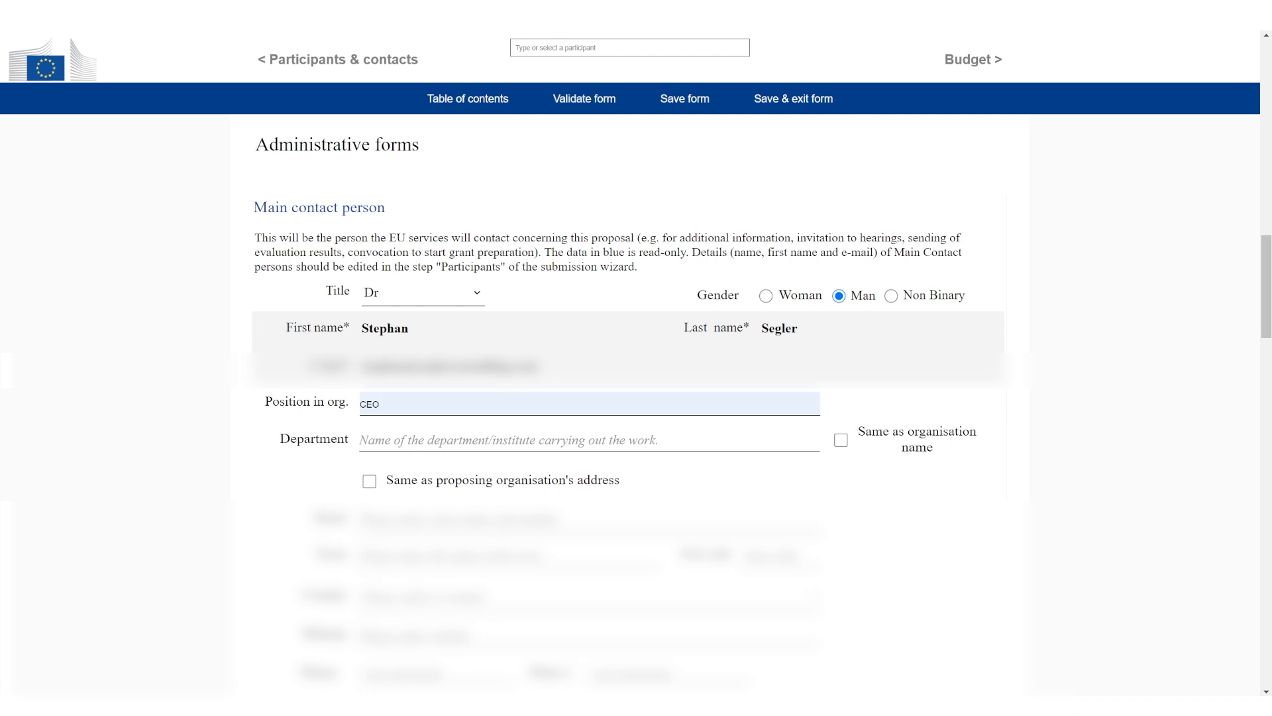
pyautogui.write('Management')
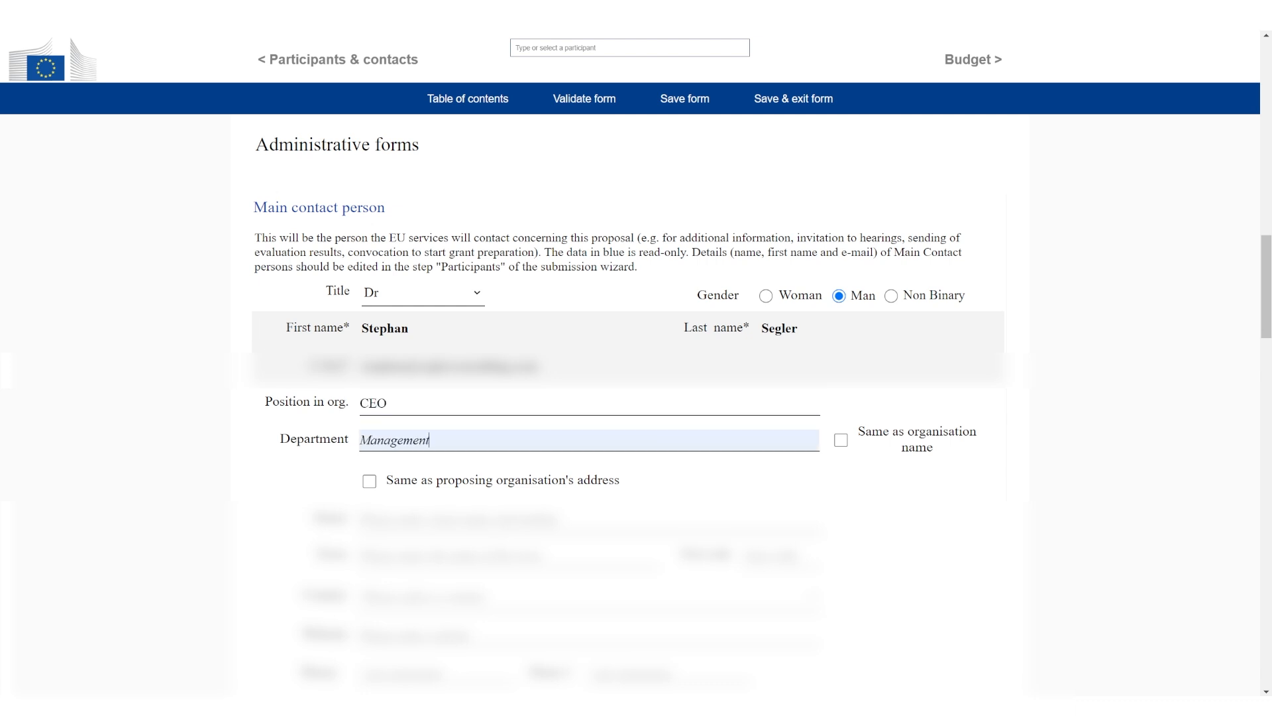
pyautogui.scroll(-3)
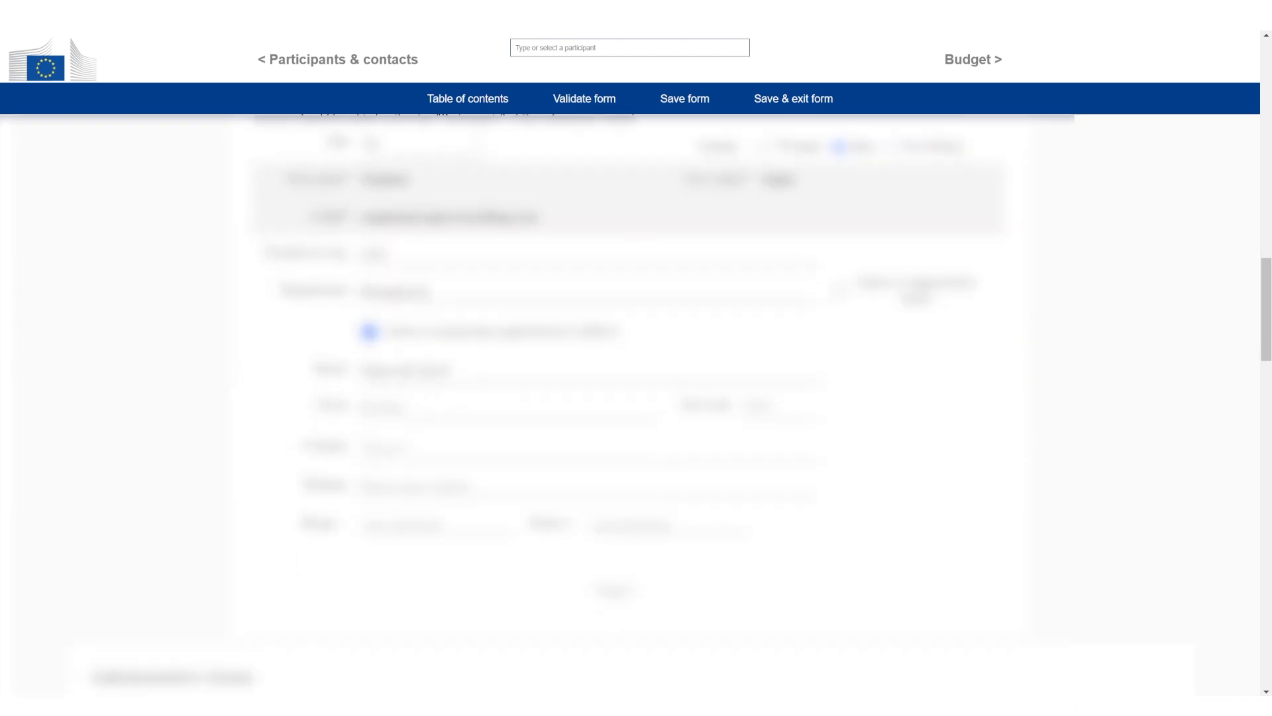
pyautogui.scroll(-3)
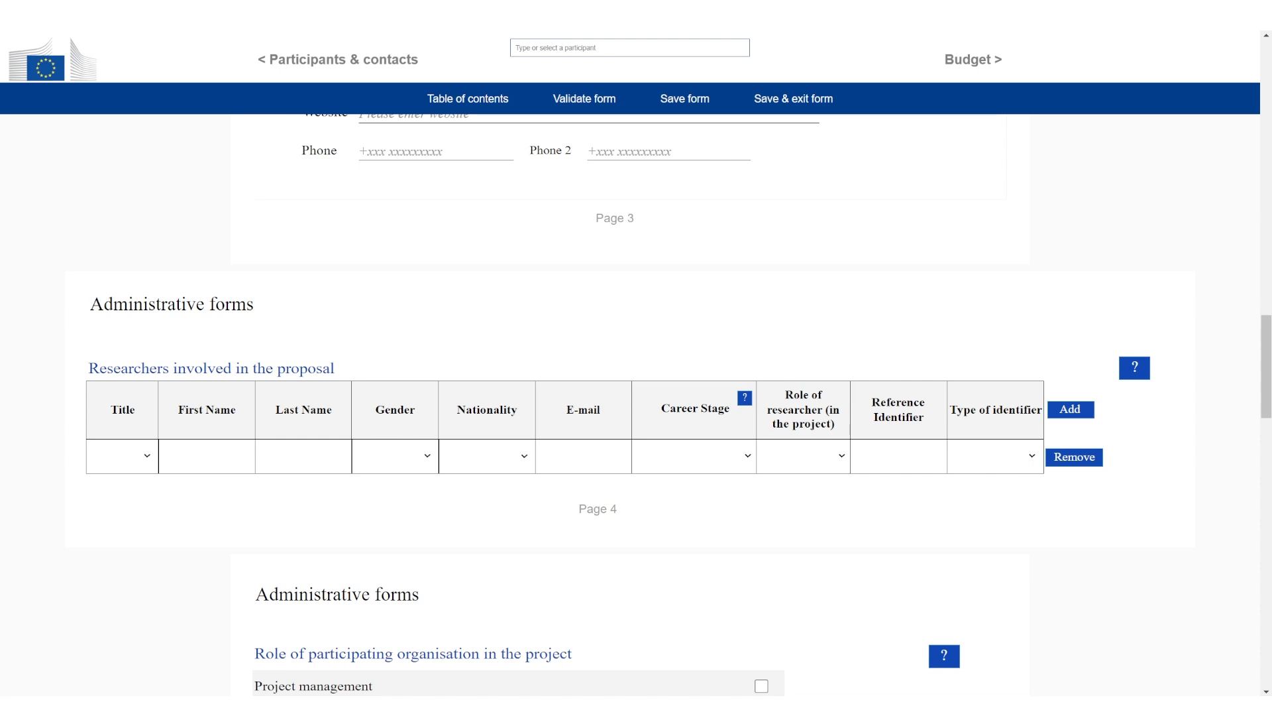
# Step: Tick the organisation's roles including Project management, communication and infrastructure, and review the remaining participant pages
pyautogui.scroll(-3)
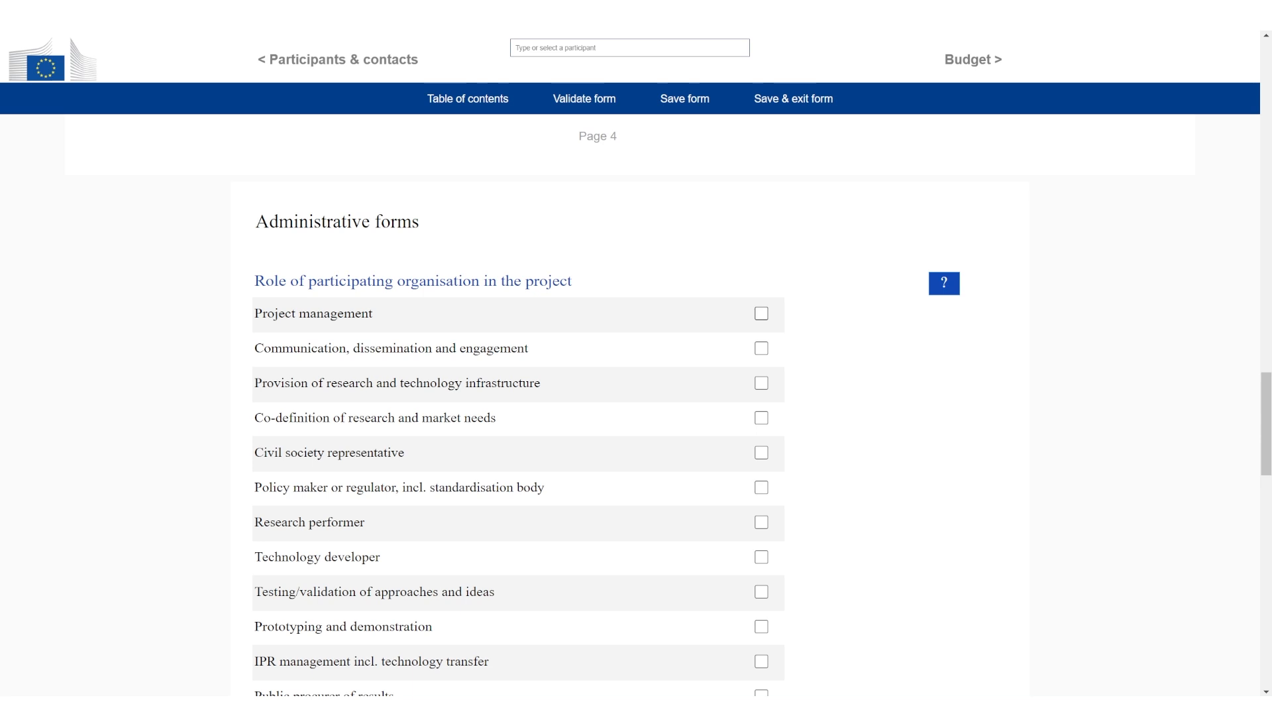
pyautogui.click(761, 314)
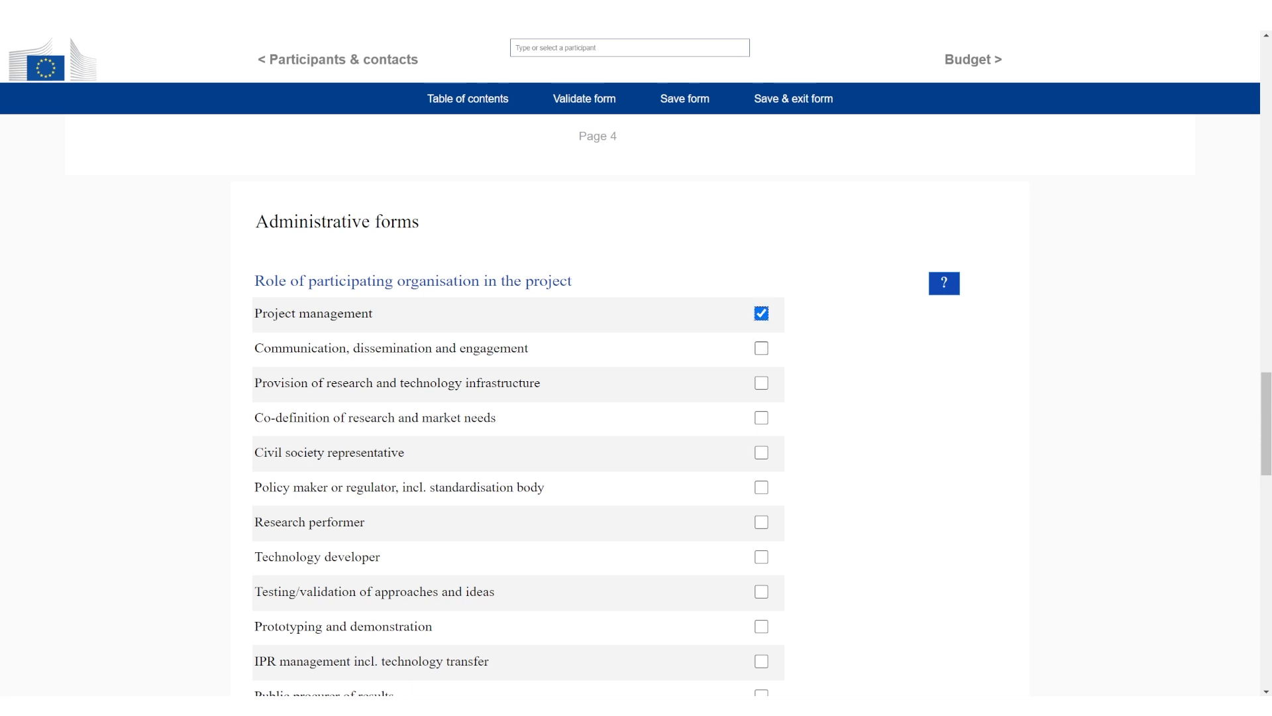
pyautogui.click(761, 349)
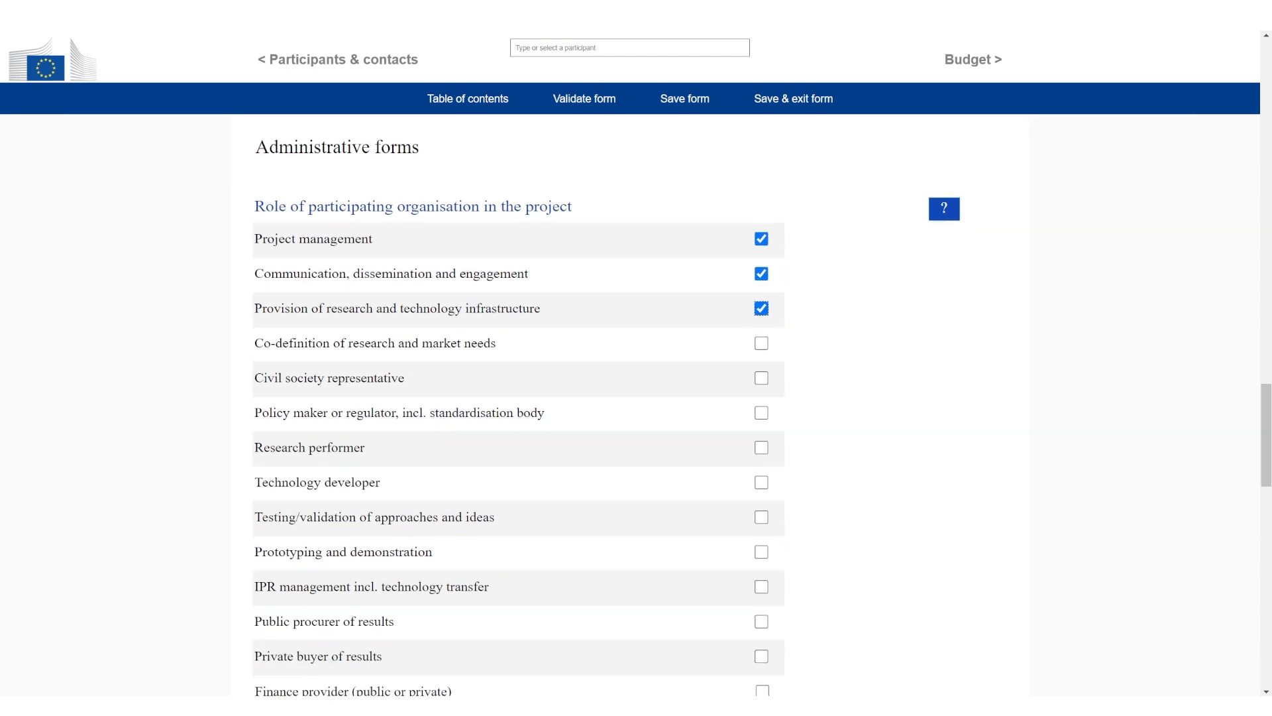
pyautogui.click(761, 342)
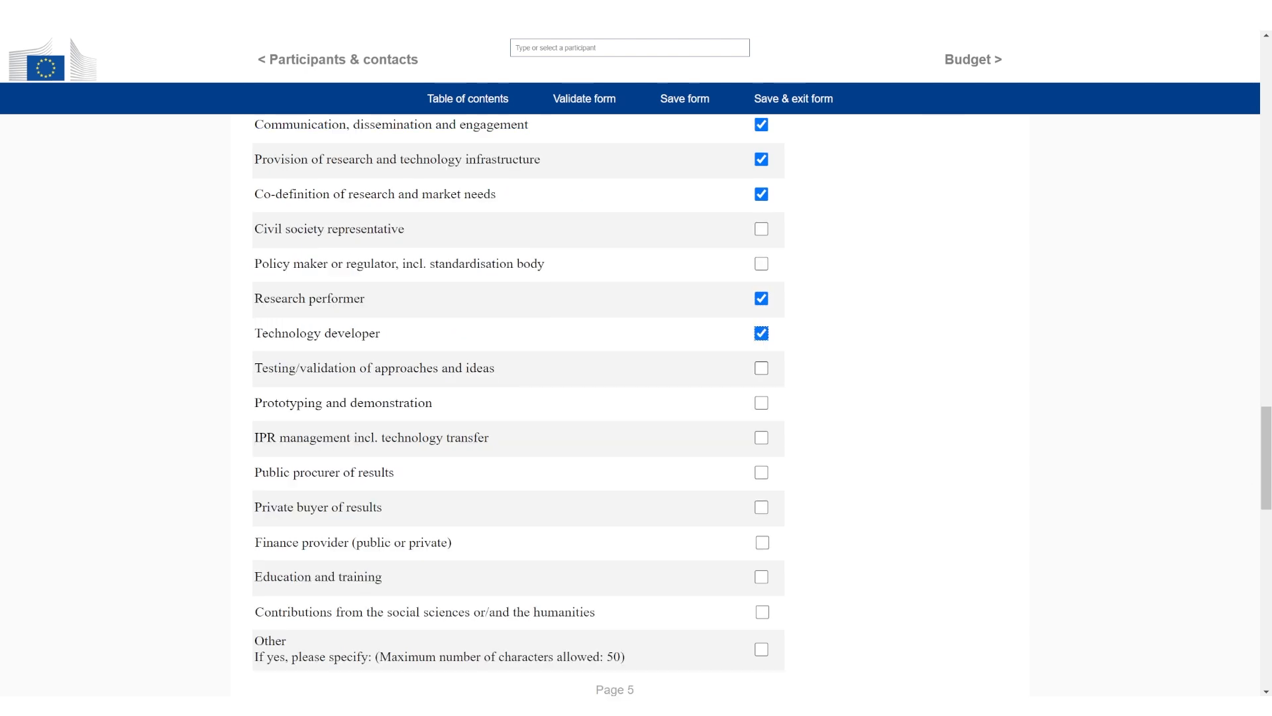
pyautogui.scroll(-3)
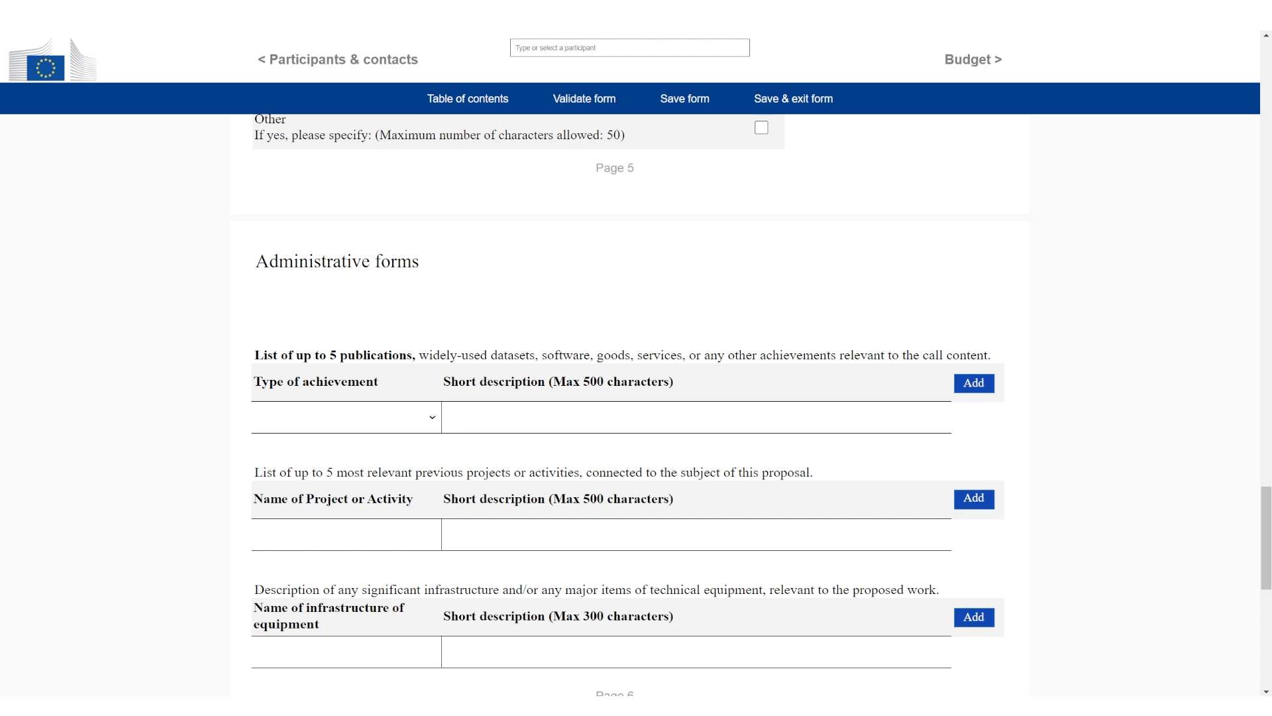
pyautogui.scroll(-3)
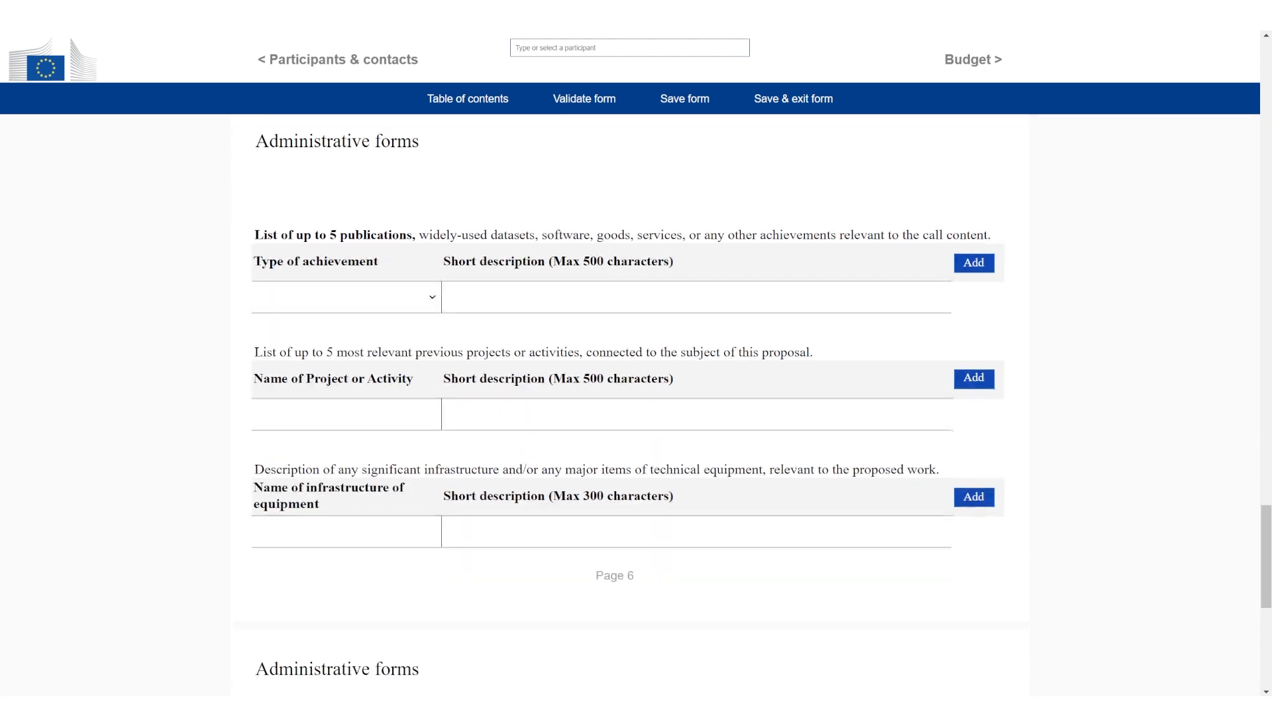
pyautogui.scroll(-3)
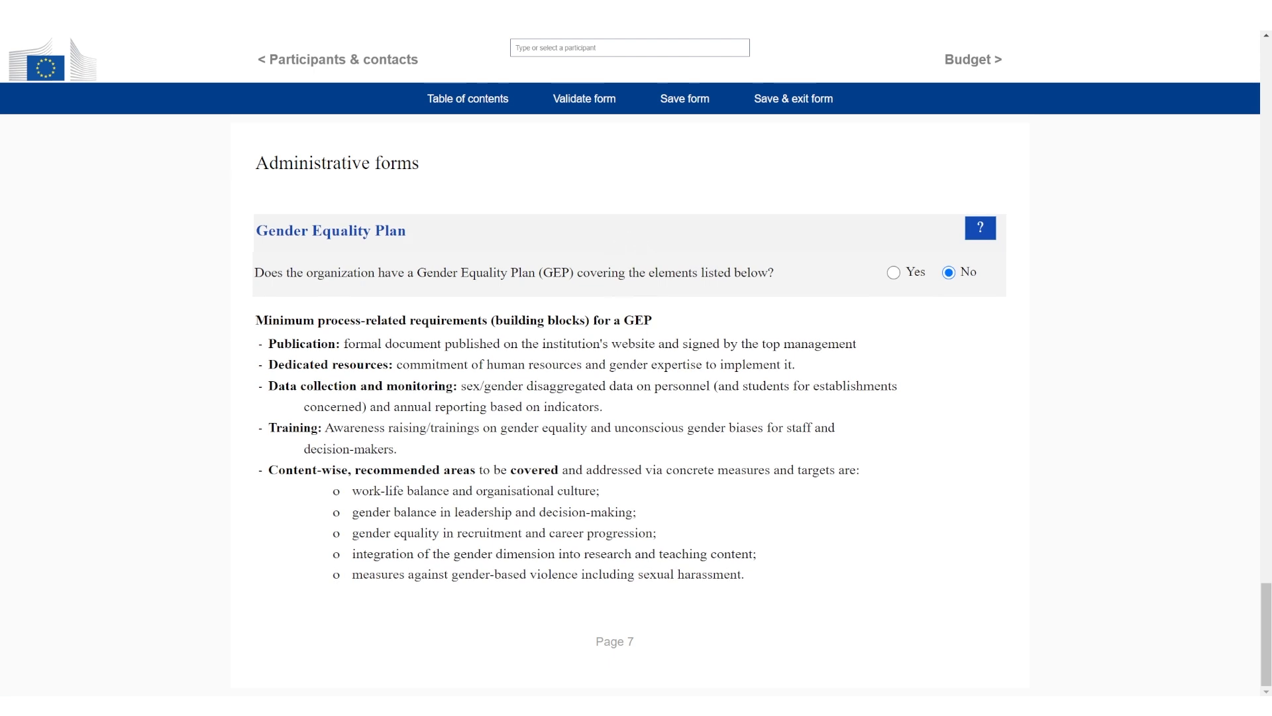
# Step: Go to the Budget section showing the 2,500,000.00 requested grant
pyautogui.click(971, 60)
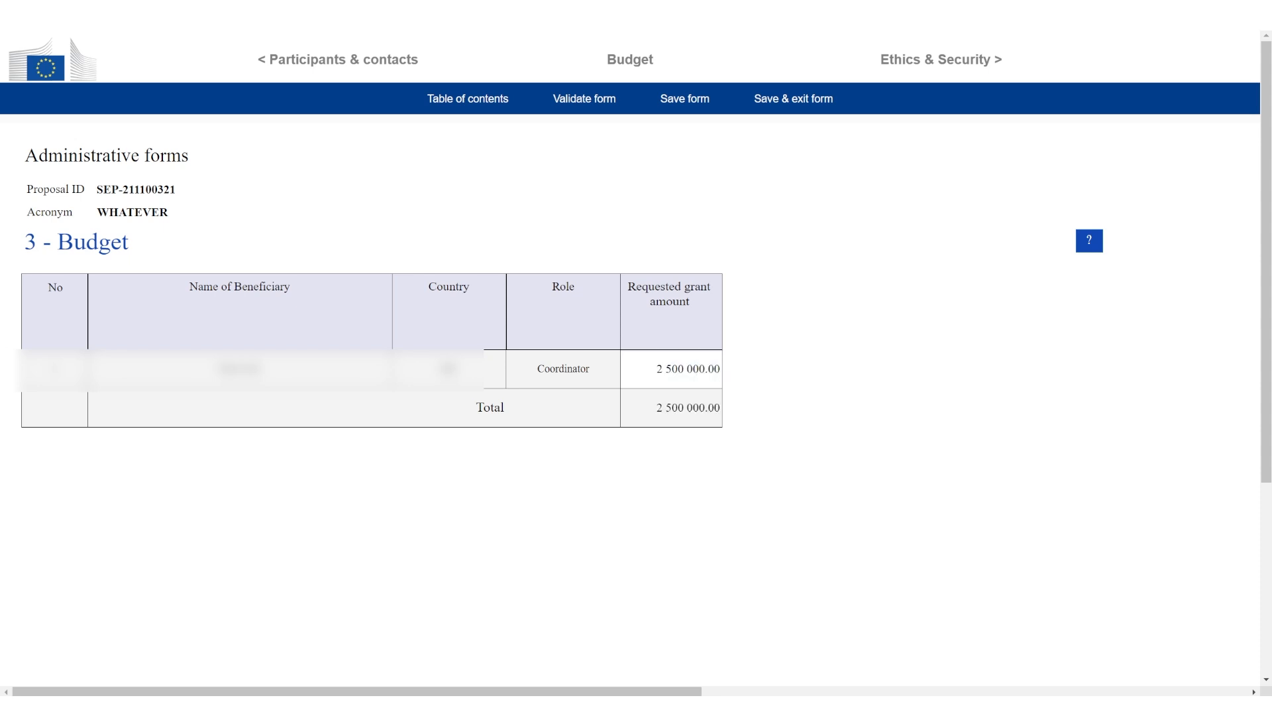
# Step: Save the Budget form and move on to the Ethics & Security section
pyautogui.click(684, 98)
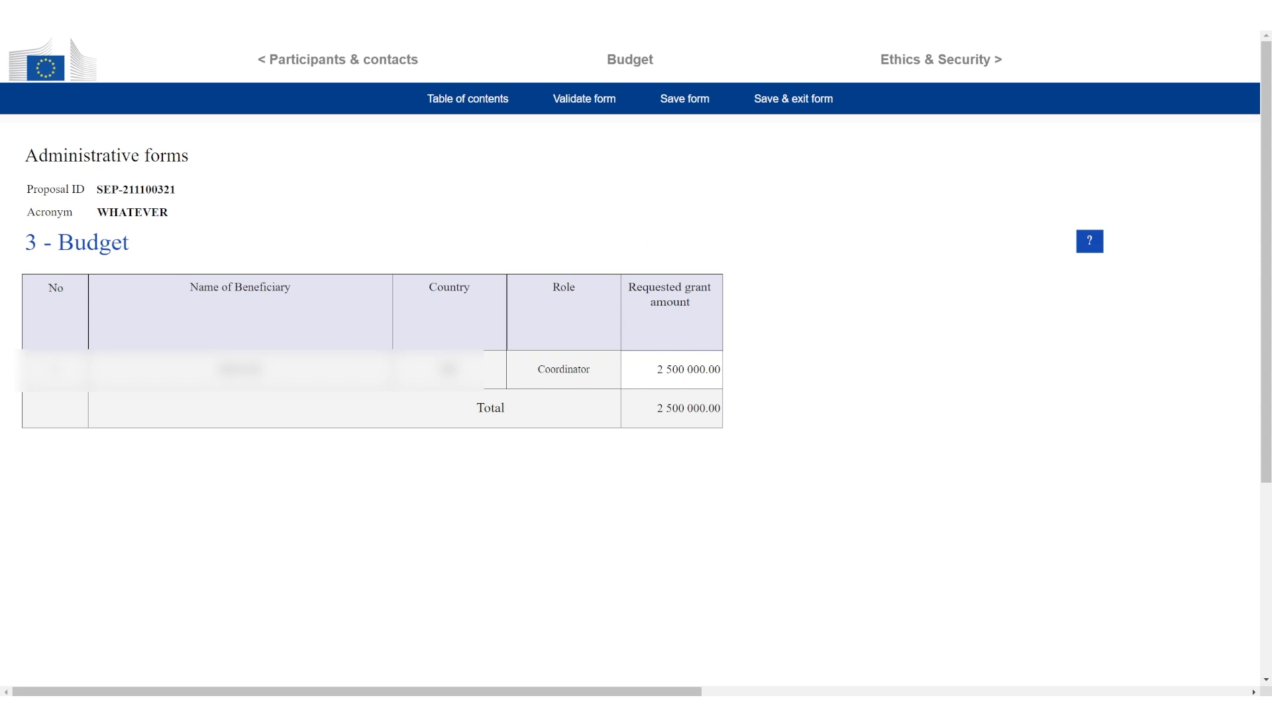
pyautogui.click(940, 59)
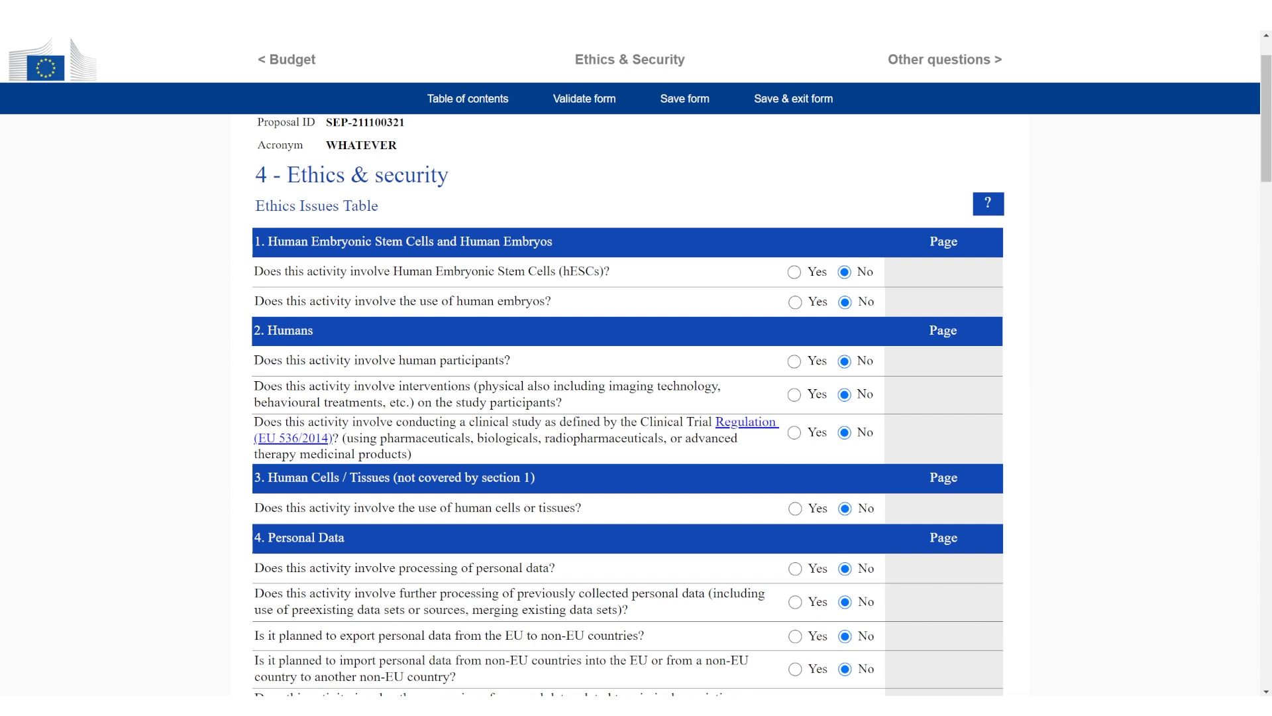
# Step: Try Yes on human participants and non-medical volunteers, then revert both answers to No
pyautogui.scroll(-3)
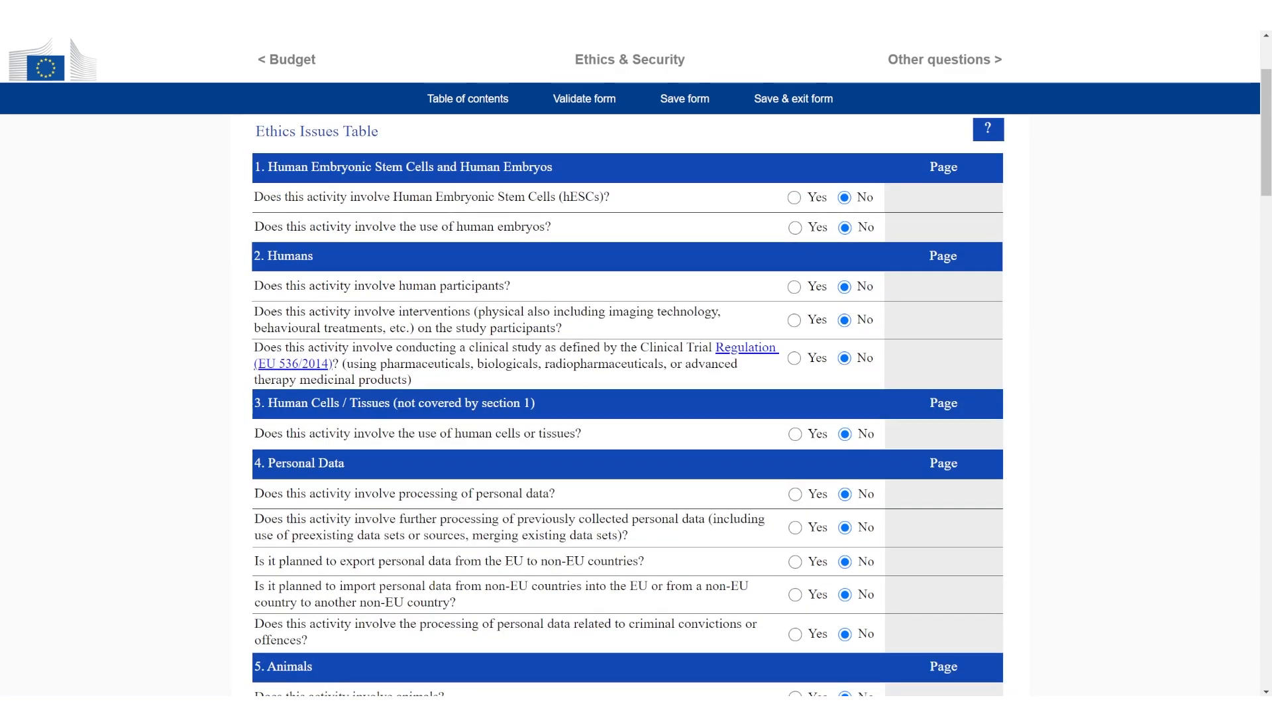
pyautogui.scroll(-3)
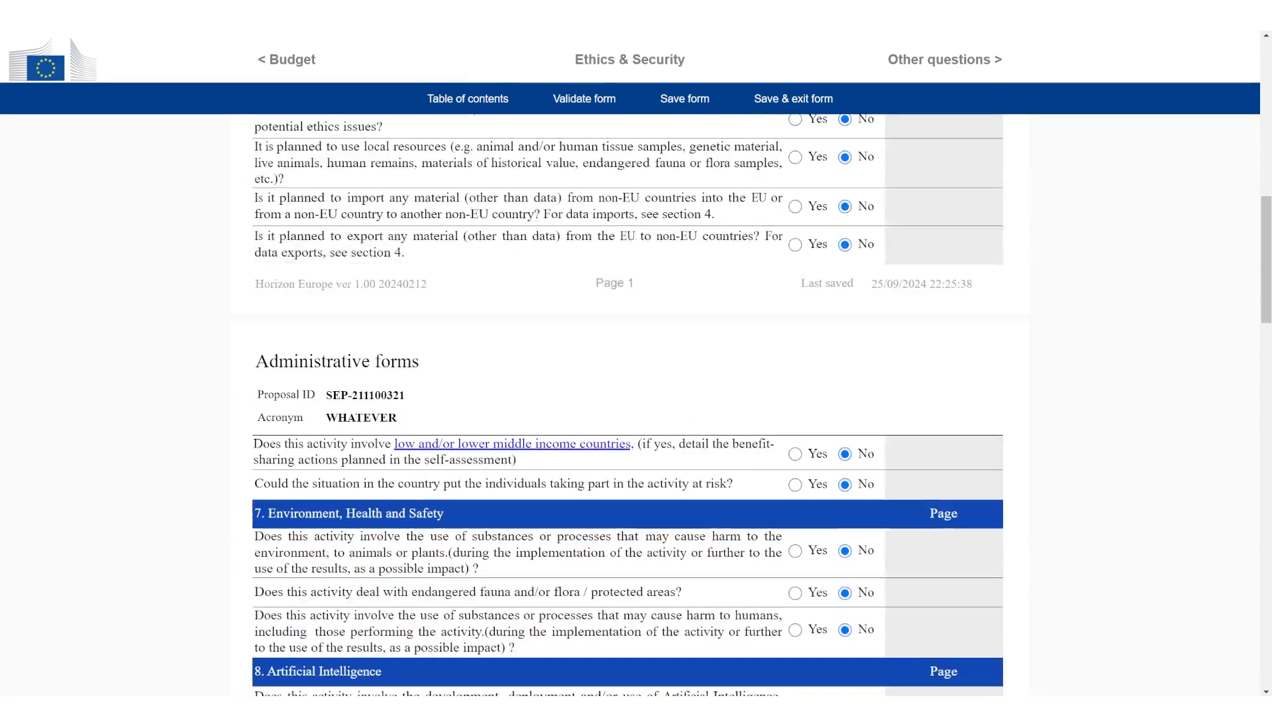
pyautogui.scroll(-3)
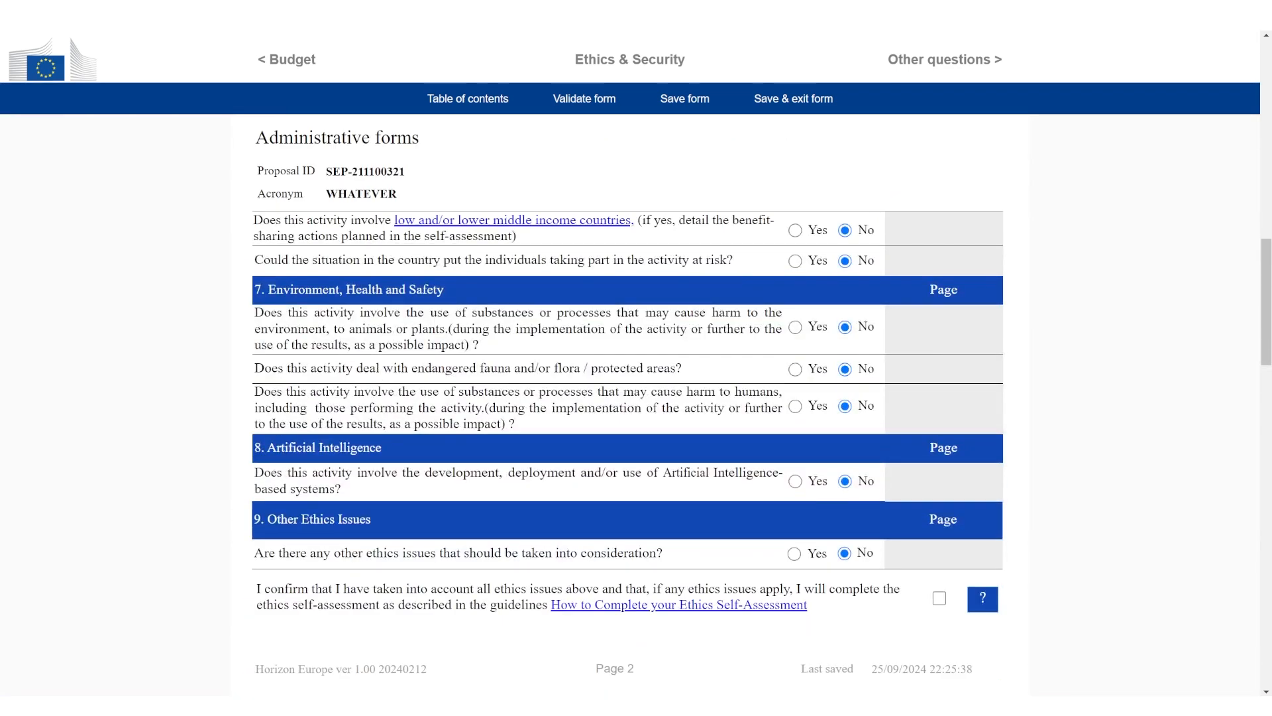
pyautogui.scroll(3)
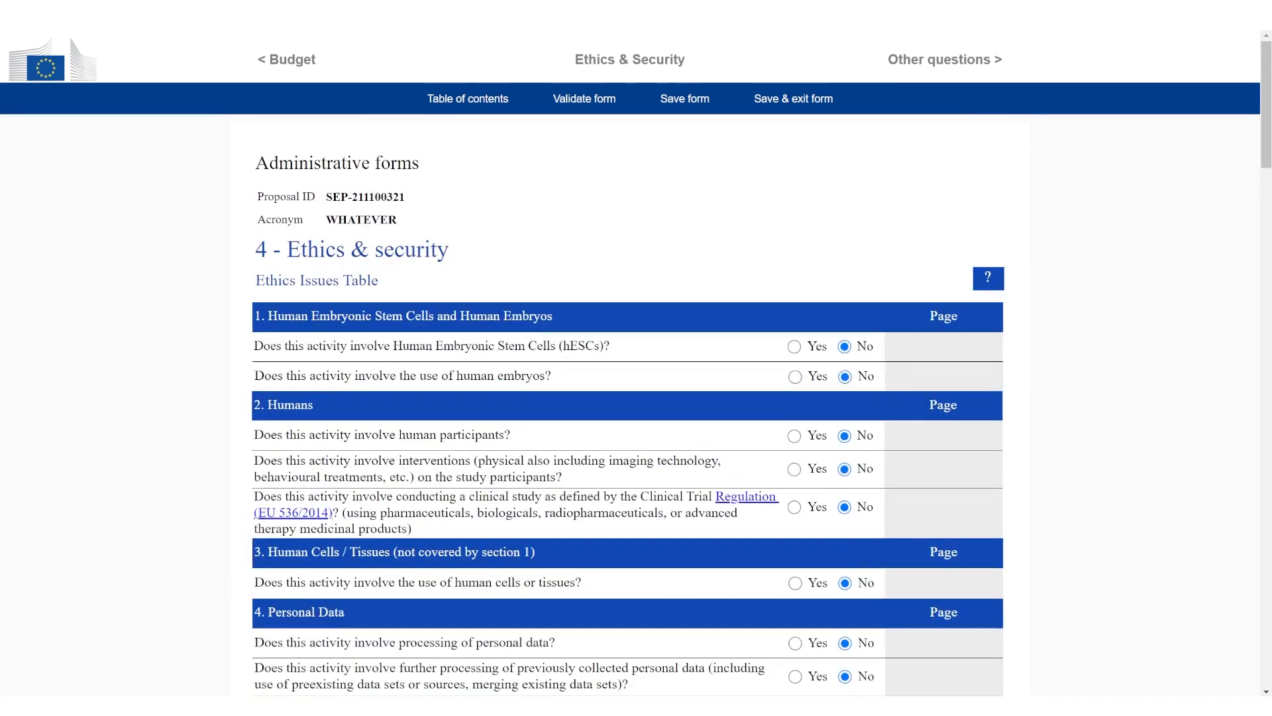
pyautogui.scroll(-3)
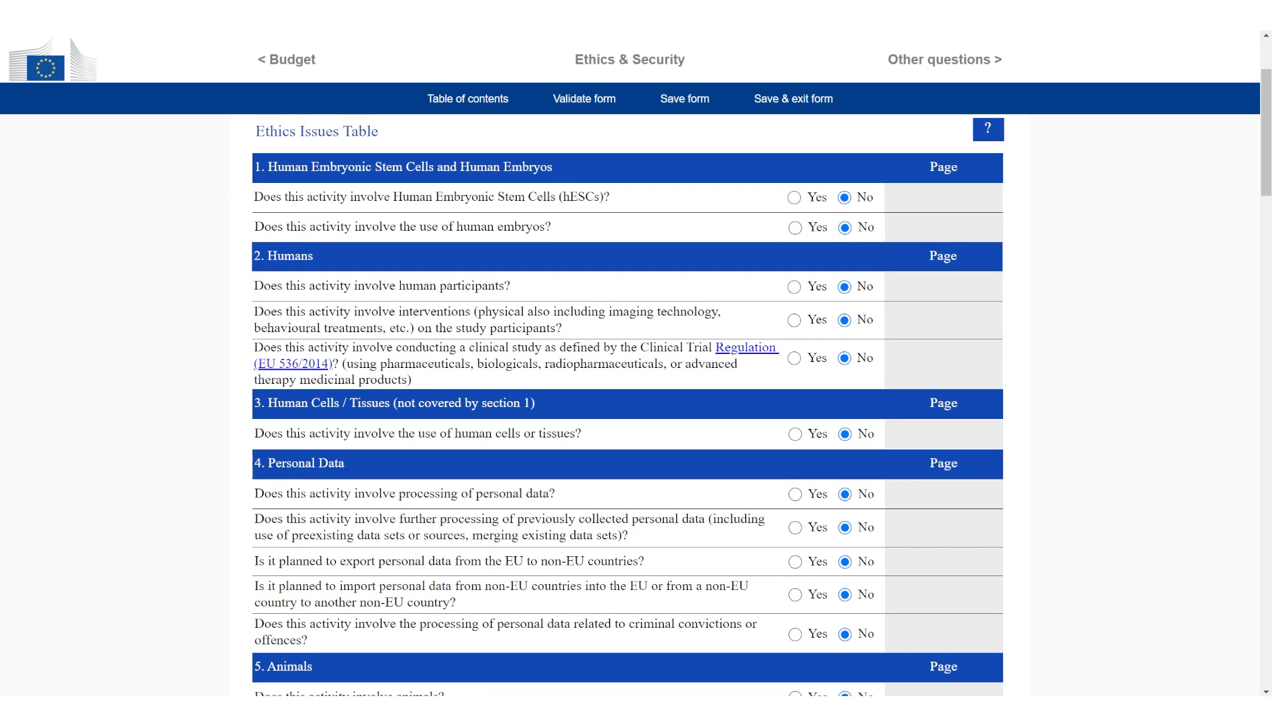
pyautogui.click(795, 287)
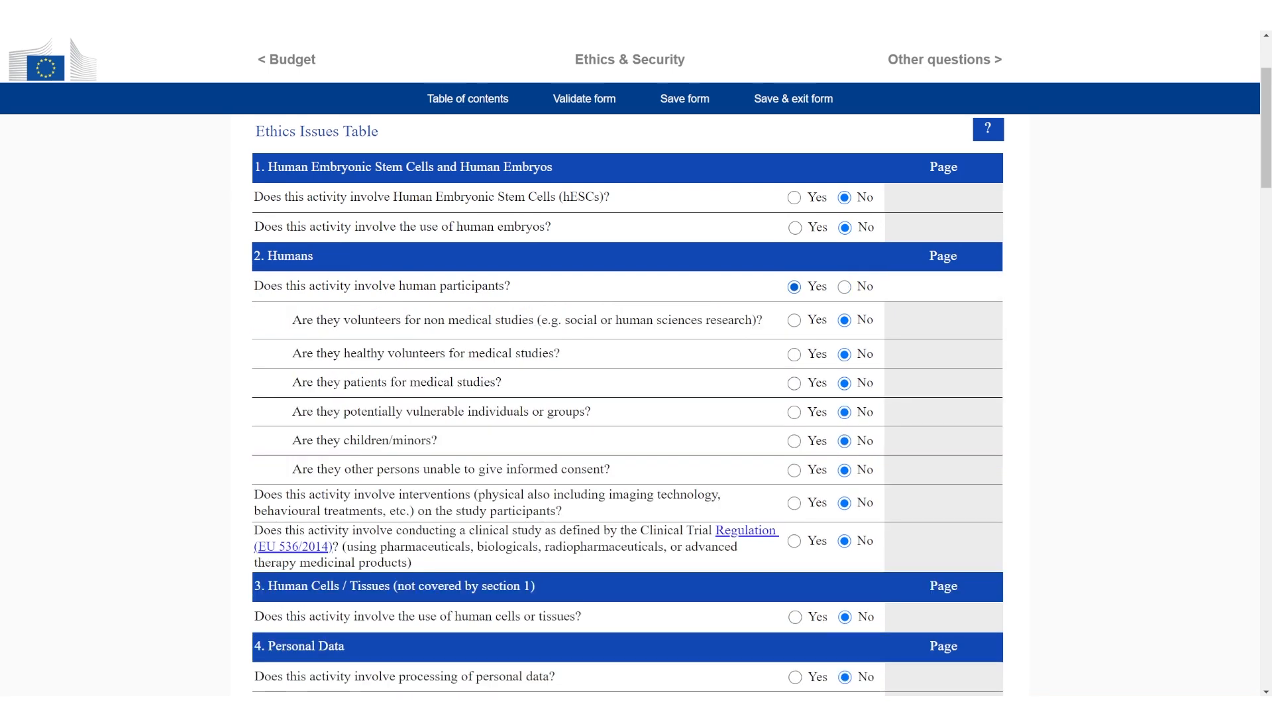
pyautogui.click(794, 320)
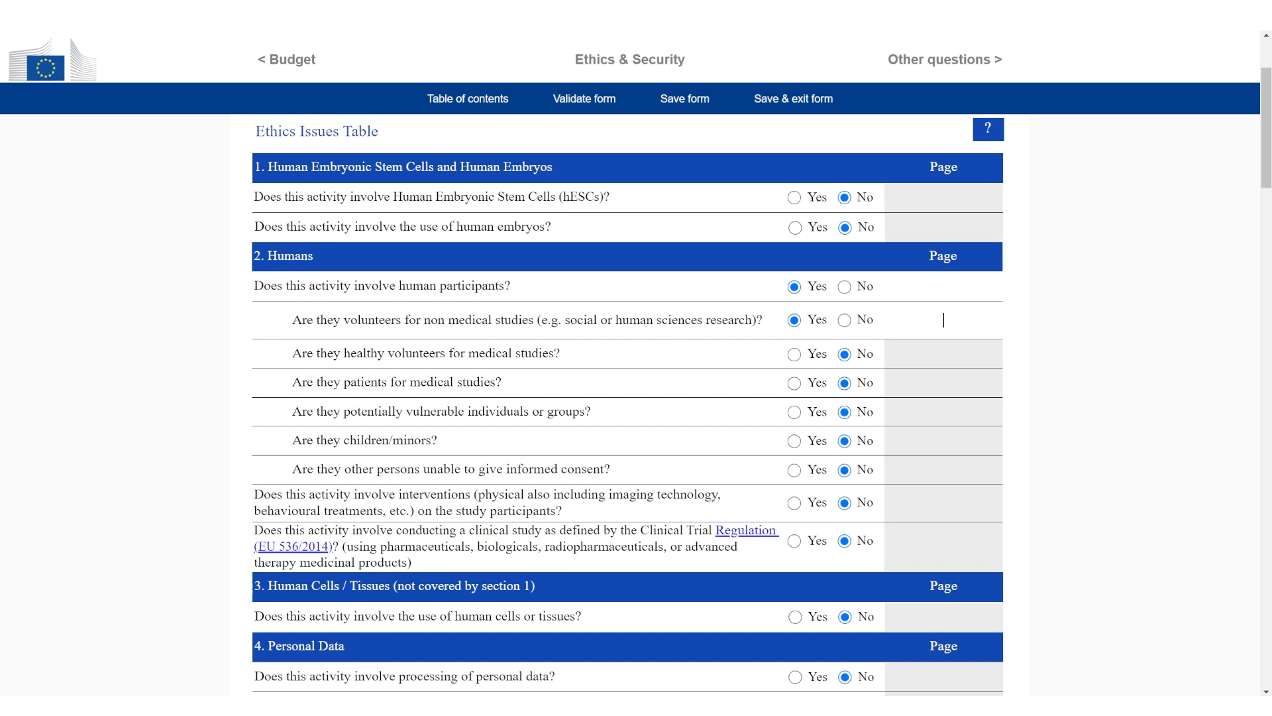
pyautogui.click(844, 319)
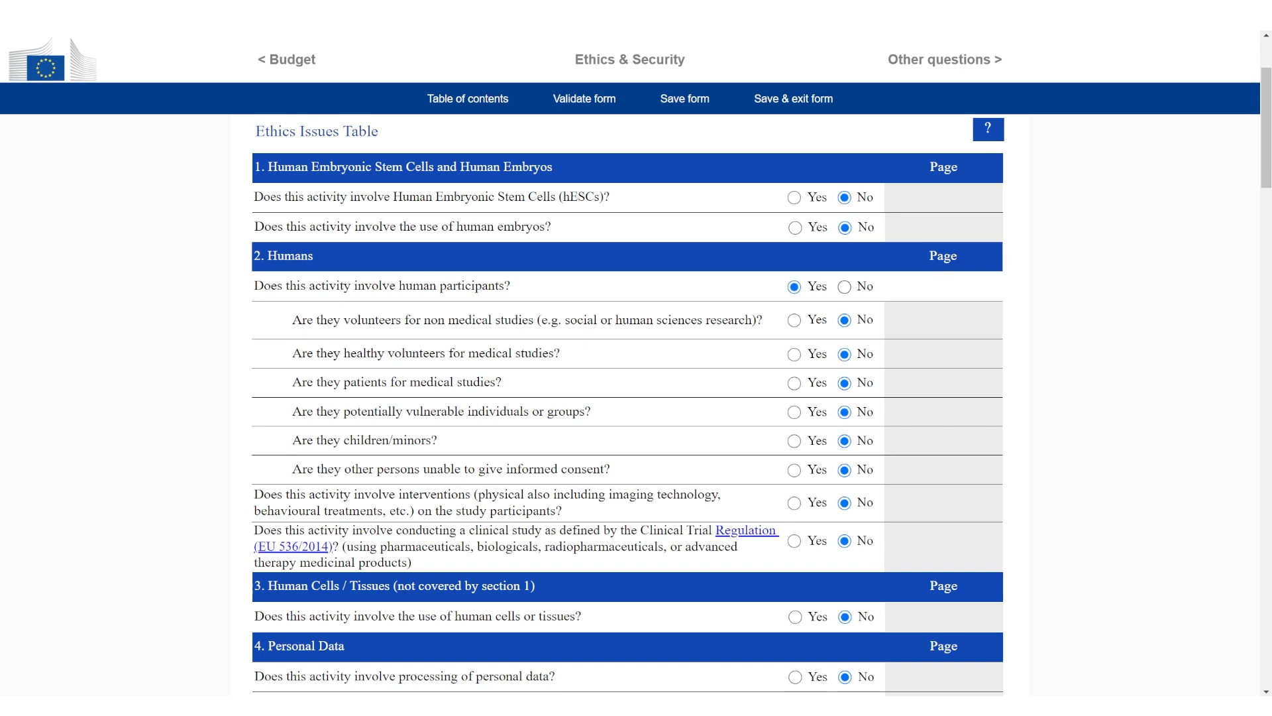
pyautogui.click(845, 286)
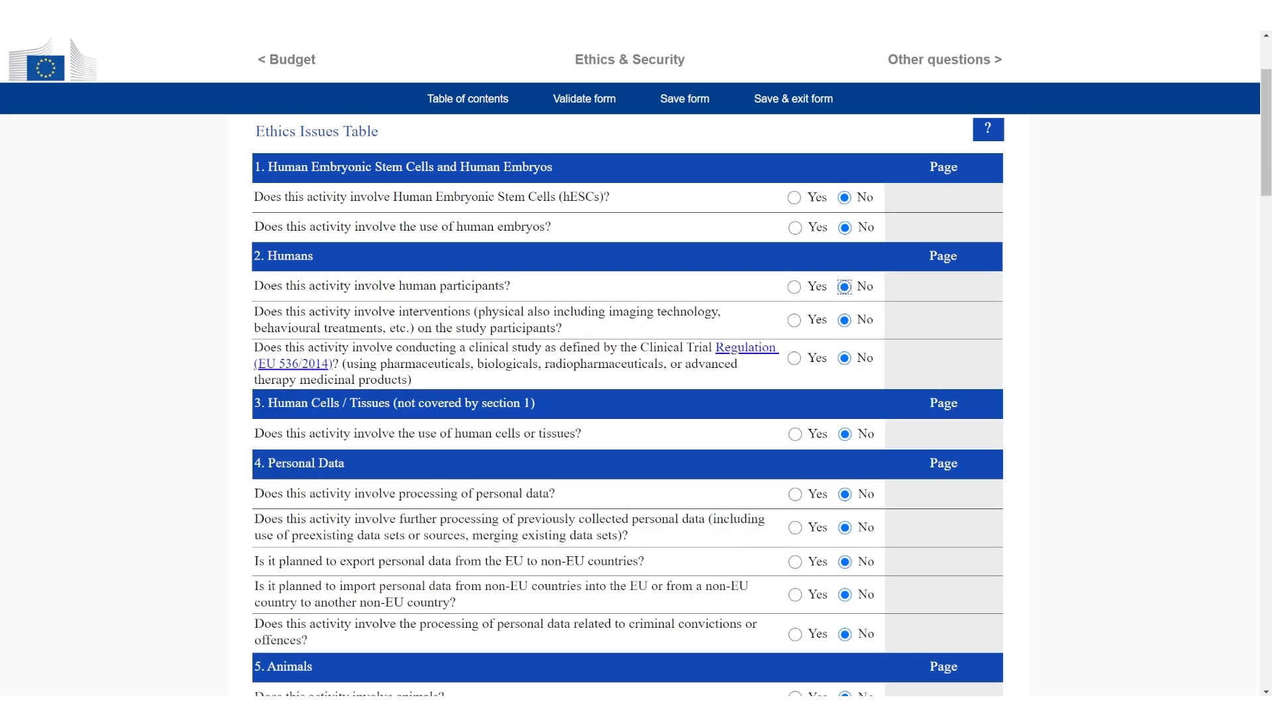
# Step: Answer the Artificial Intelligence question and tick the confirmation that all ethics issues were considered
pyautogui.scroll(-3)
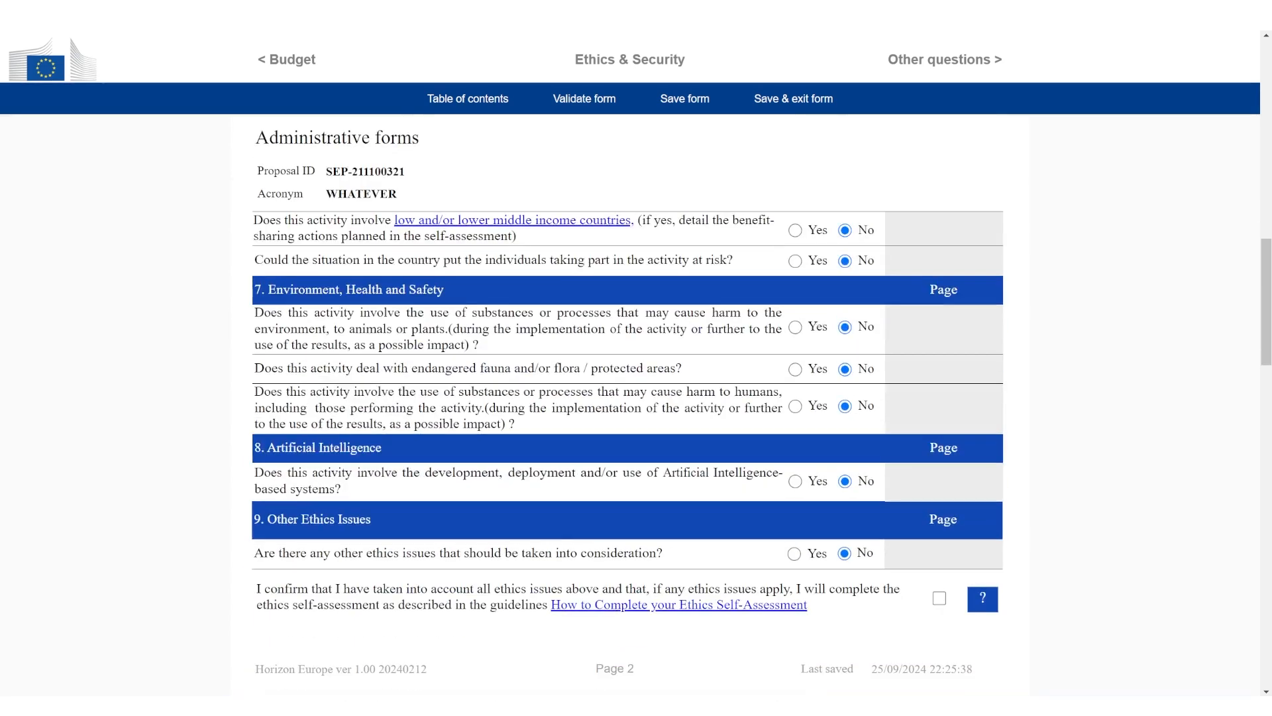
pyautogui.scroll(-3)
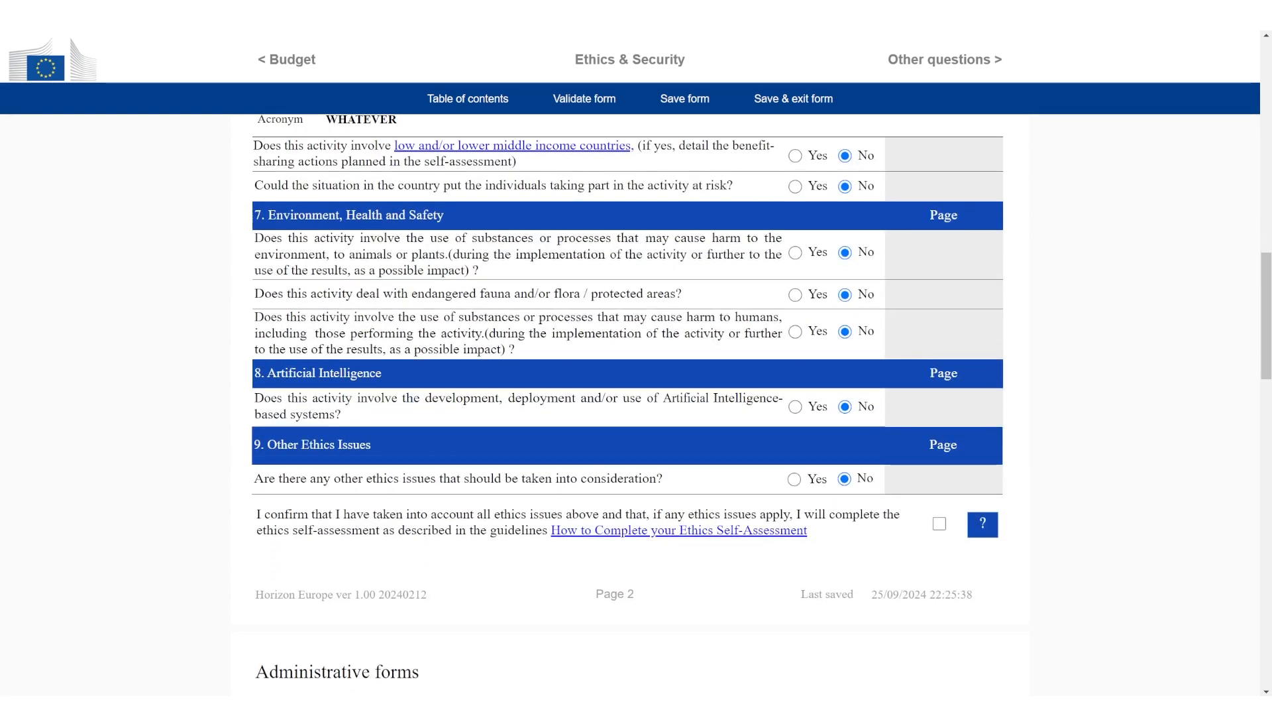
pyautogui.click(796, 407)
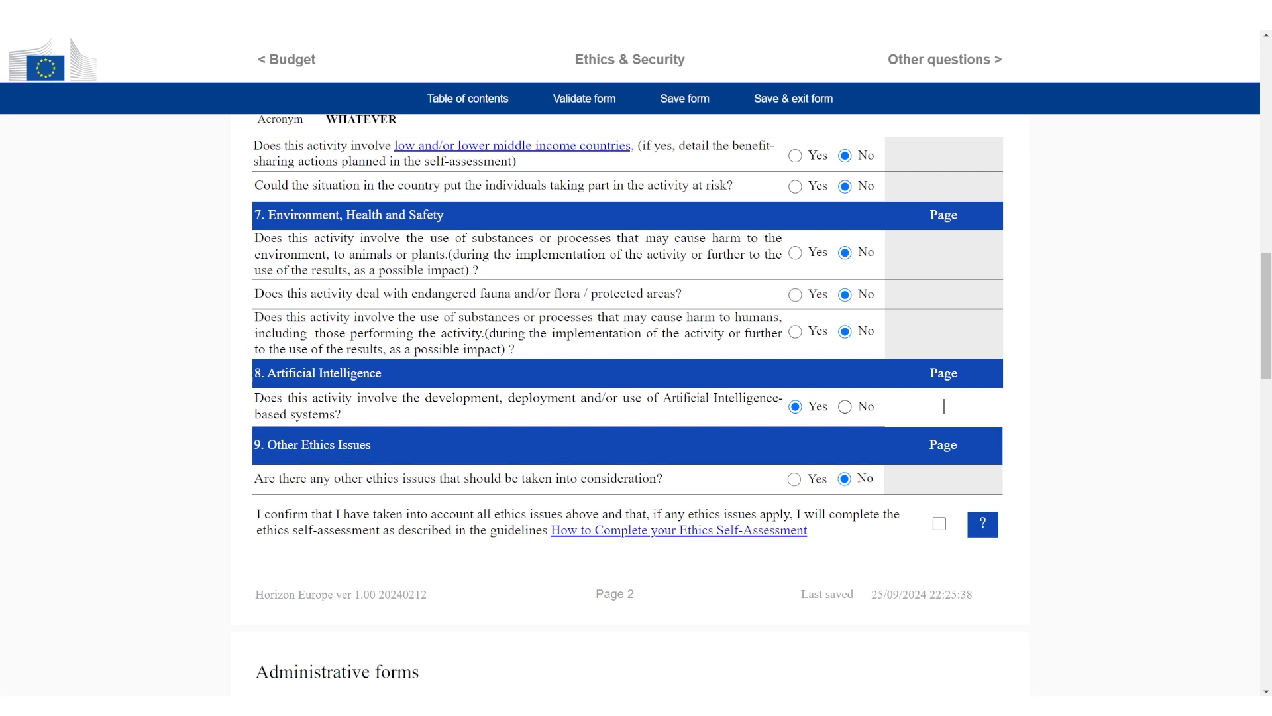
pyautogui.scroll(-3)
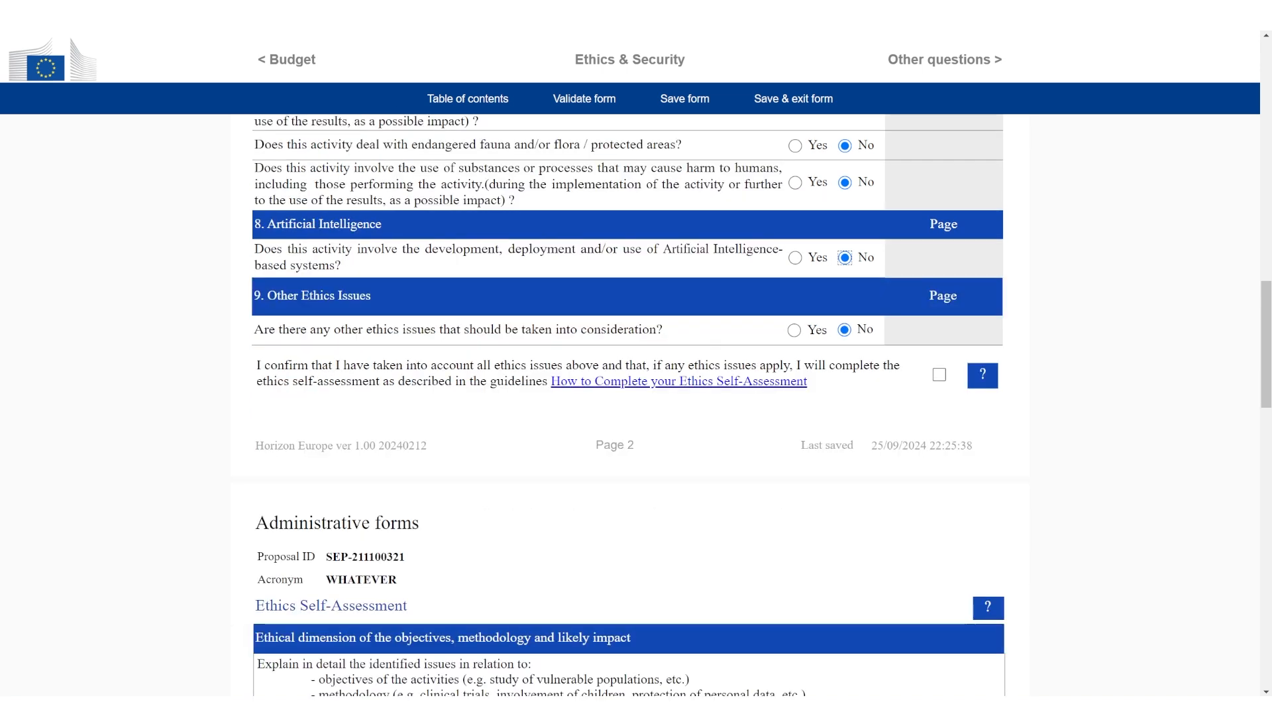
pyautogui.click(940, 375)
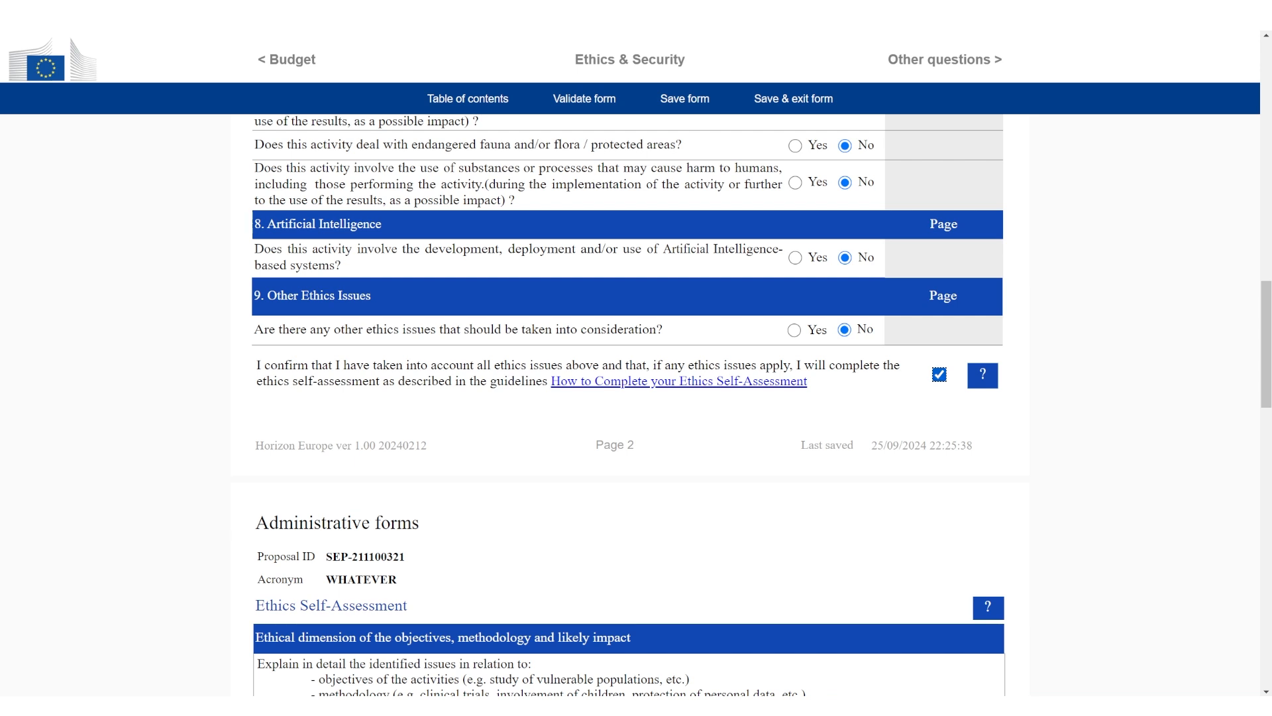
pyautogui.scroll(-3)
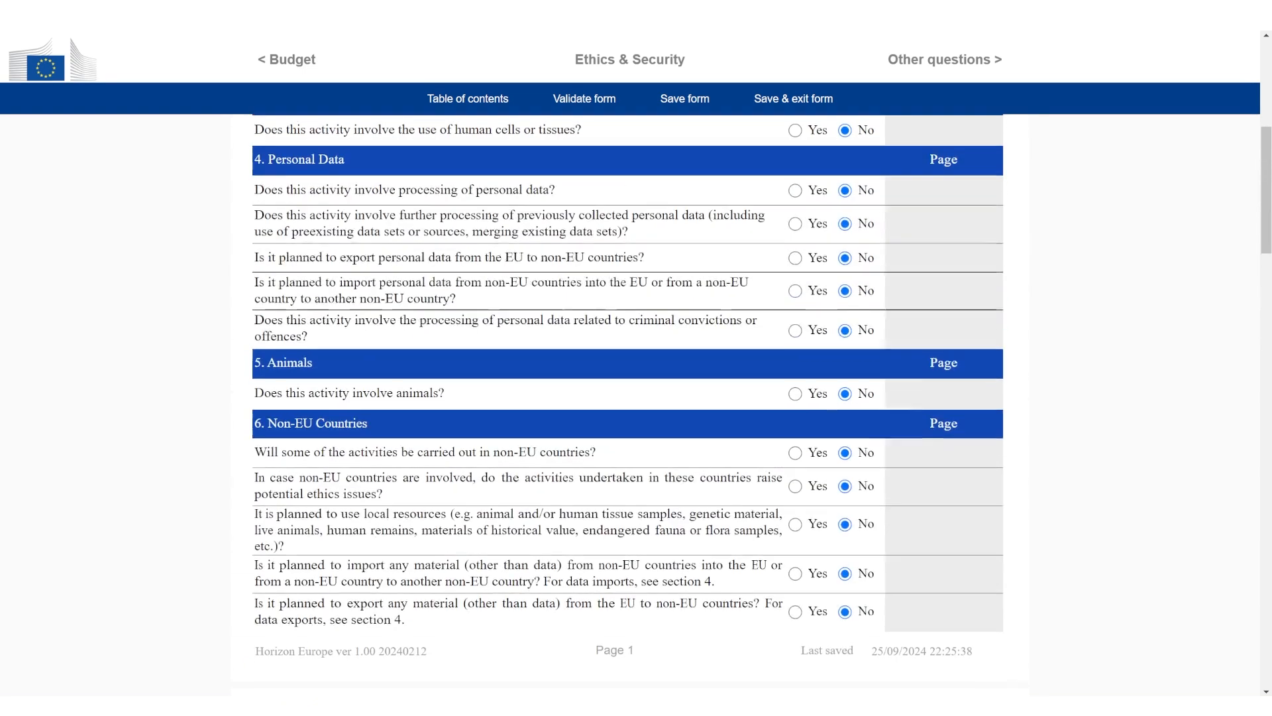
pyautogui.scroll(3)
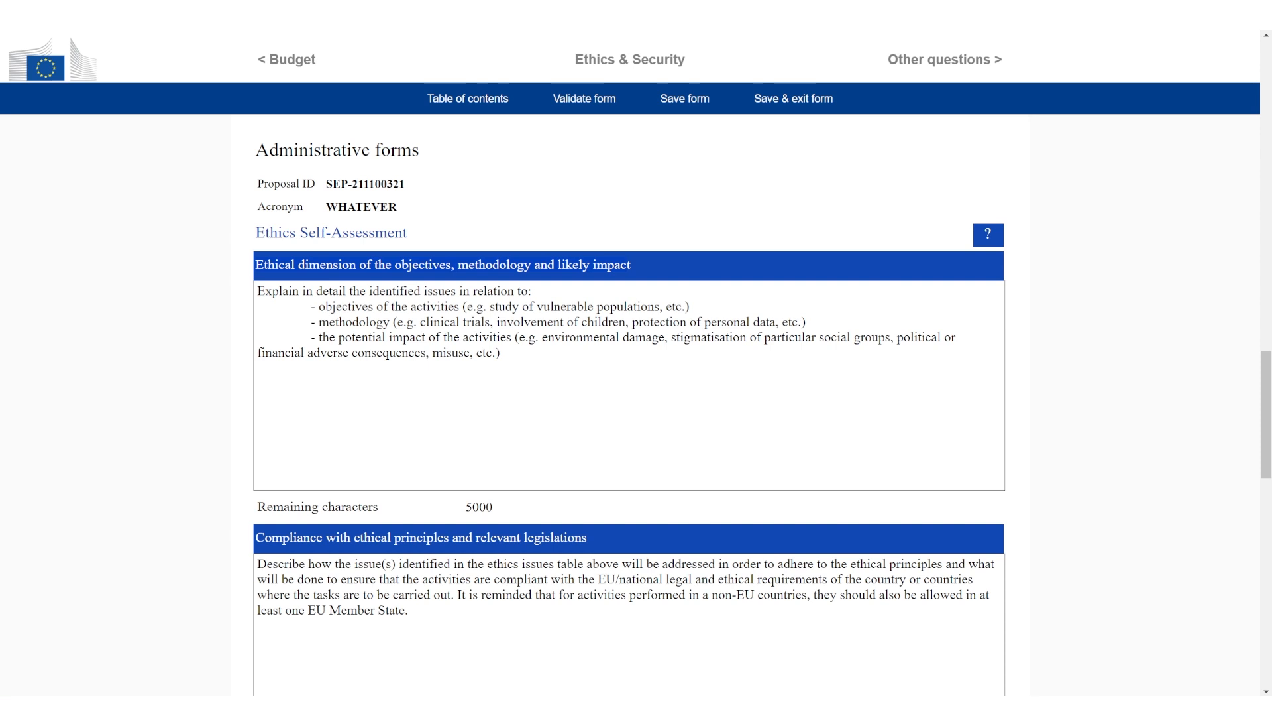
pyautogui.scroll(-3)
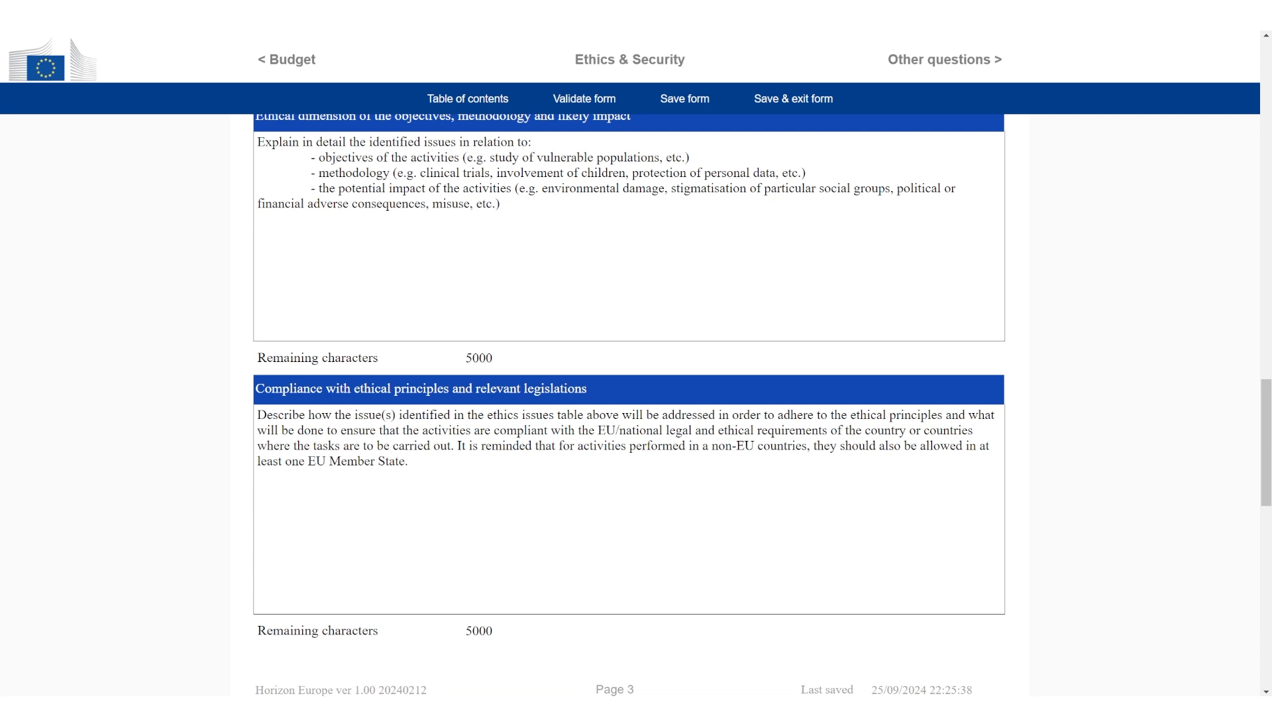
pyautogui.scroll(3)
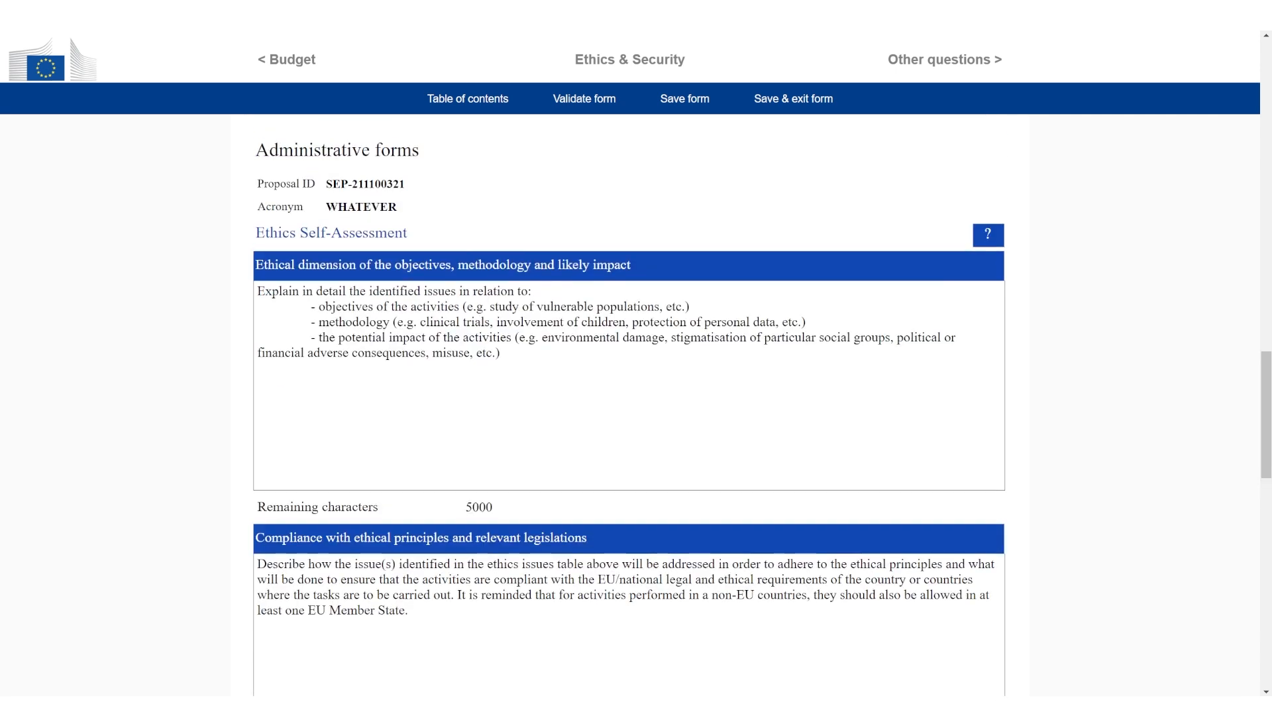
pyautogui.scroll(-3)
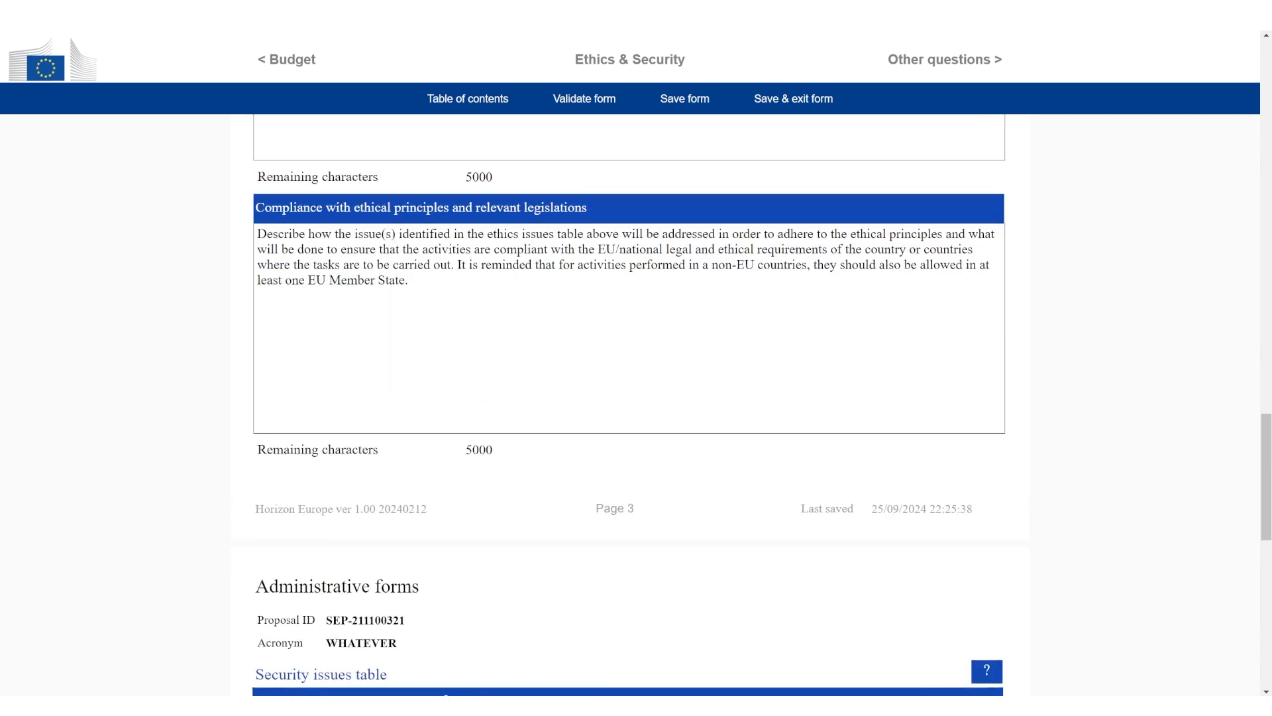
pyautogui.scroll(3)
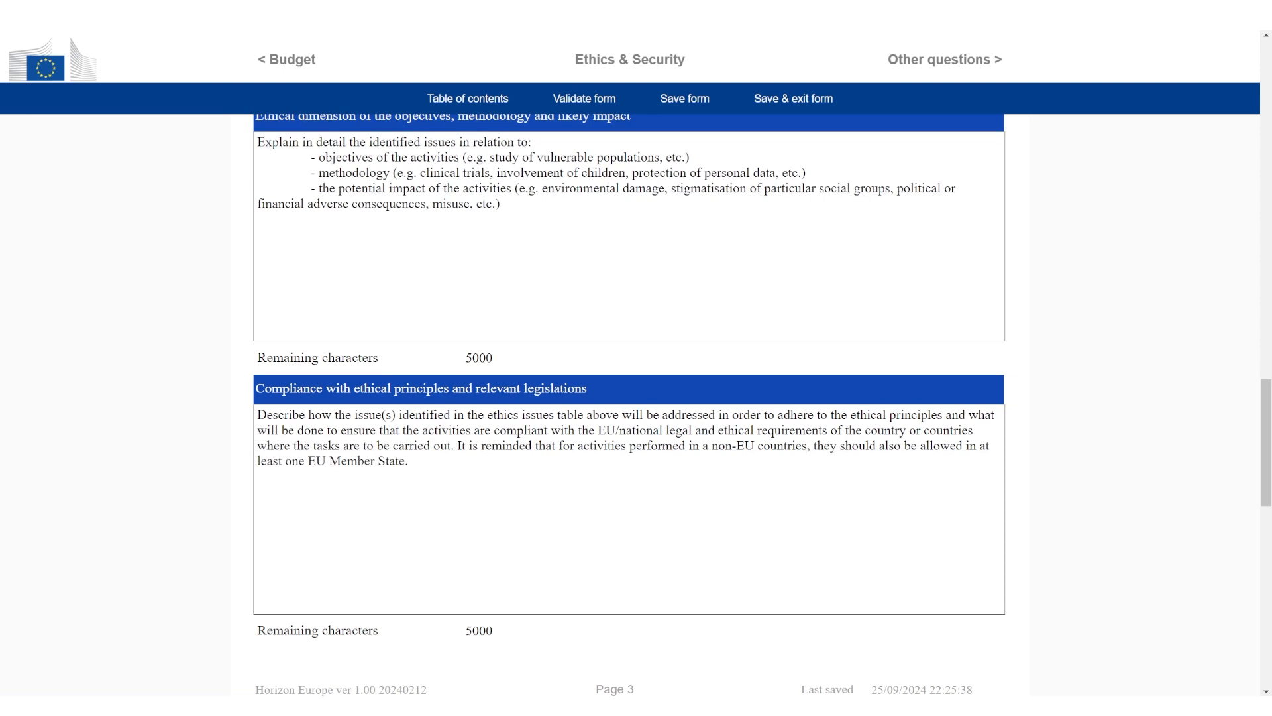
pyautogui.scroll(-3)
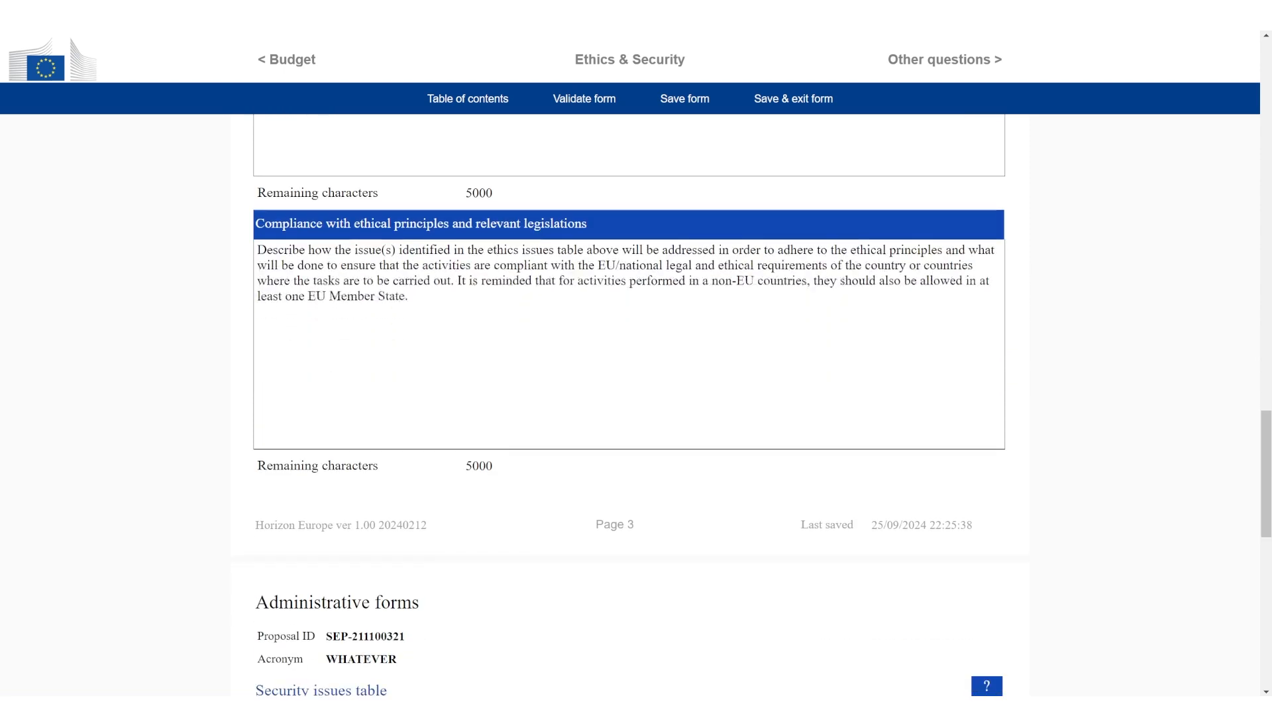
# Step: Scroll down through the Security issues table toward the Other questions section
pyautogui.scroll(-3)
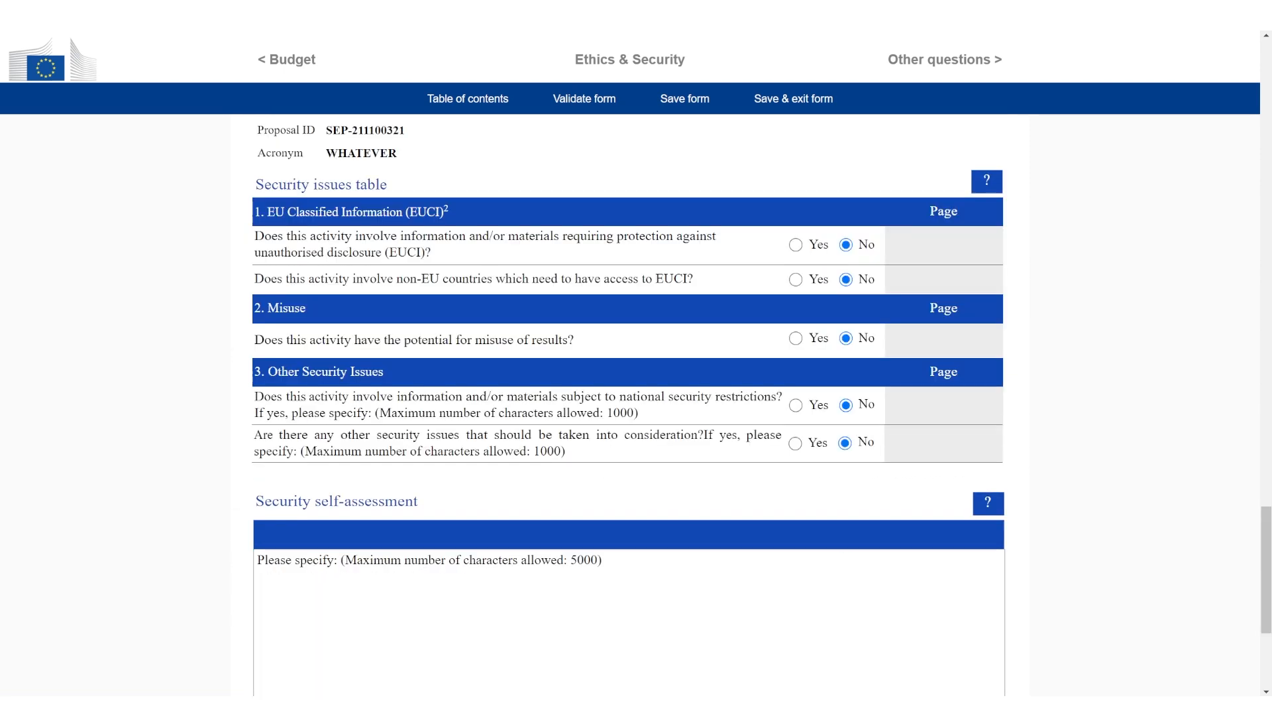
pyautogui.scroll(-3)
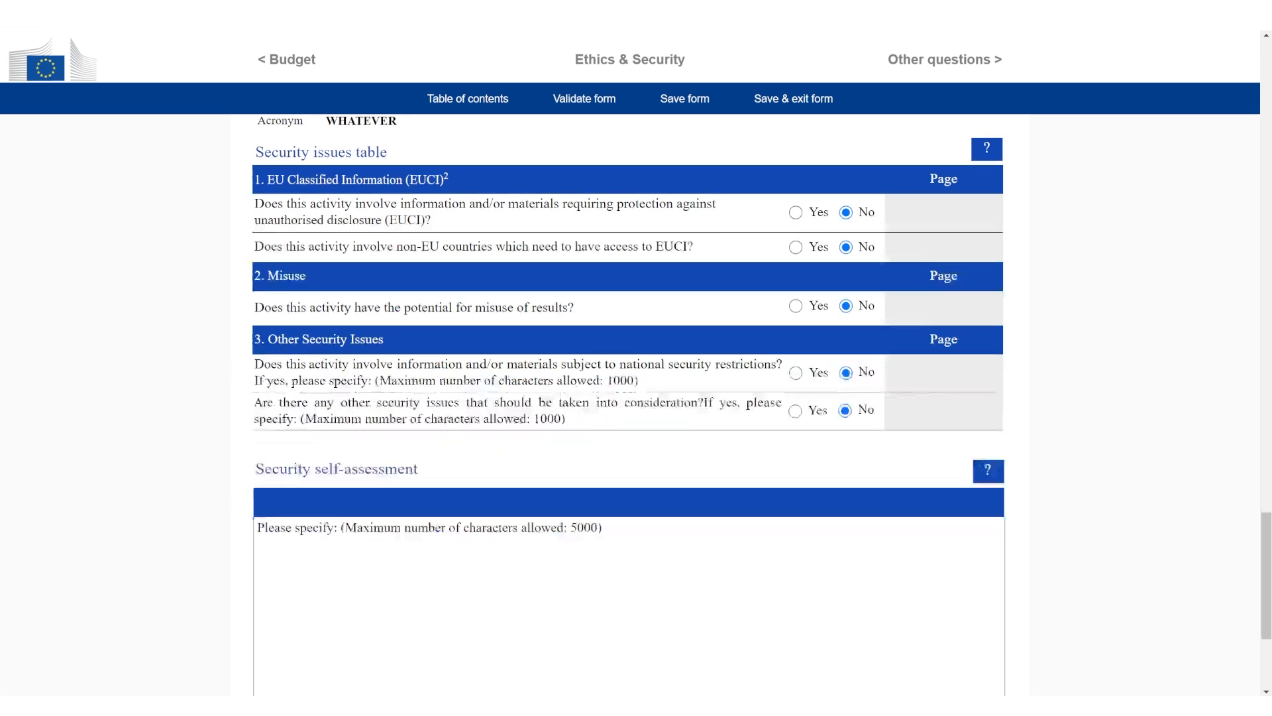
pyautogui.scroll(-3)
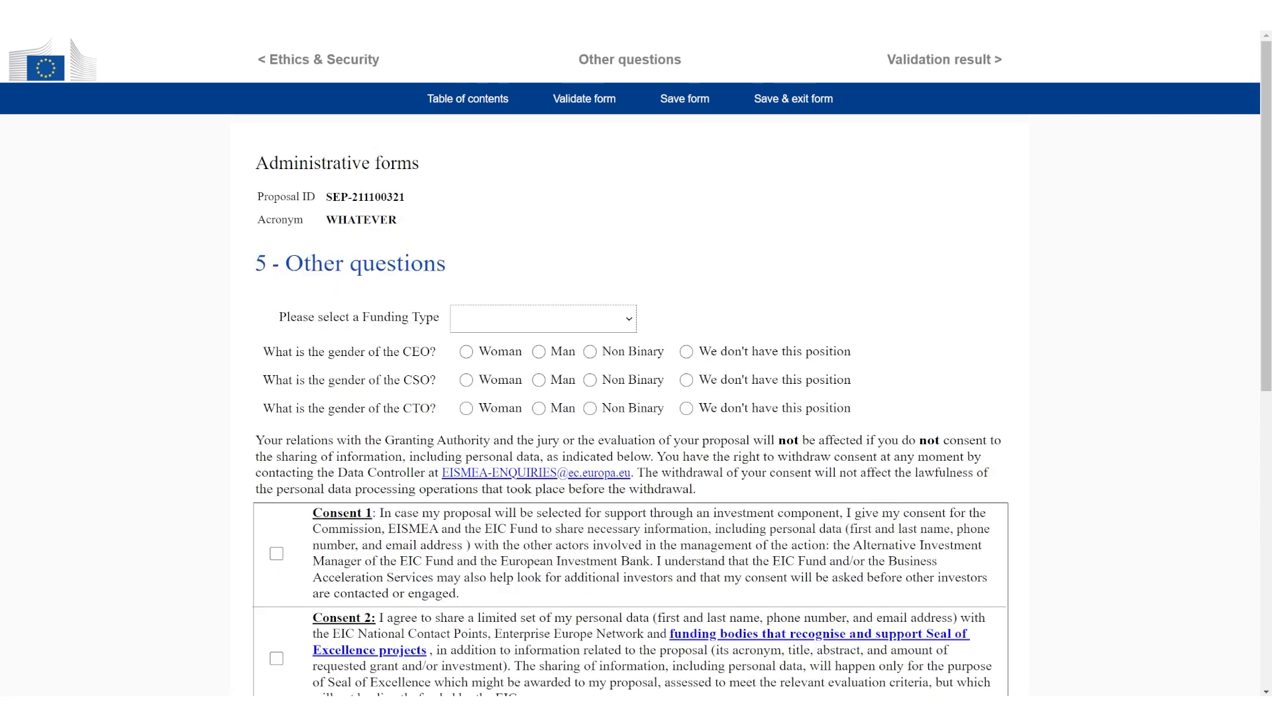
# Step: Choose Blended finance as the funding type and enter the investment amount
pyautogui.click(542, 318)
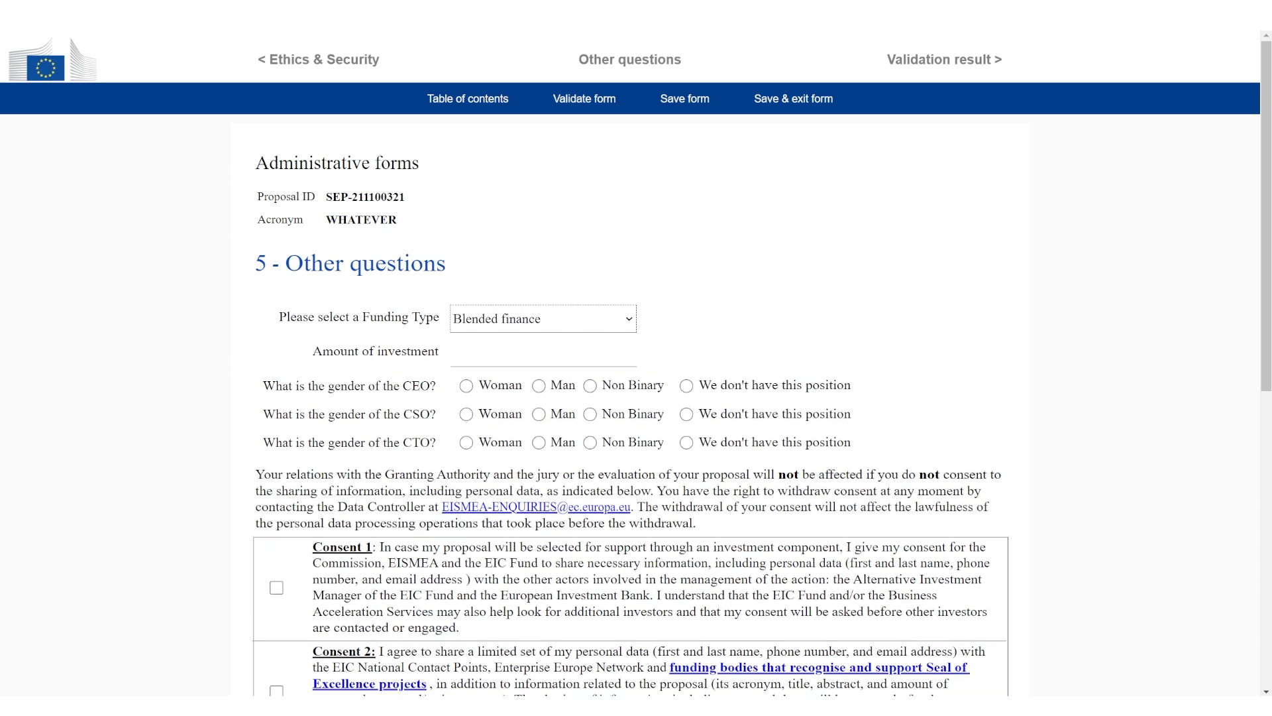
pyautogui.click(542, 351)
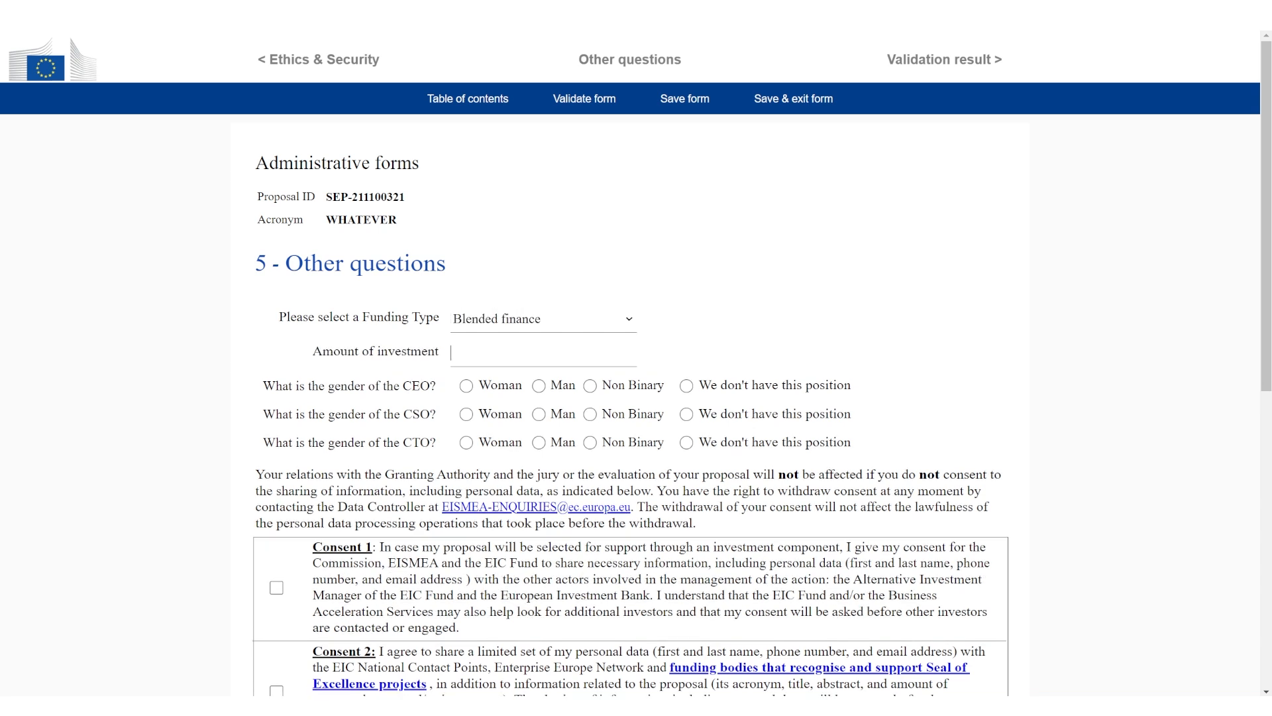
pyautogui.write('11250000')
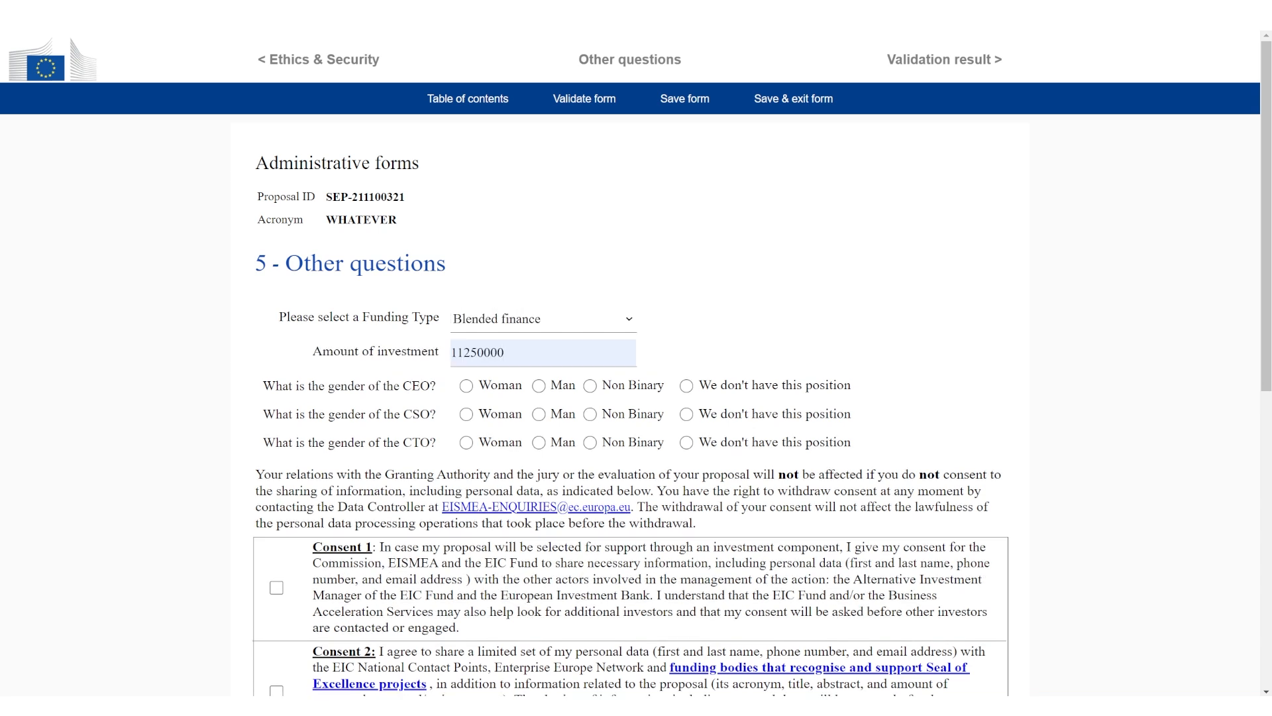
pyautogui.tripleClick(542, 353)
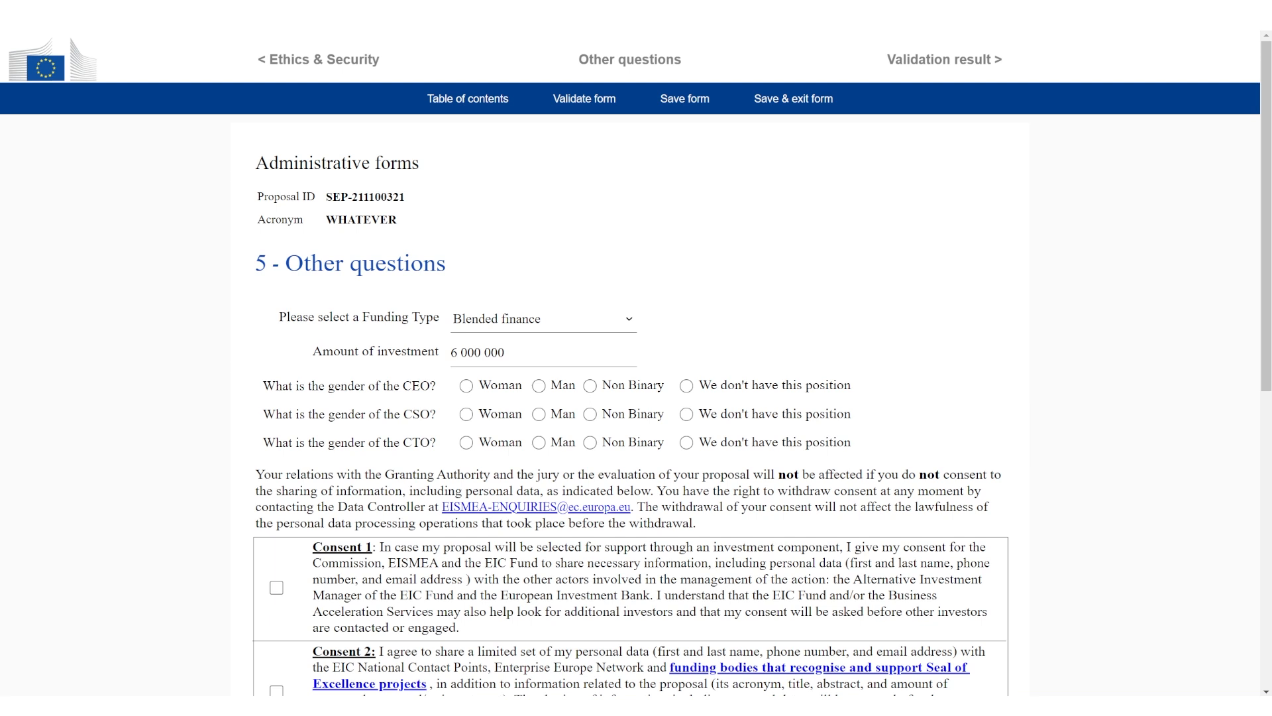
# Step: Set CEO to Woman and CSO to Man, give the data-sharing consents, and run validation with no errors
pyautogui.click(538, 415)
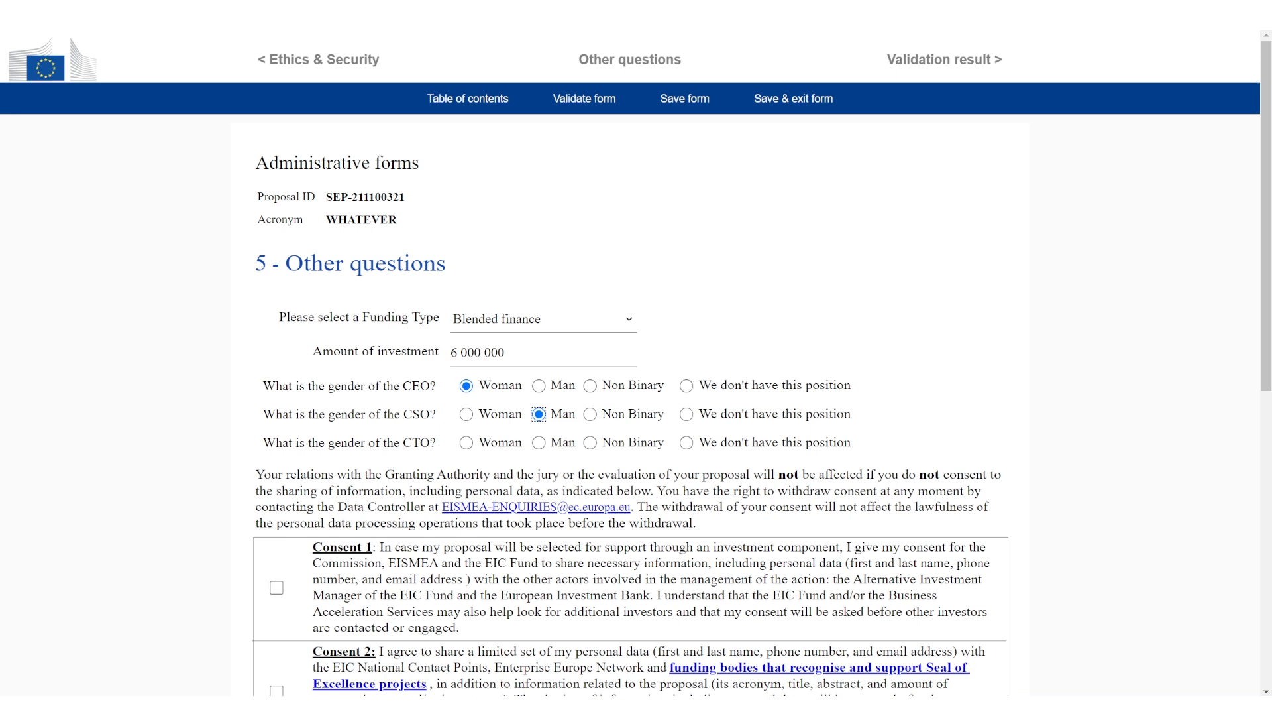
pyautogui.click(540, 367)
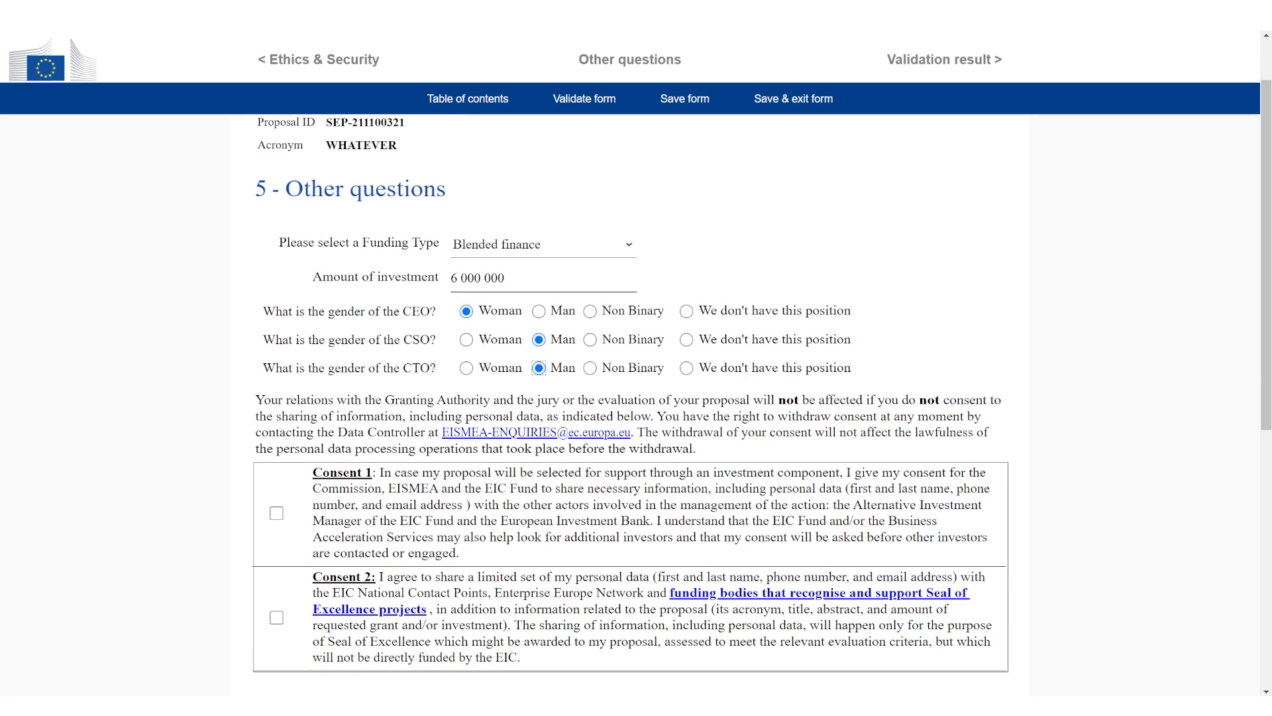
pyautogui.scroll(-3)
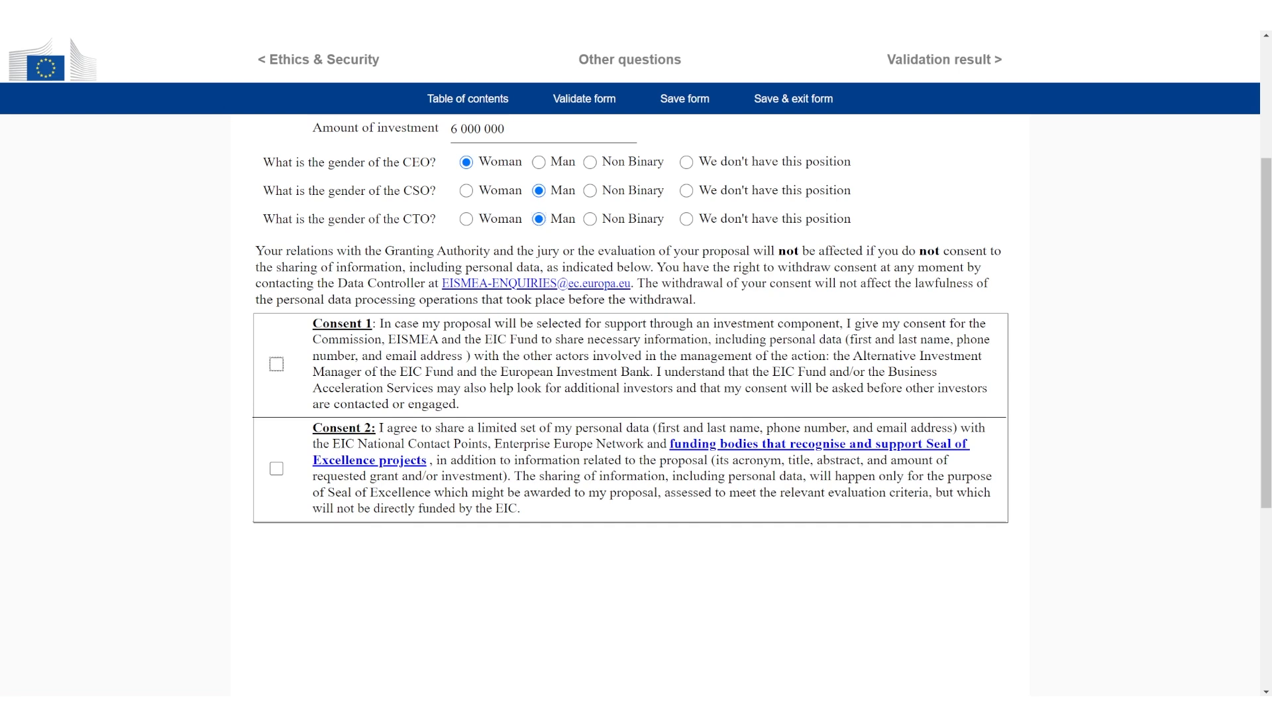
pyautogui.click(275, 469)
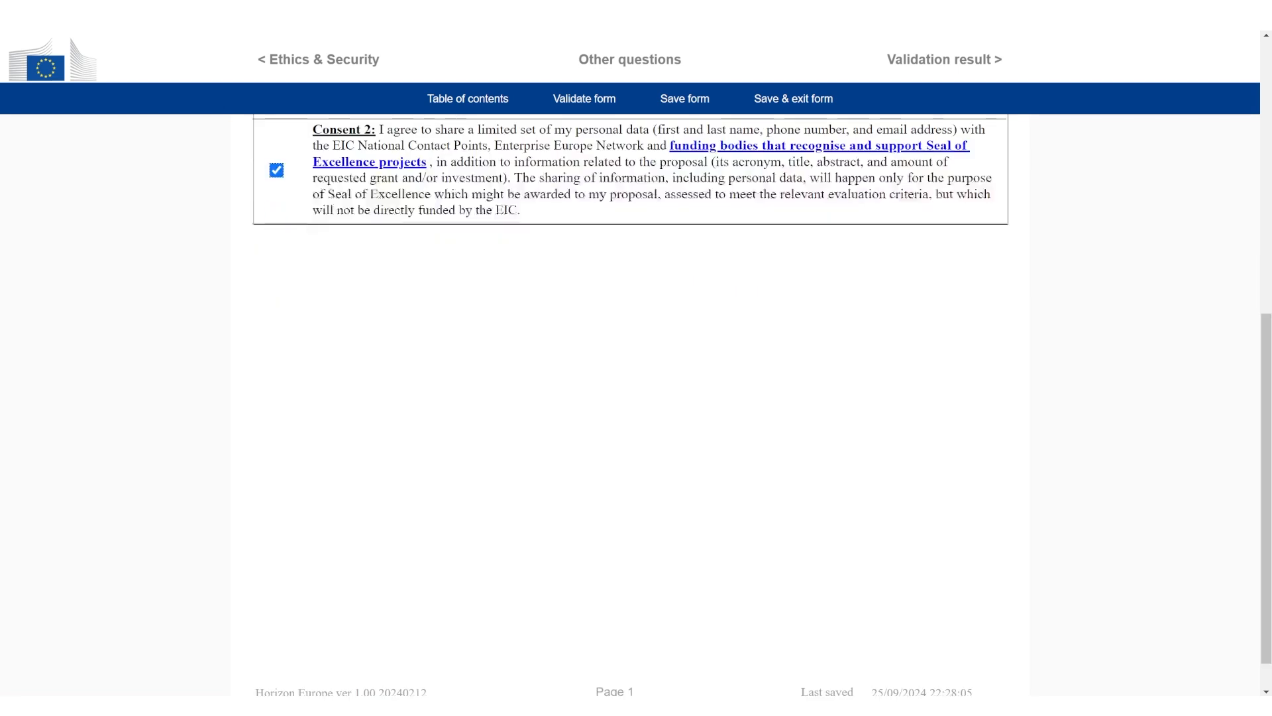
pyautogui.scroll(3)
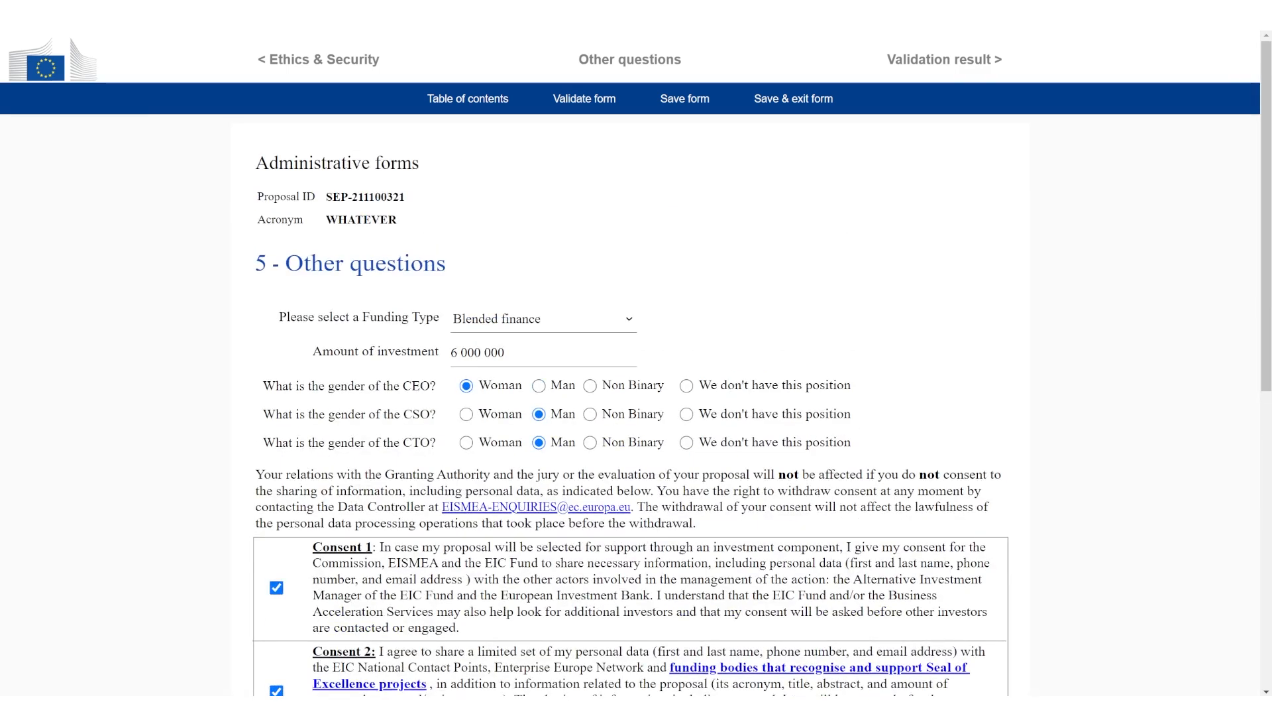
pyautogui.click(684, 98)
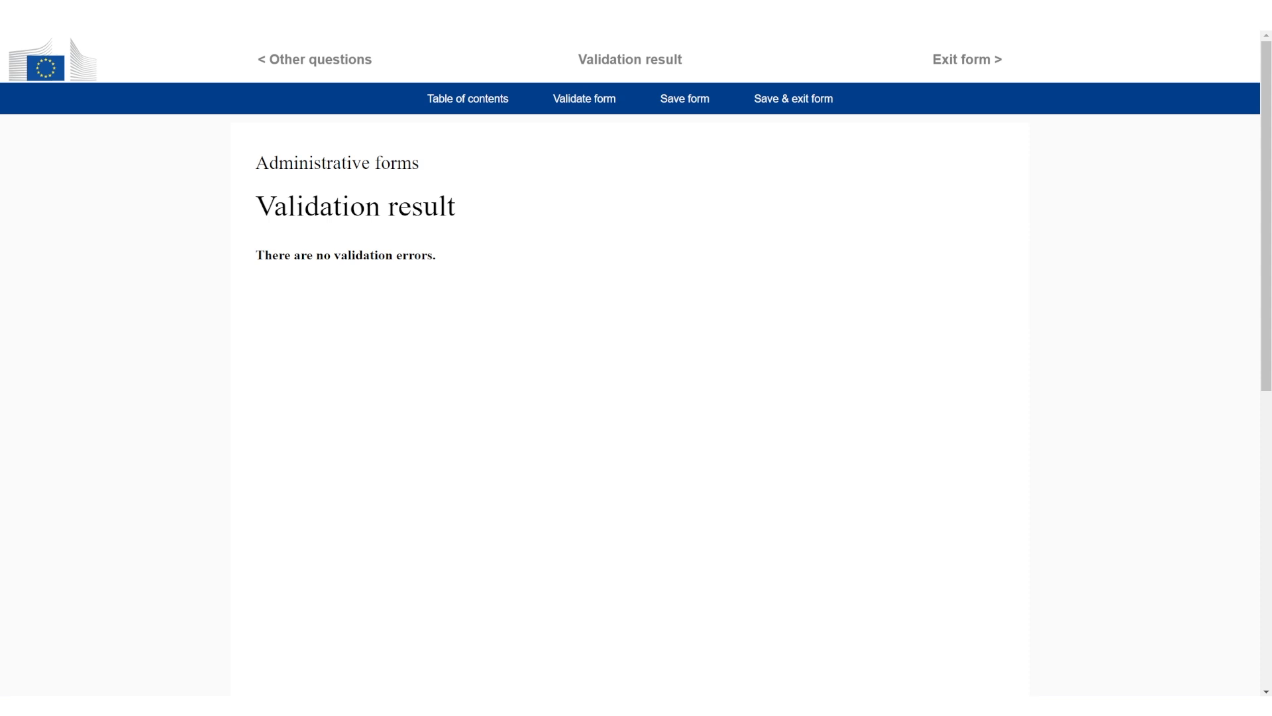
# Step: Exit the administrative forms back to WHATEVER's proposal submission page
pyautogui.click(684, 99)
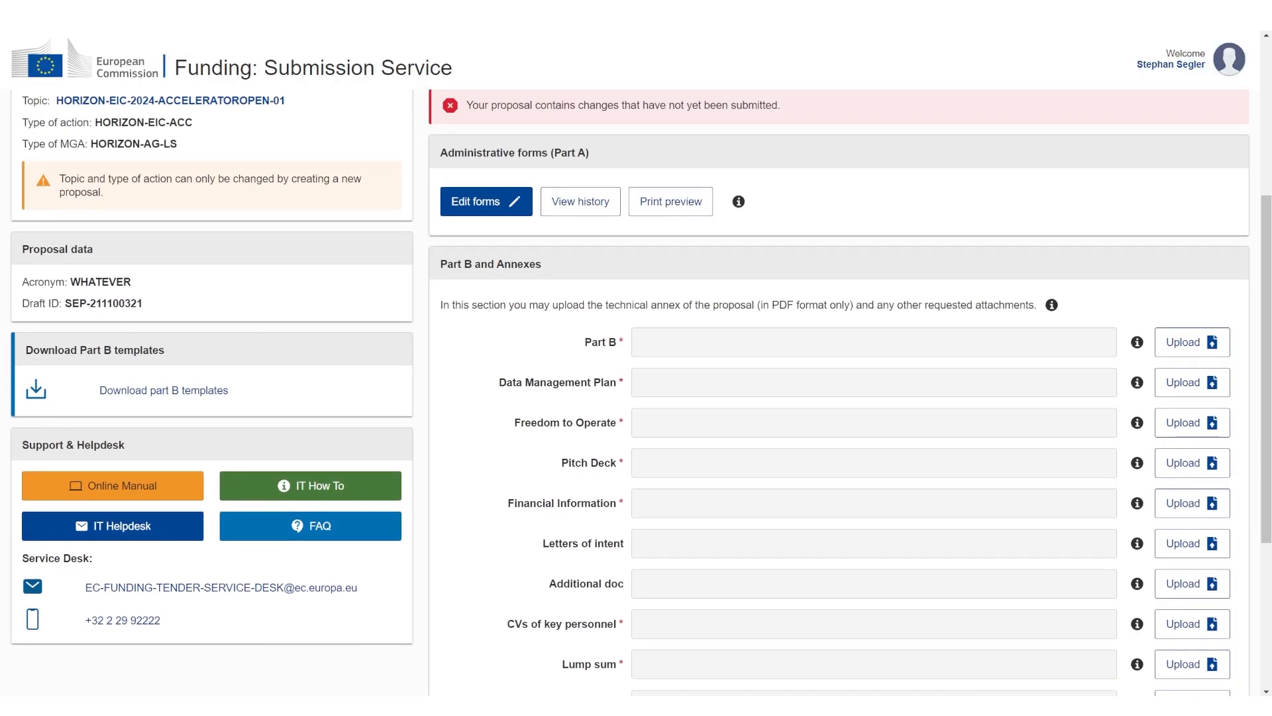
# Step: Upload DUMMY files for Part B and the financial information spreadsheet slots
pyautogui.scroll(-3)
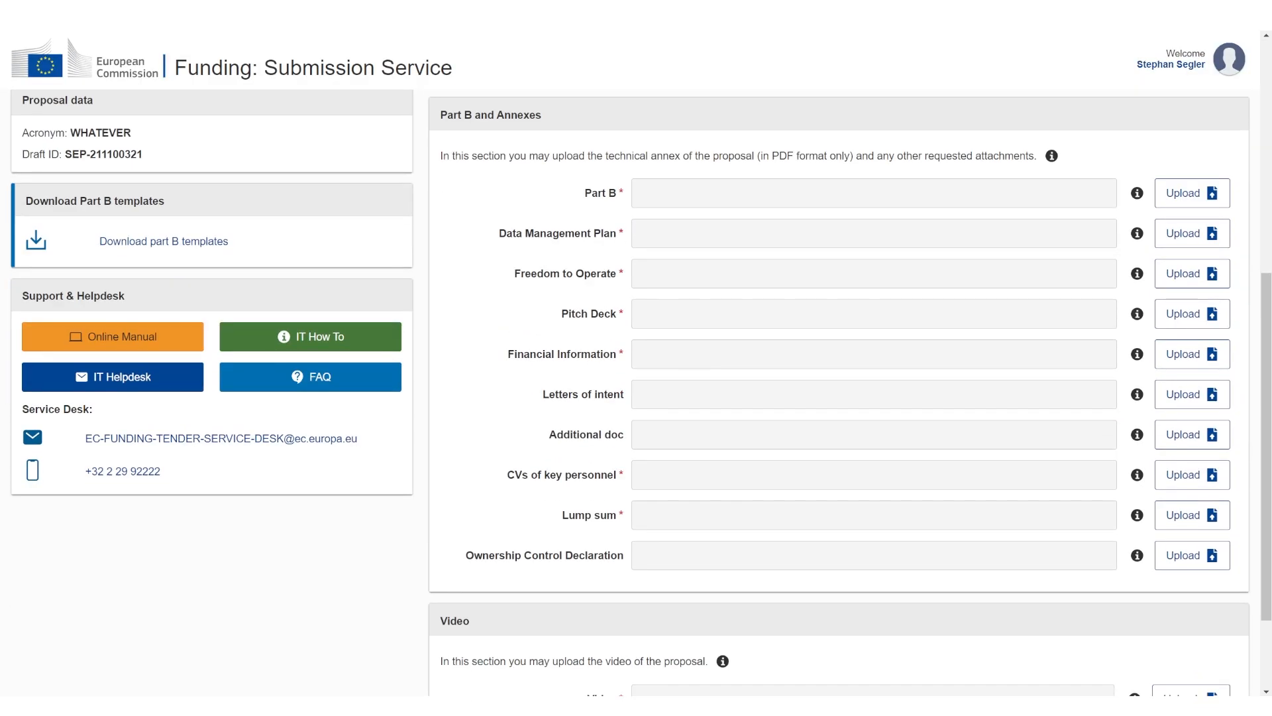
pyautogui.scroll(-3)
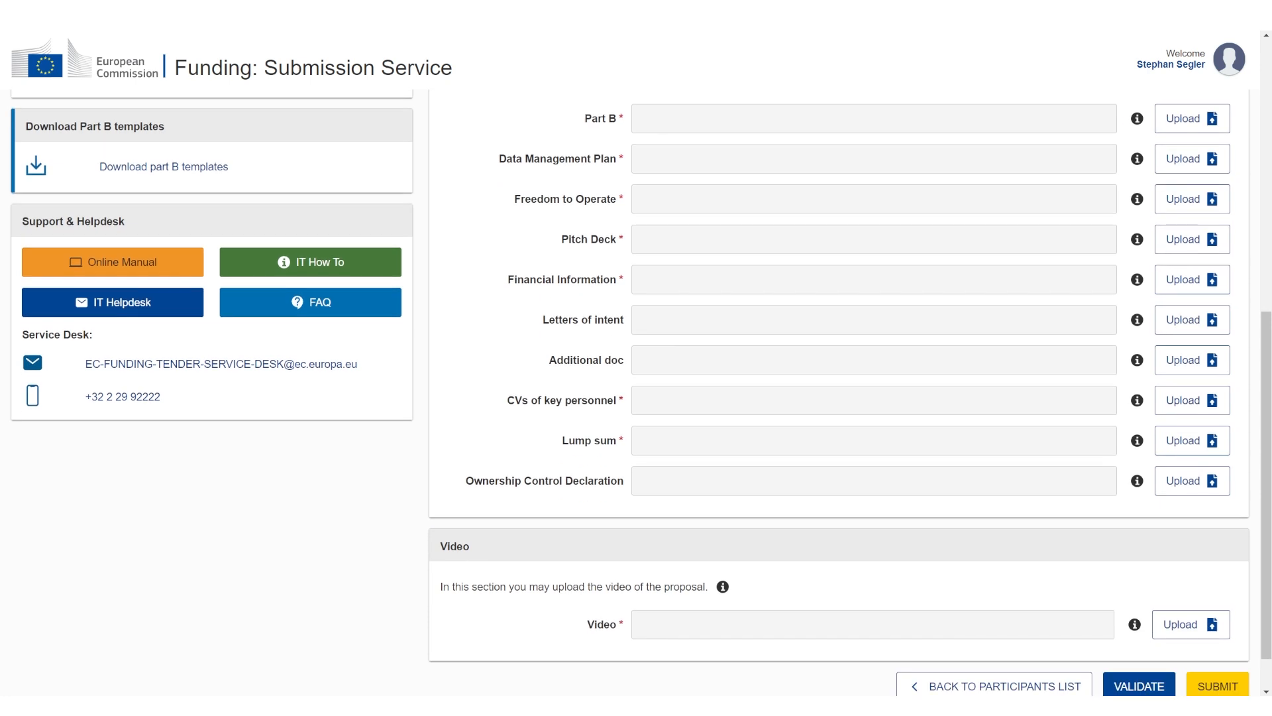
pyautogui.scroll(3)
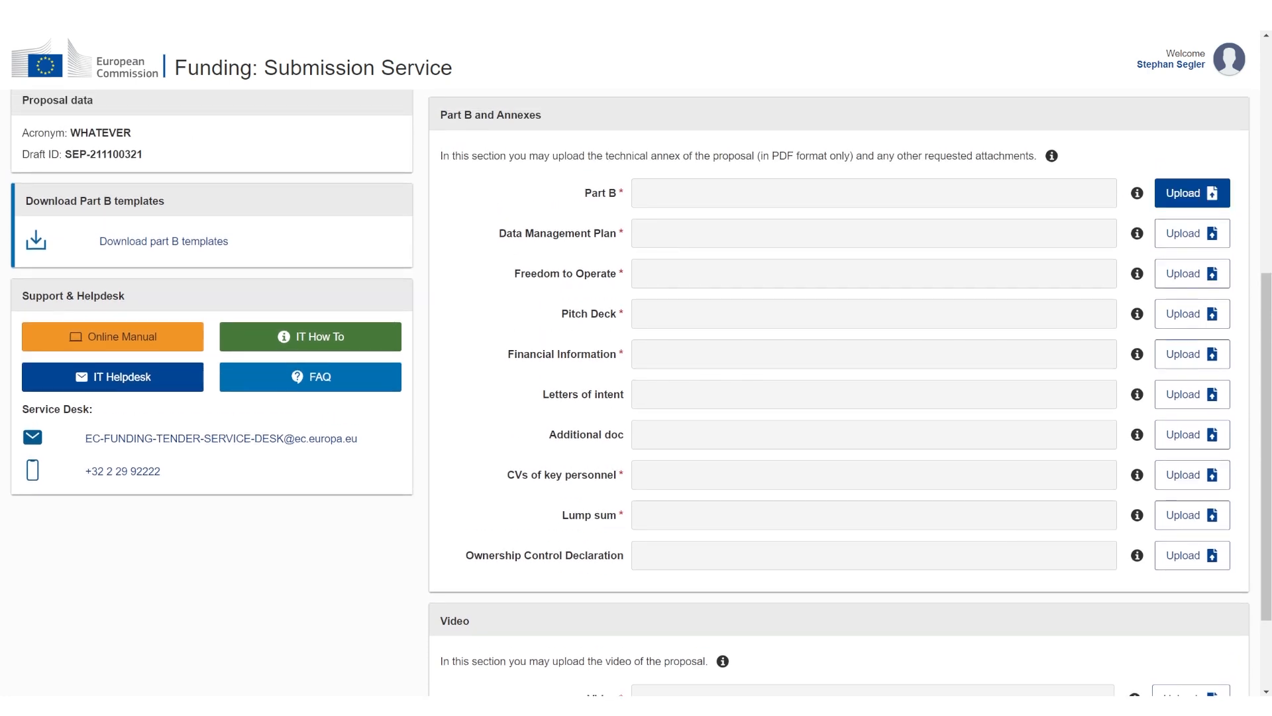
pyautogui.click(1192, 193)
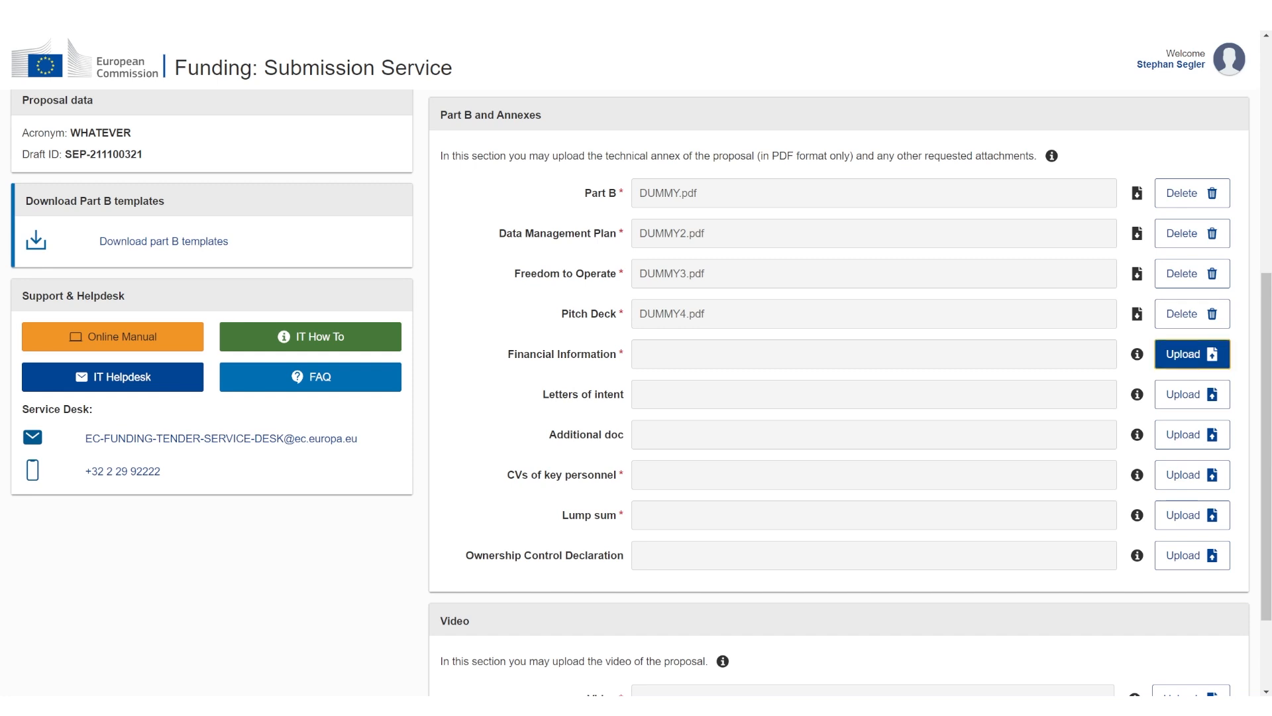
pyautogui.click(1192, 354)
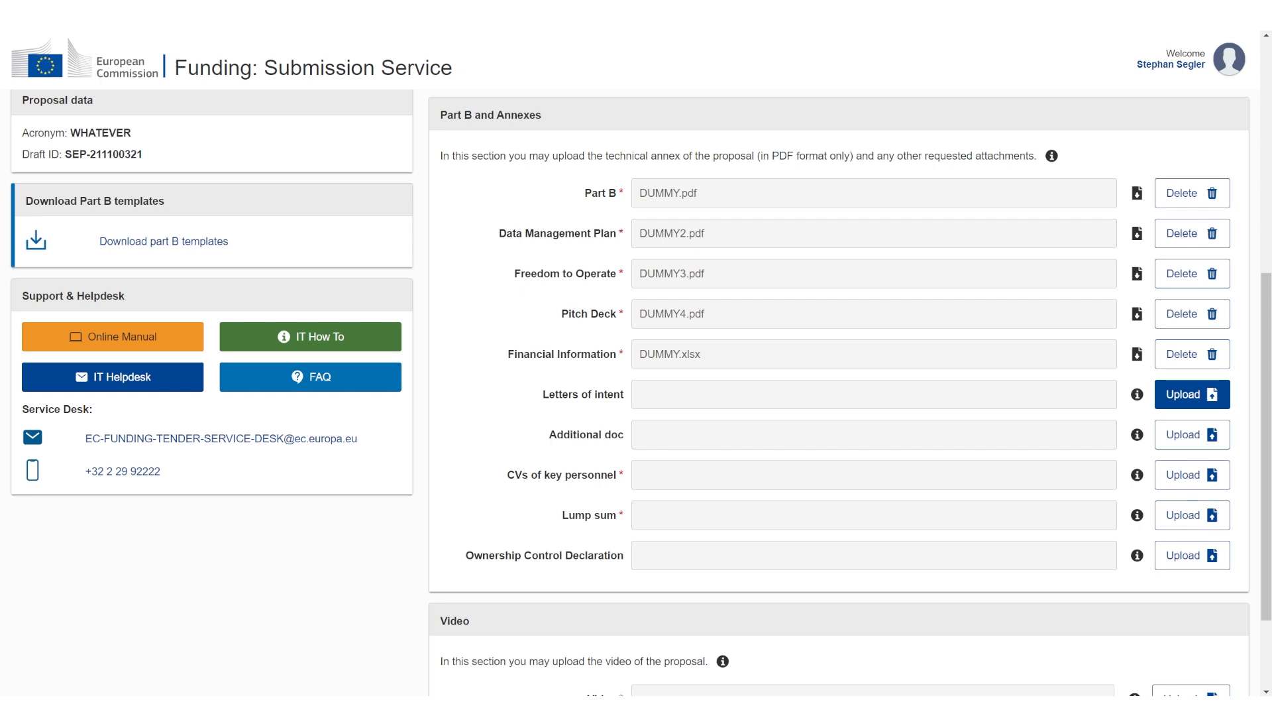
pyautogui.scroll(-3)
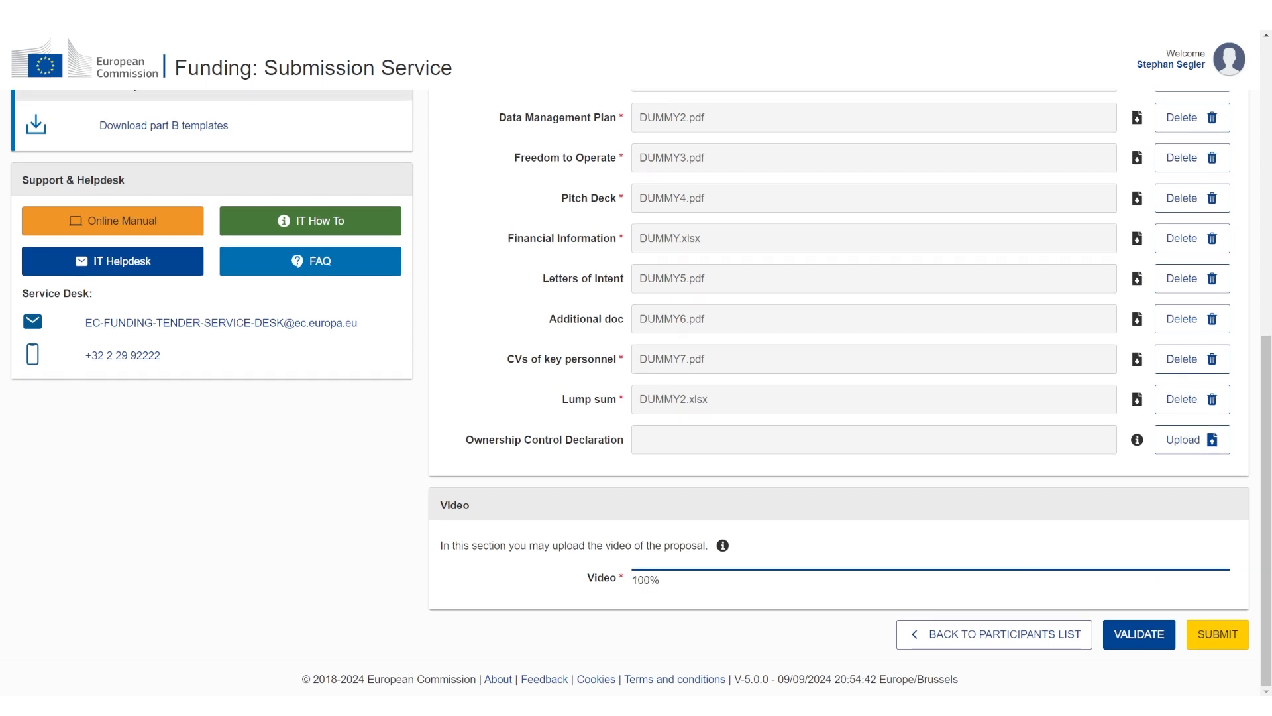
pyautogui.scroll(3)
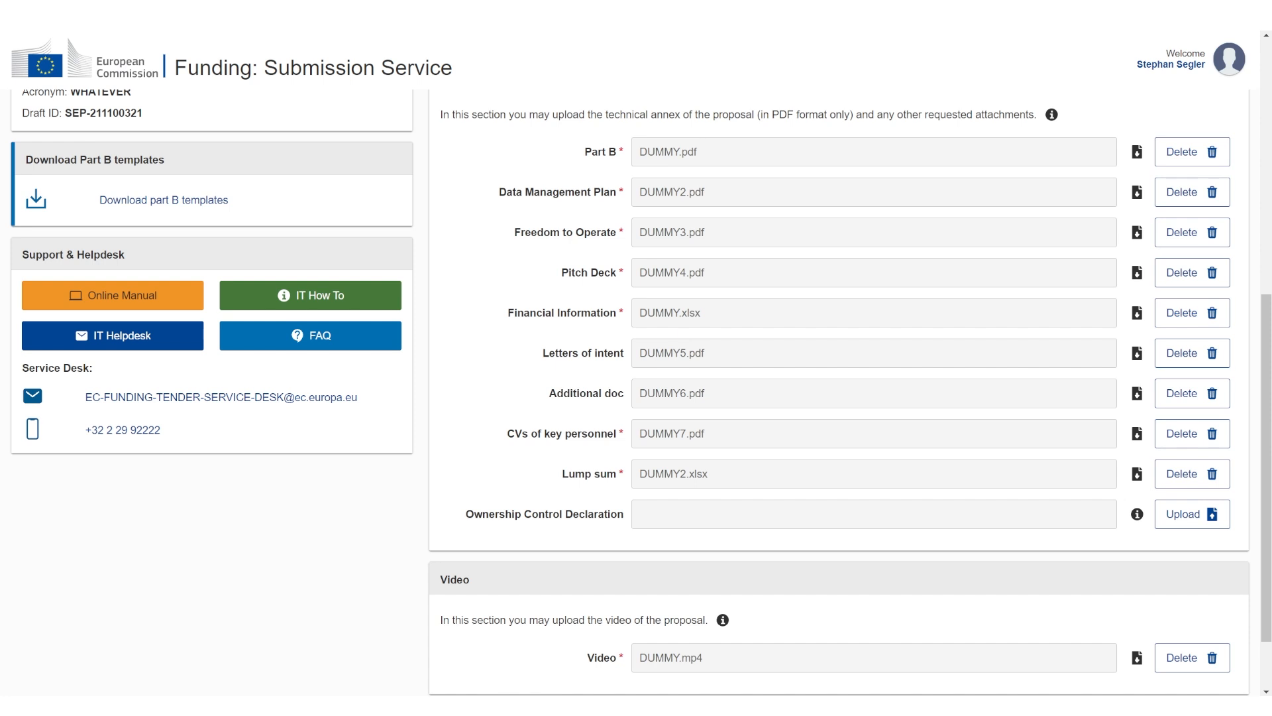
pyautogui.scroll(3)
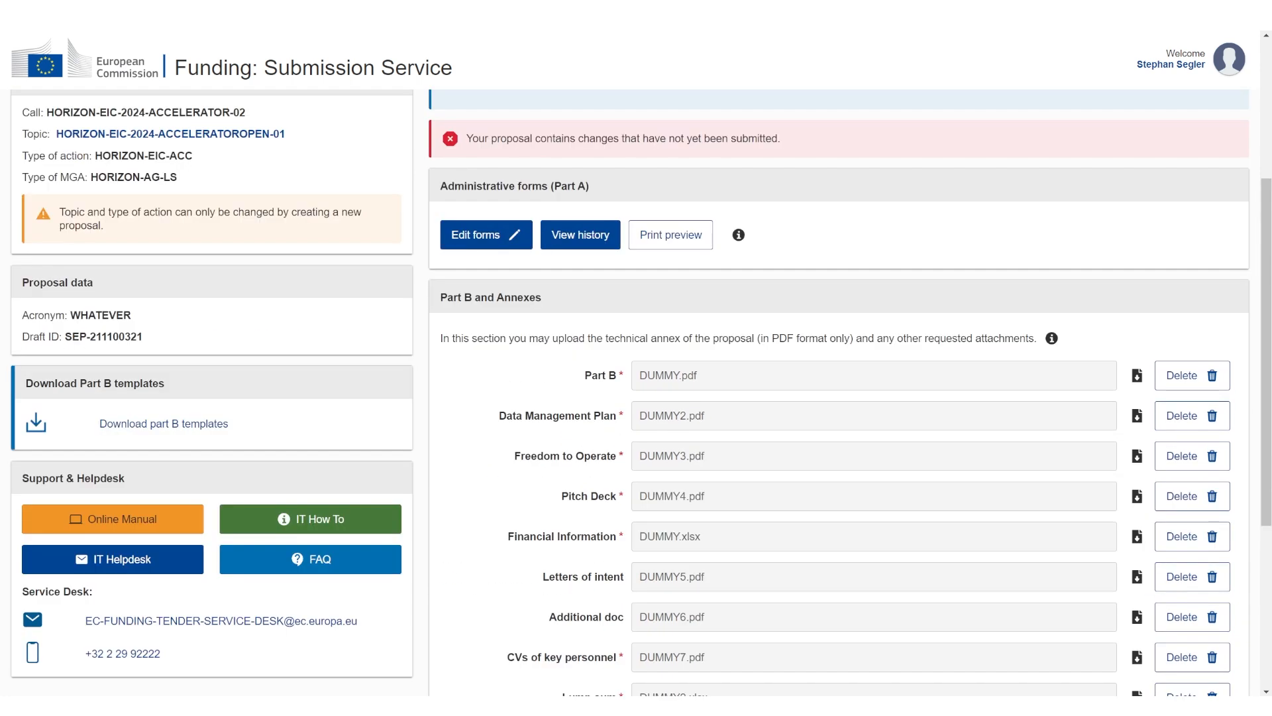
pyautogui.scroll(-3)
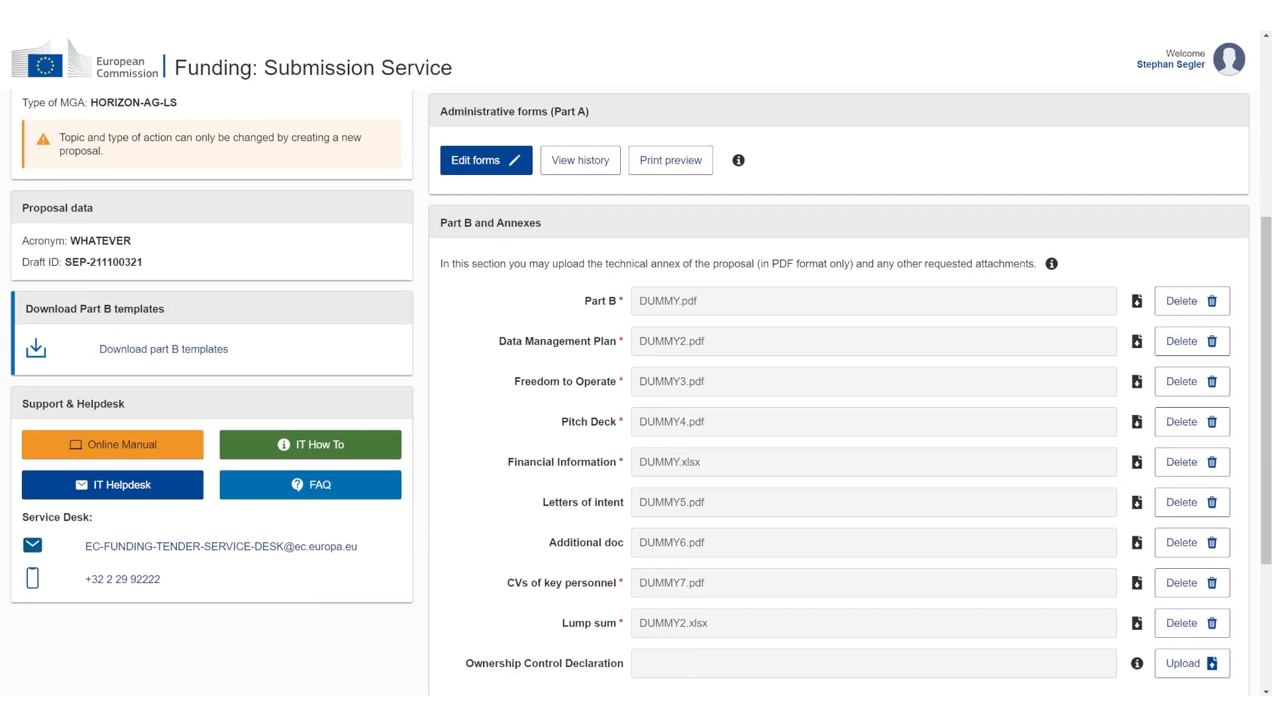
pyautogui.scroll(-3)
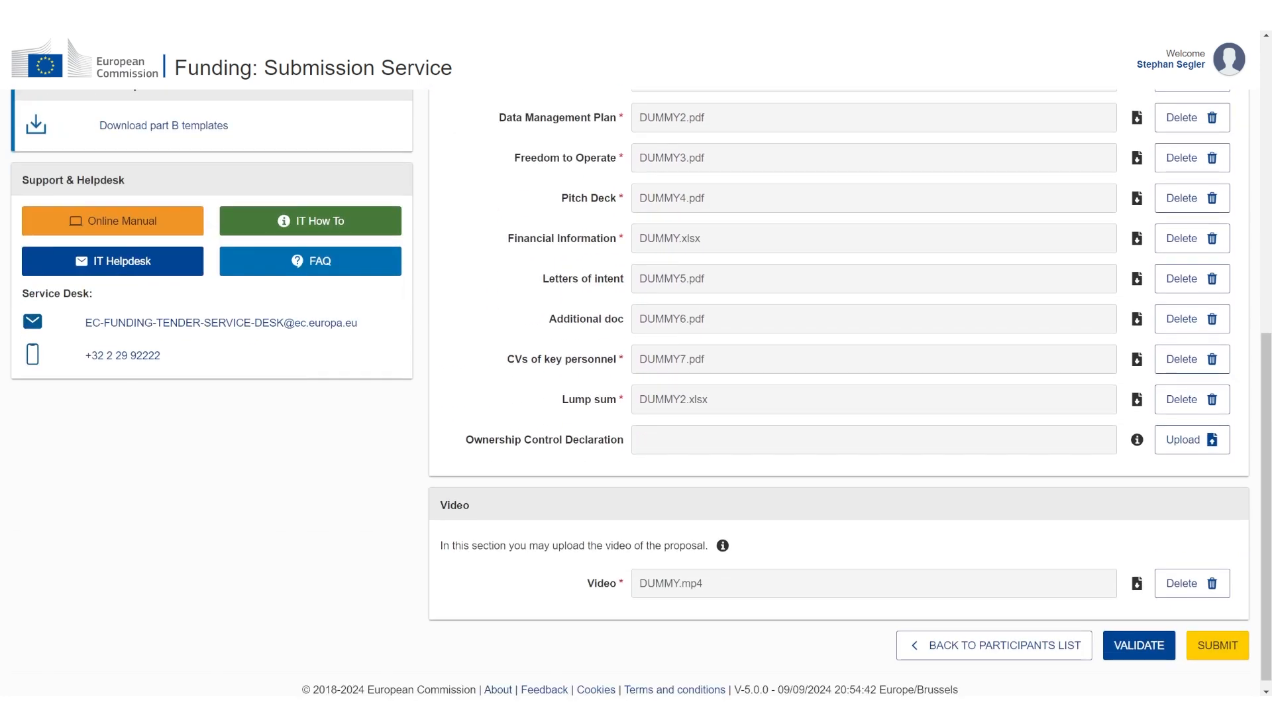